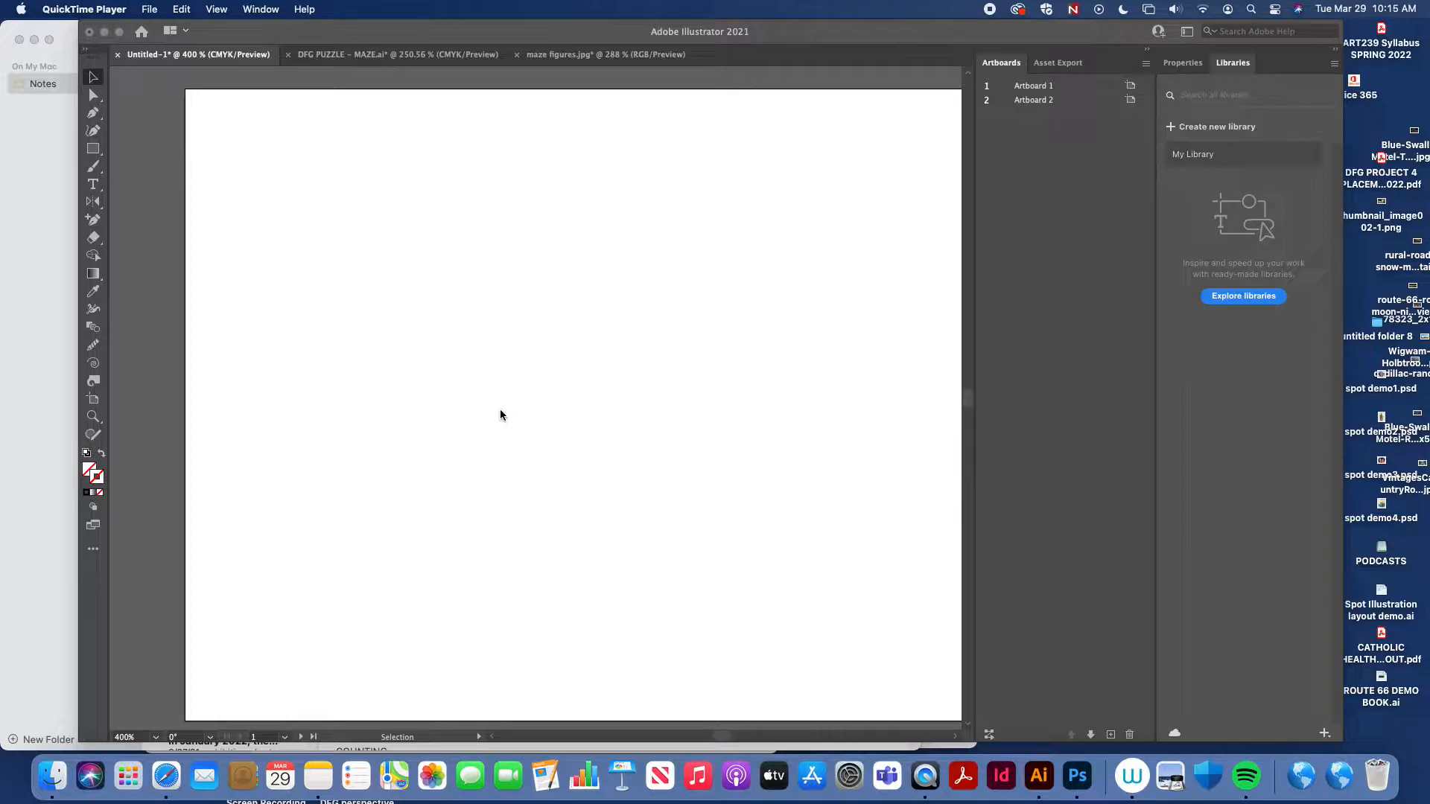
{"action": "mouse_move", "coordinate": [548, 392]}
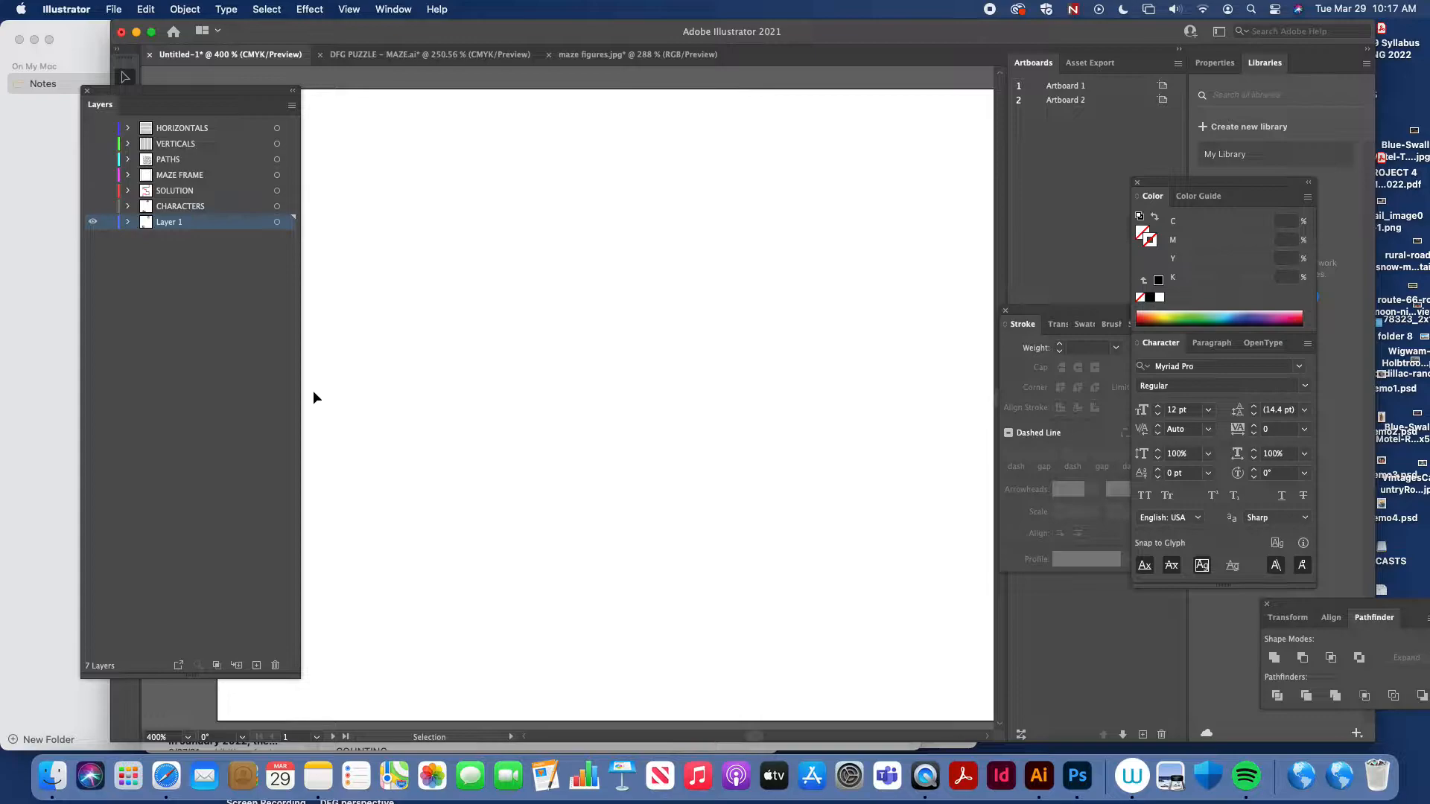
{"action": "mouse_move", "coordinate": [292, 173]}
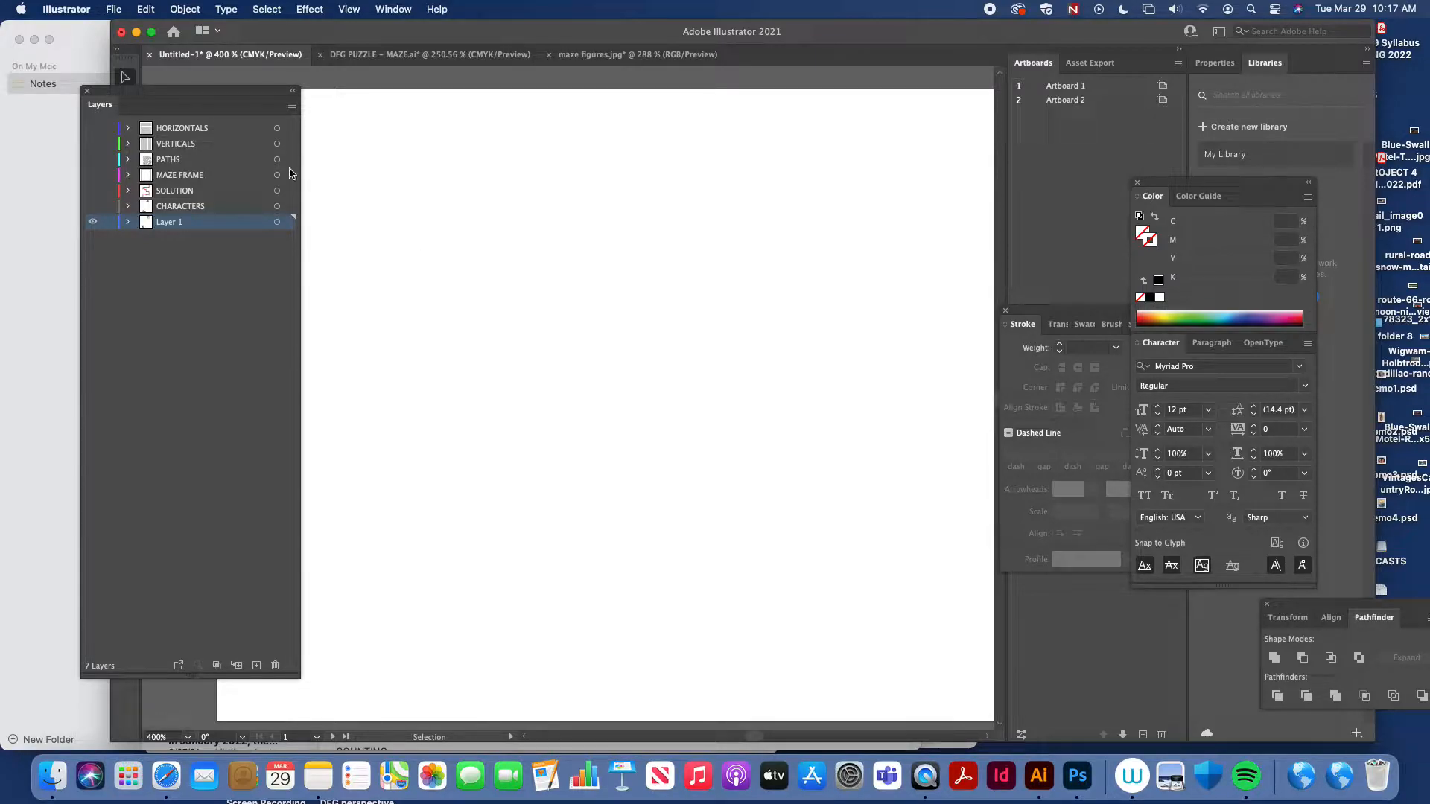
{"action": "mouse_move", "coordinate": [142, 146]}
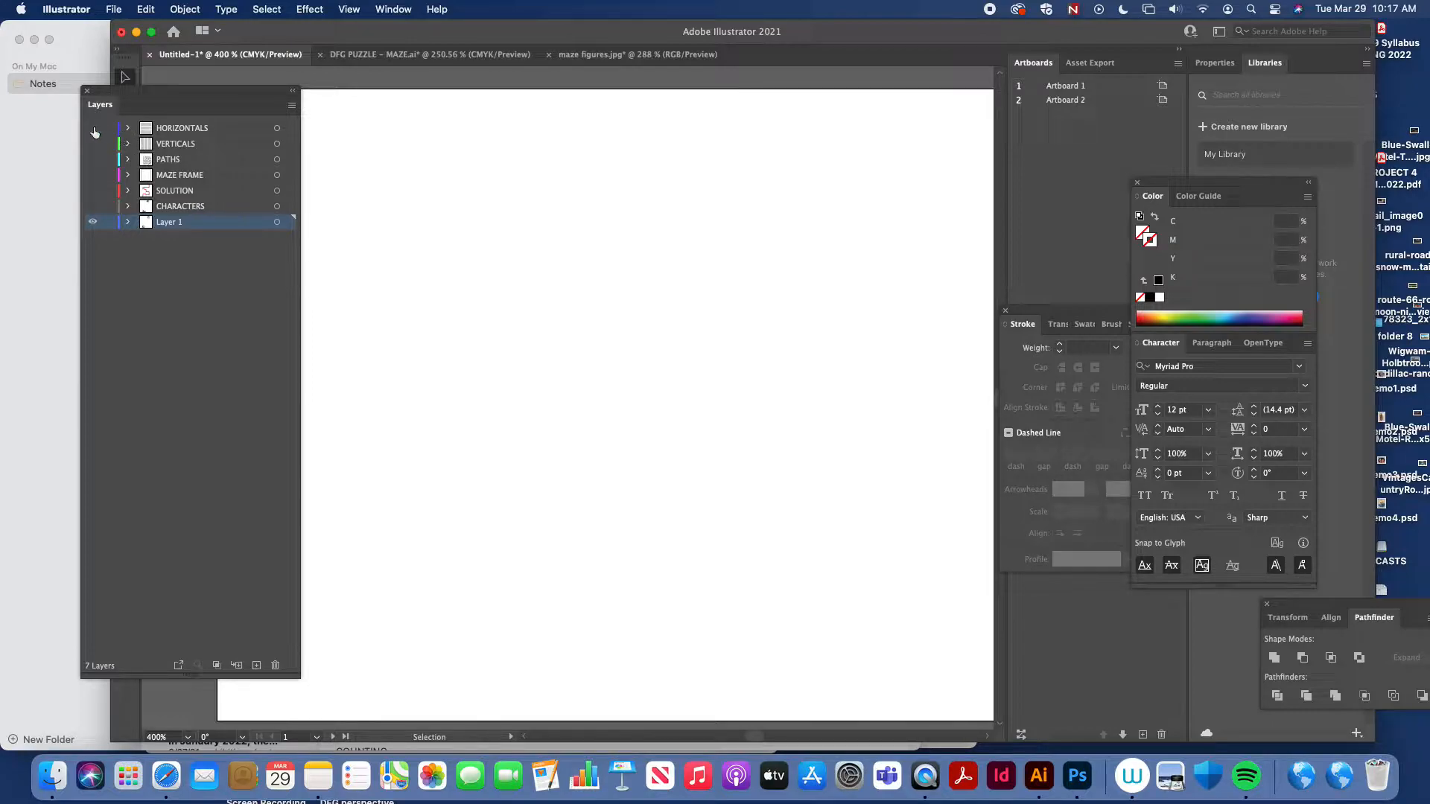
Turn on the HORIZONTALS and VERTICALS layers to show the square grid
{"action": "left_click", "coordinate": [92, 128]}
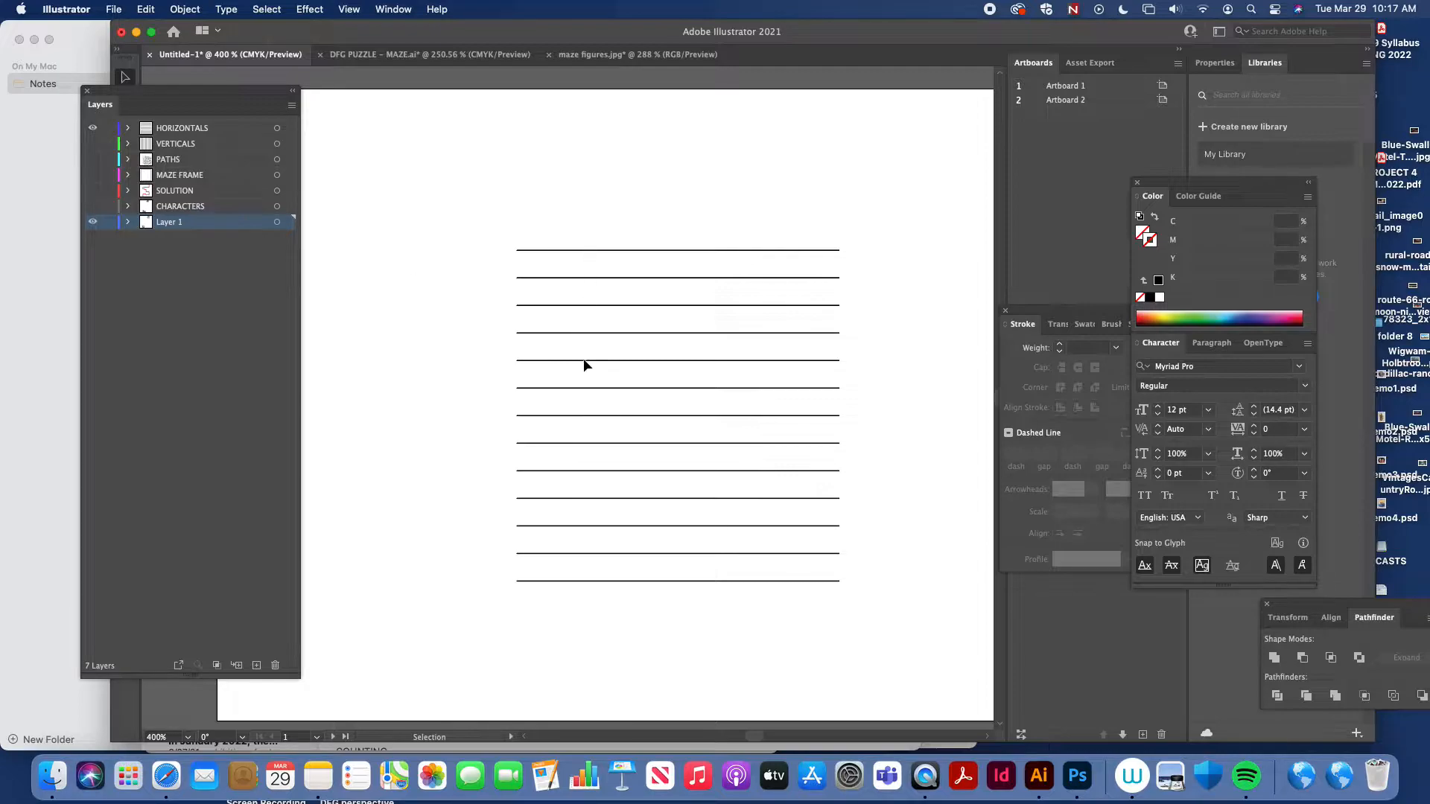
{"action": "mouse_move", "coordinate": [588, 634]}
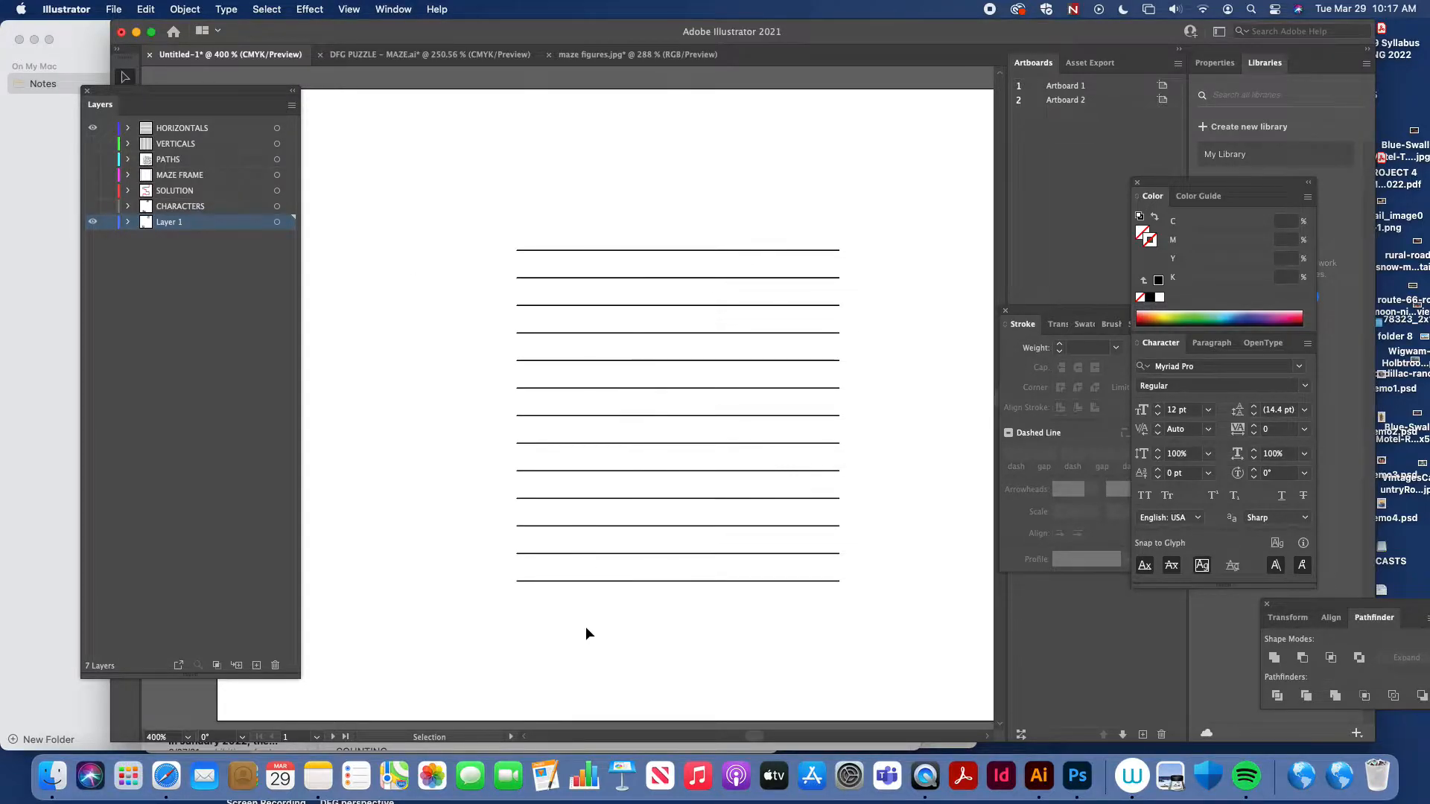
{"action": "mouse_move", "coordinate": [363, 269]}
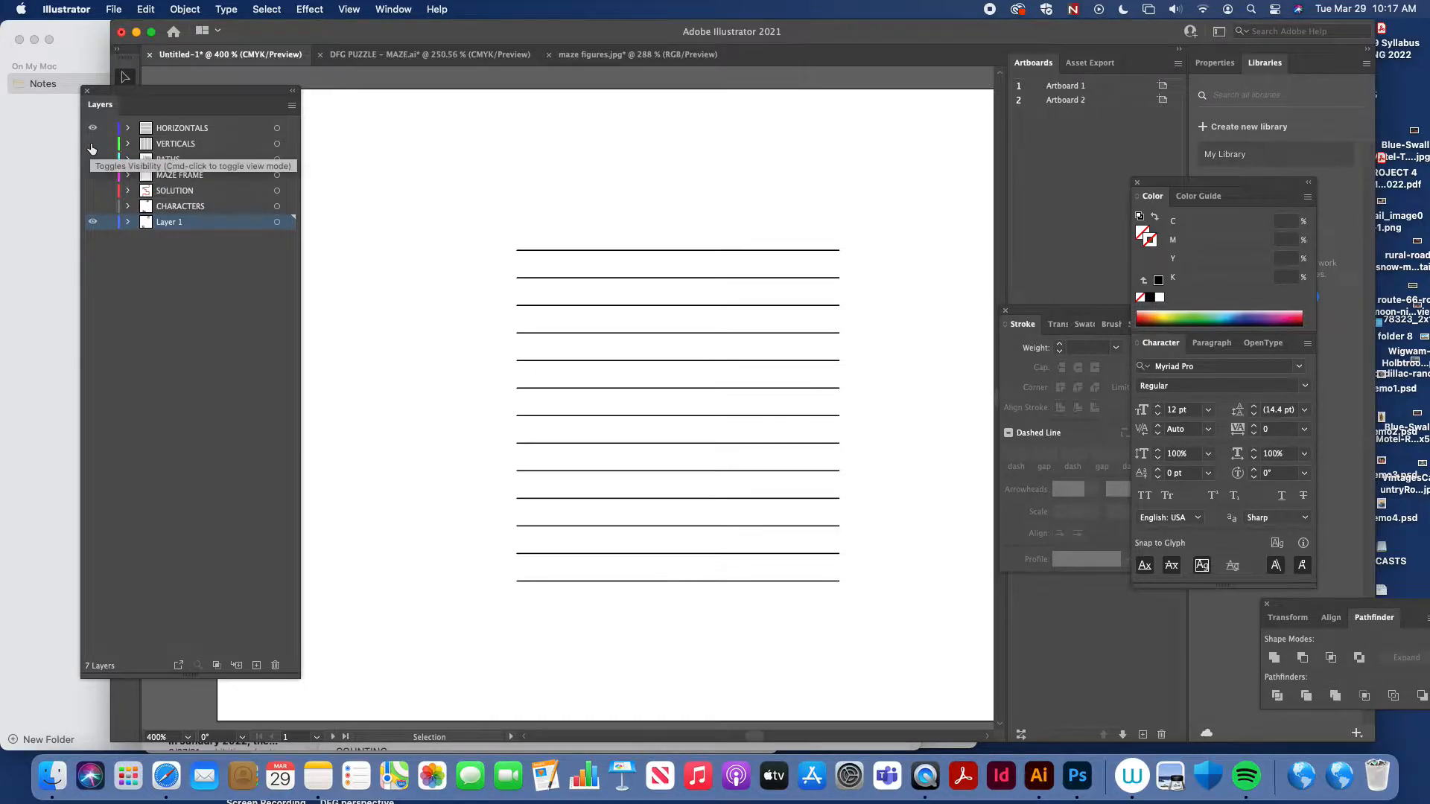
{"action": "left_click", "coordinate": [92, 143]}
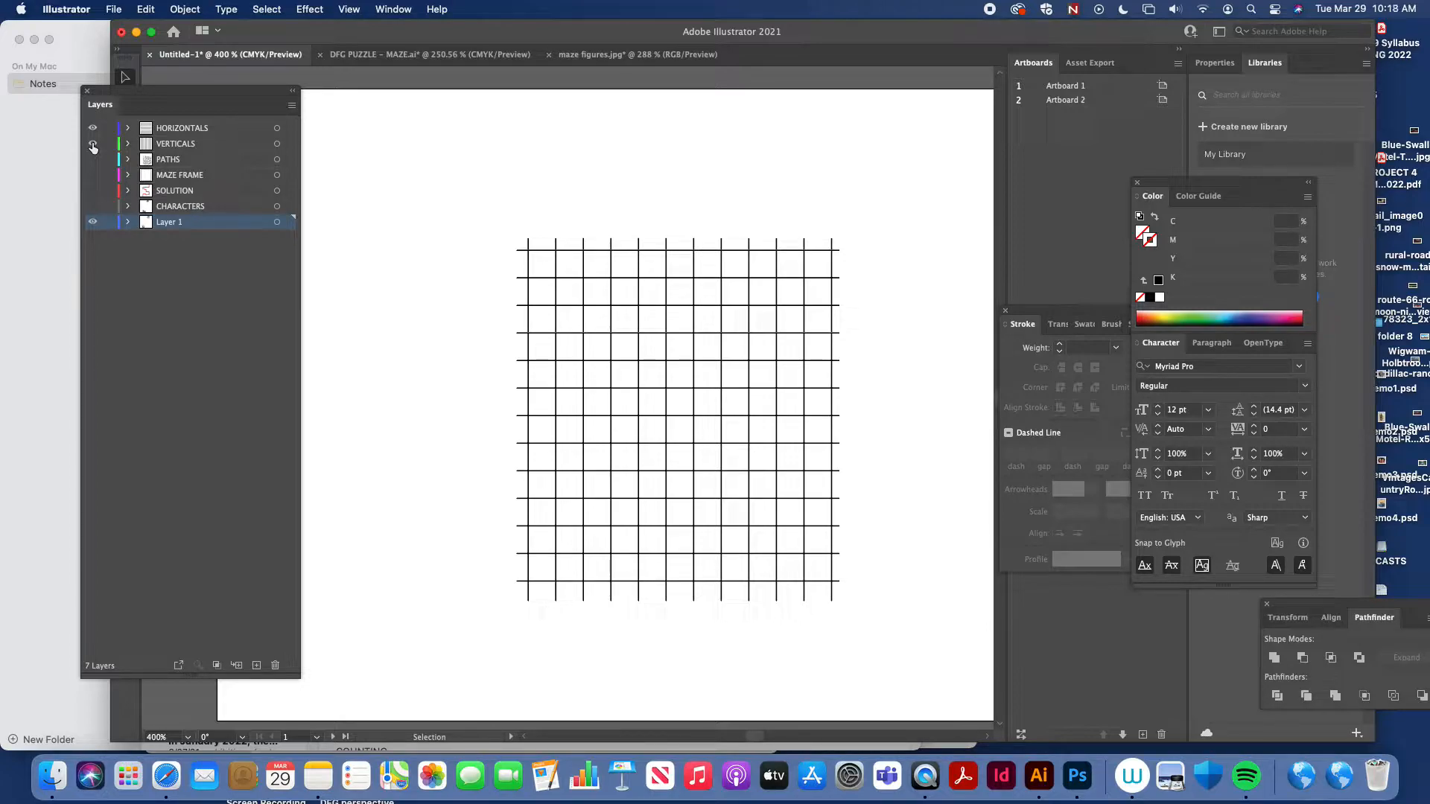
{"action": "left_click", "coordinate": [92, 143]}
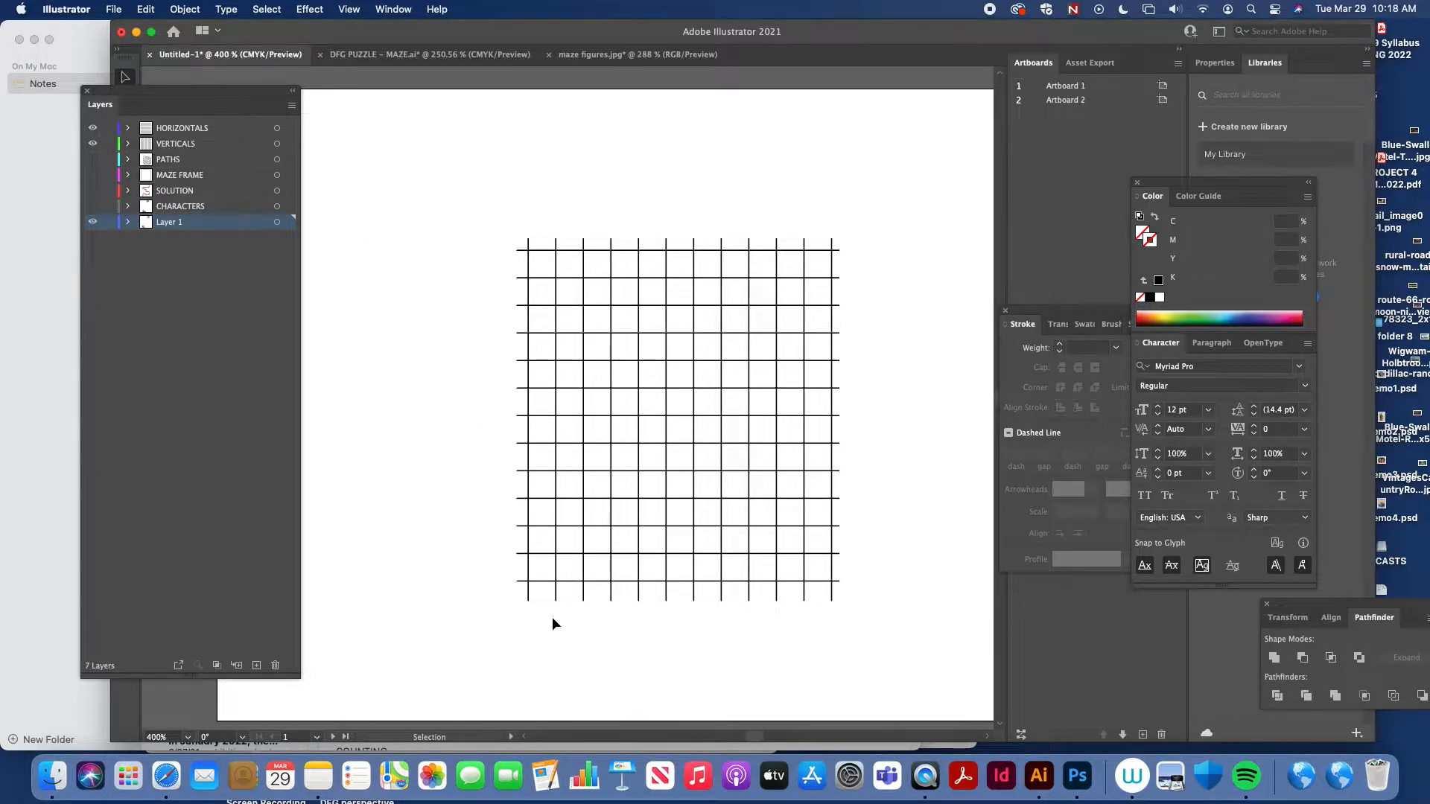
{"action": "mouse_move", "coordinate": [806, 468]}
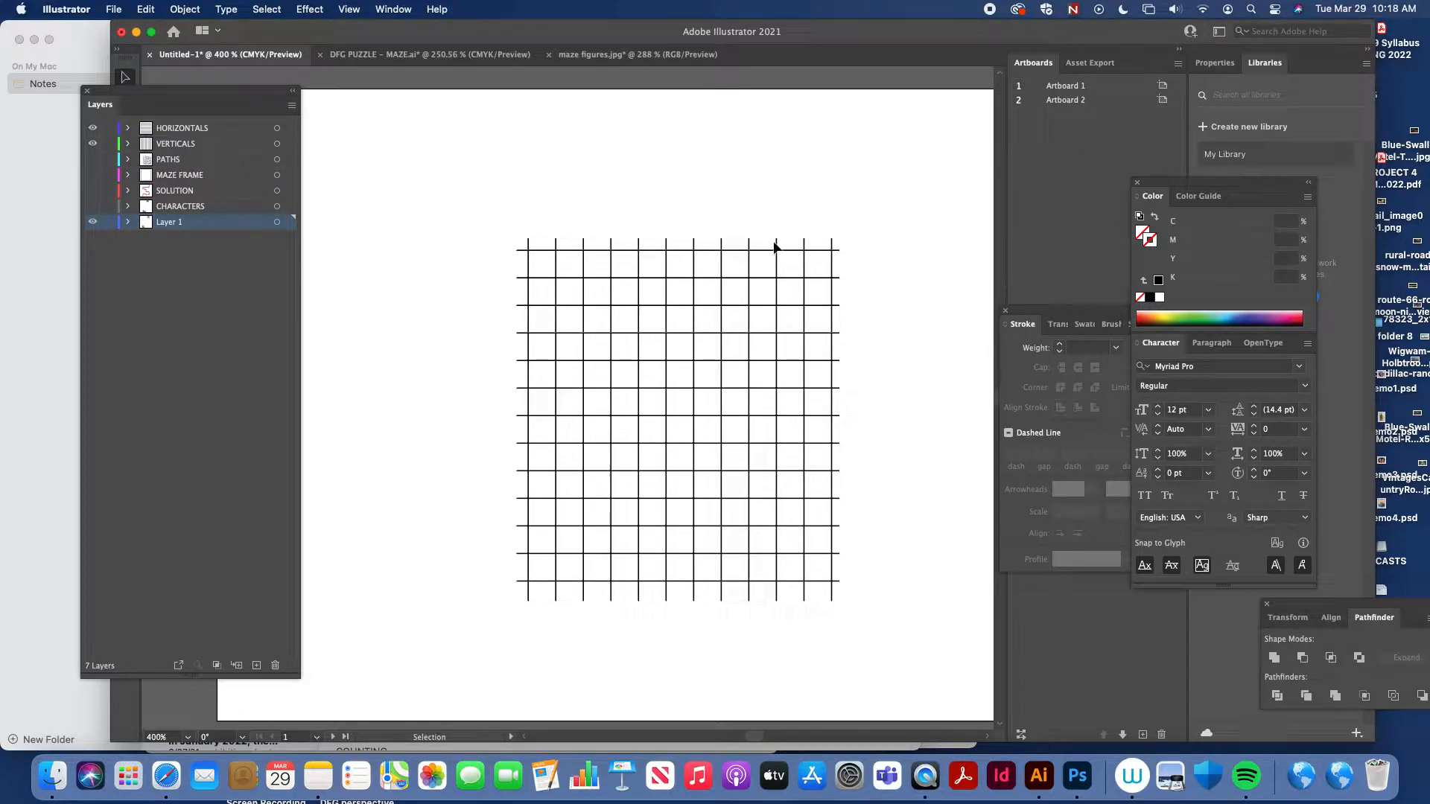
{"action": "mouse_move", "coordinate": [740, 645]}
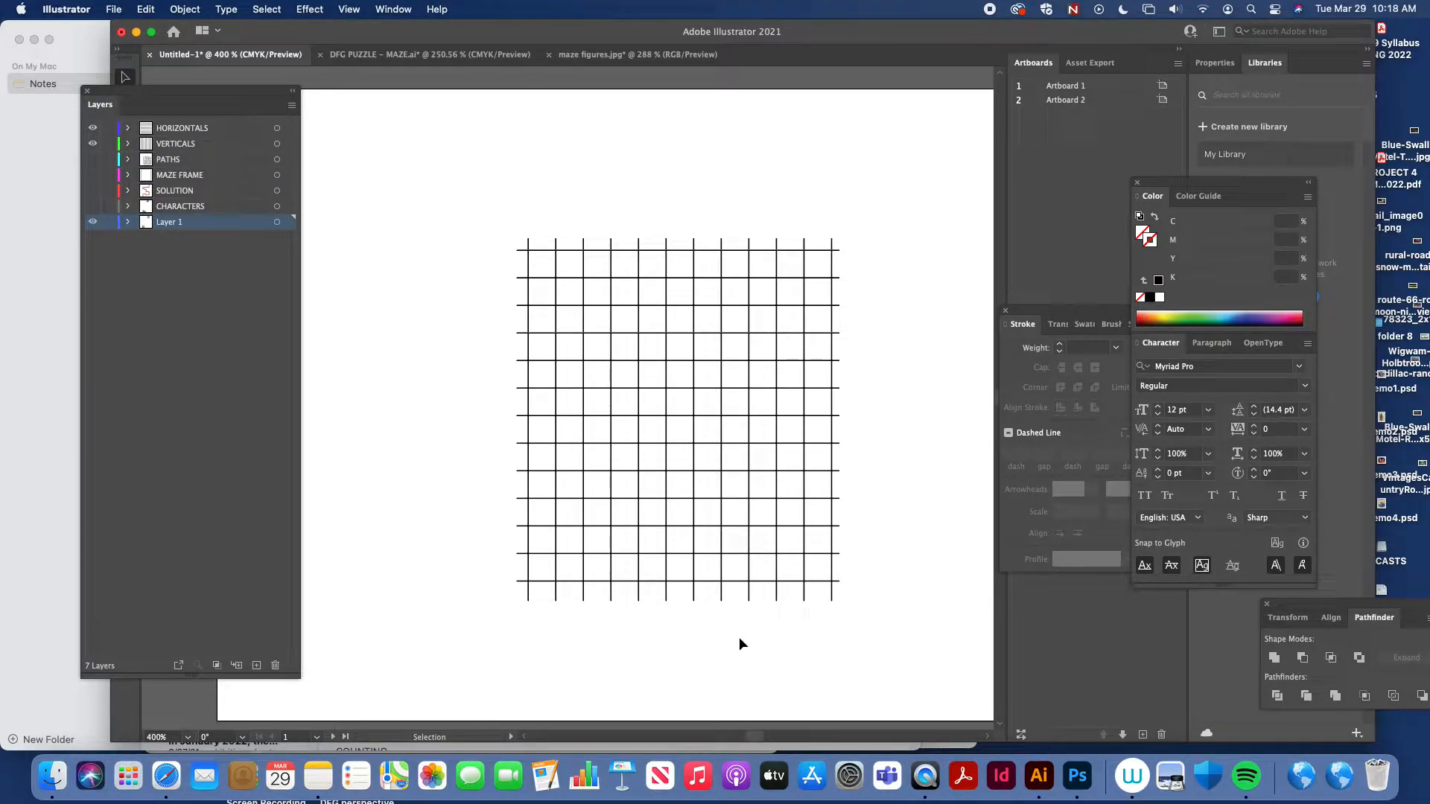
{"action": "left_click", "coordinate": [169, 222]}
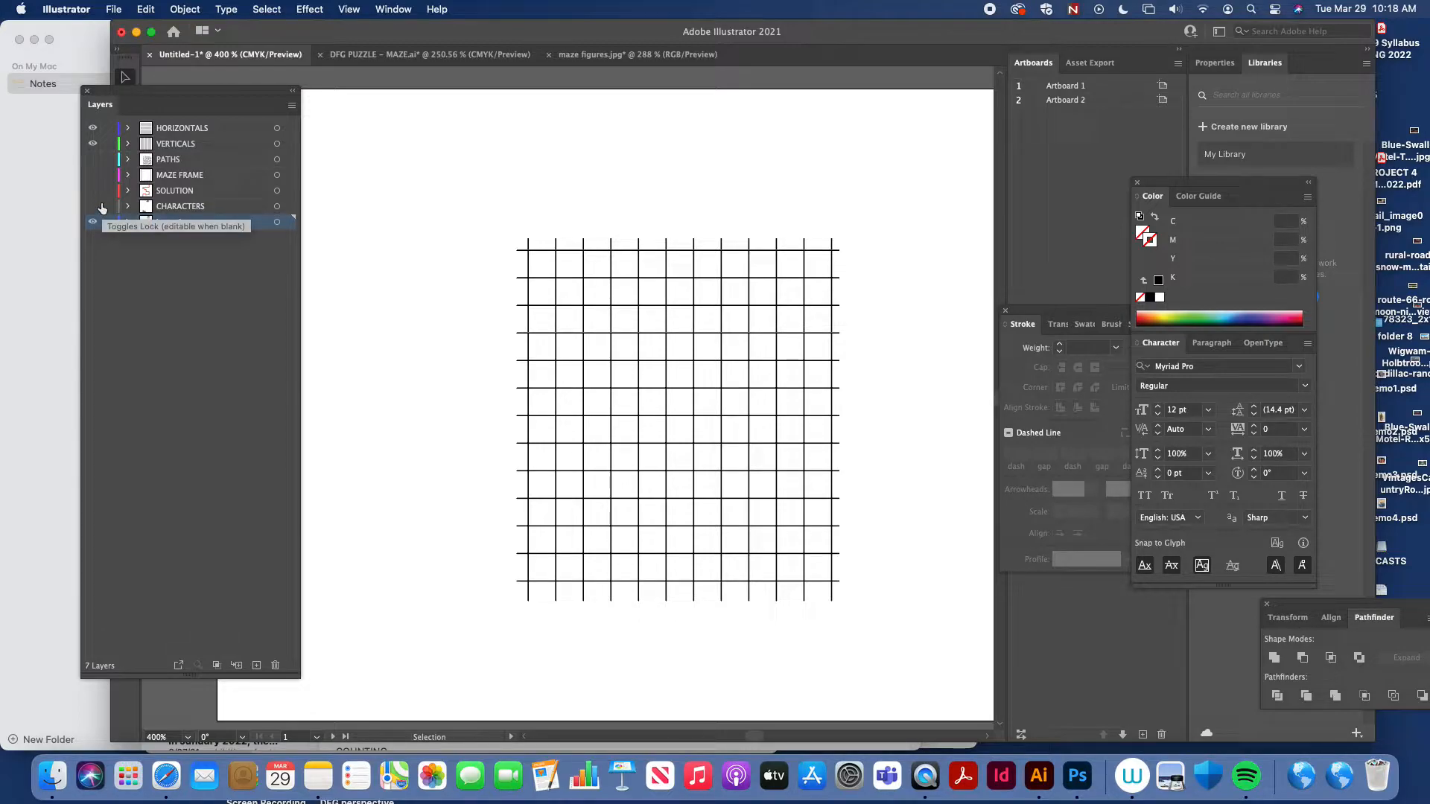
{"action": "mouse_move", "coordinate": [92, 199]}
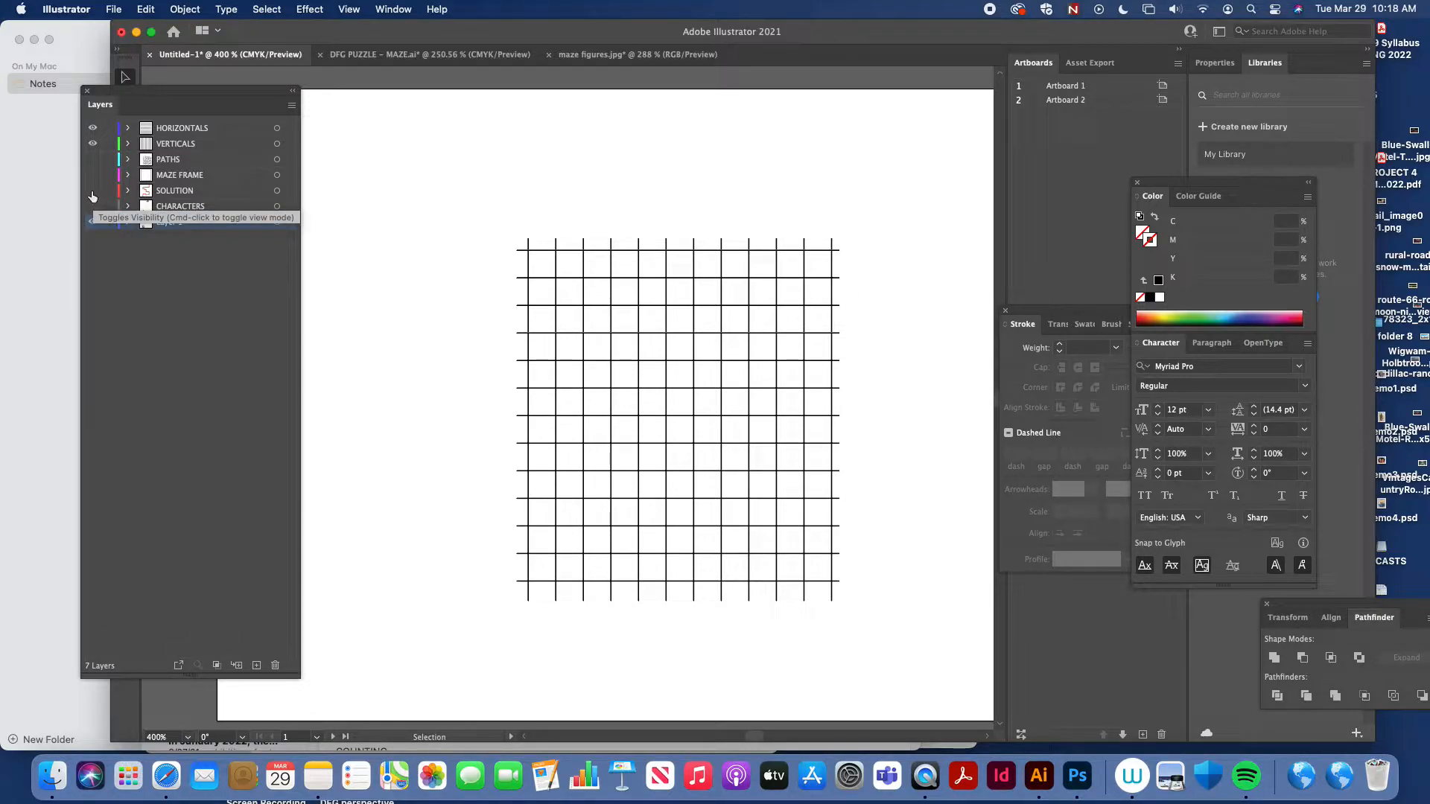
Make the SOLUTION layer visible to show the red winding path
{"action": "left_click", "coordinate": [91, 195]}
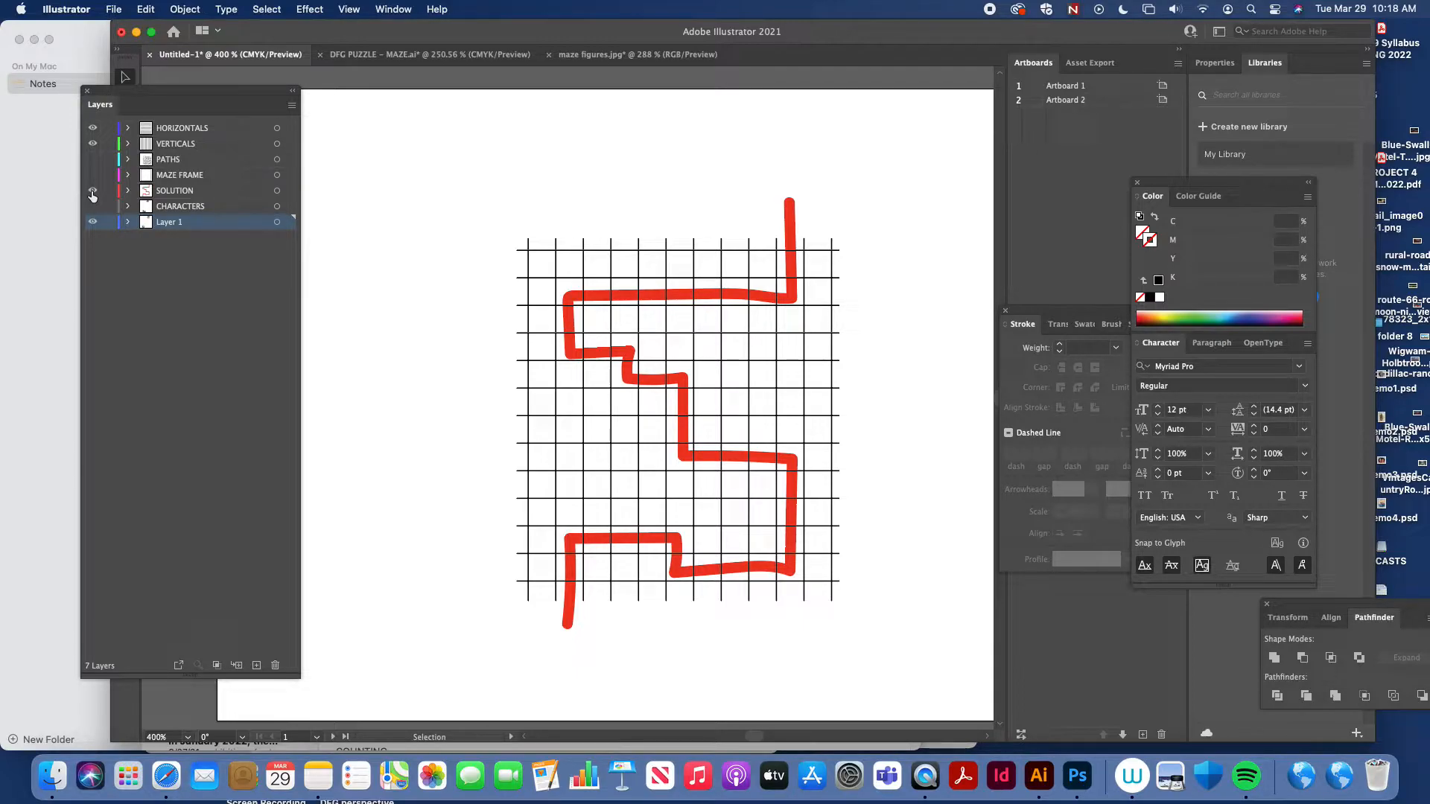
{"action": "left_click", "coordinate": [93, 191]}
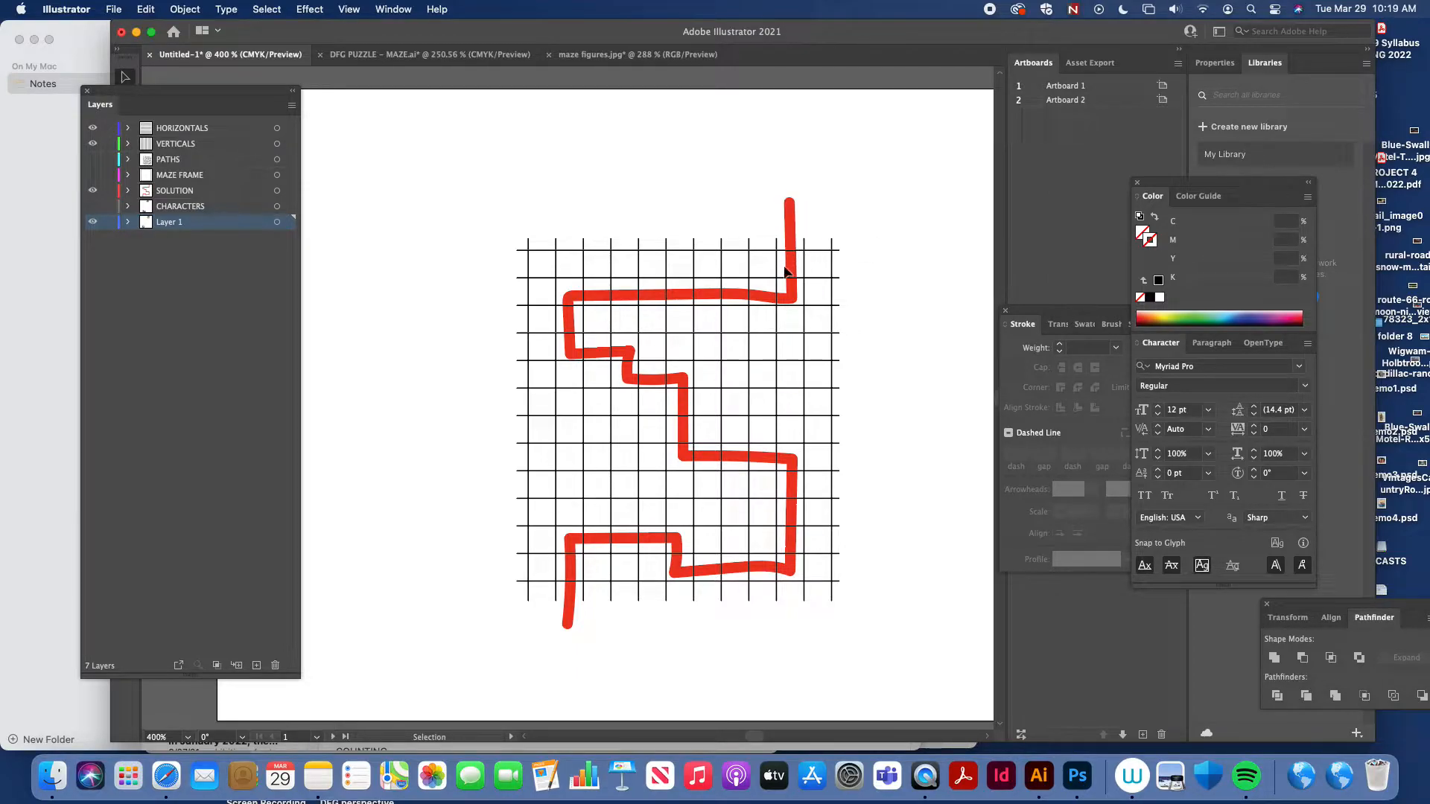
{"action": "mouse_move", "coordinate": [686, 434]}
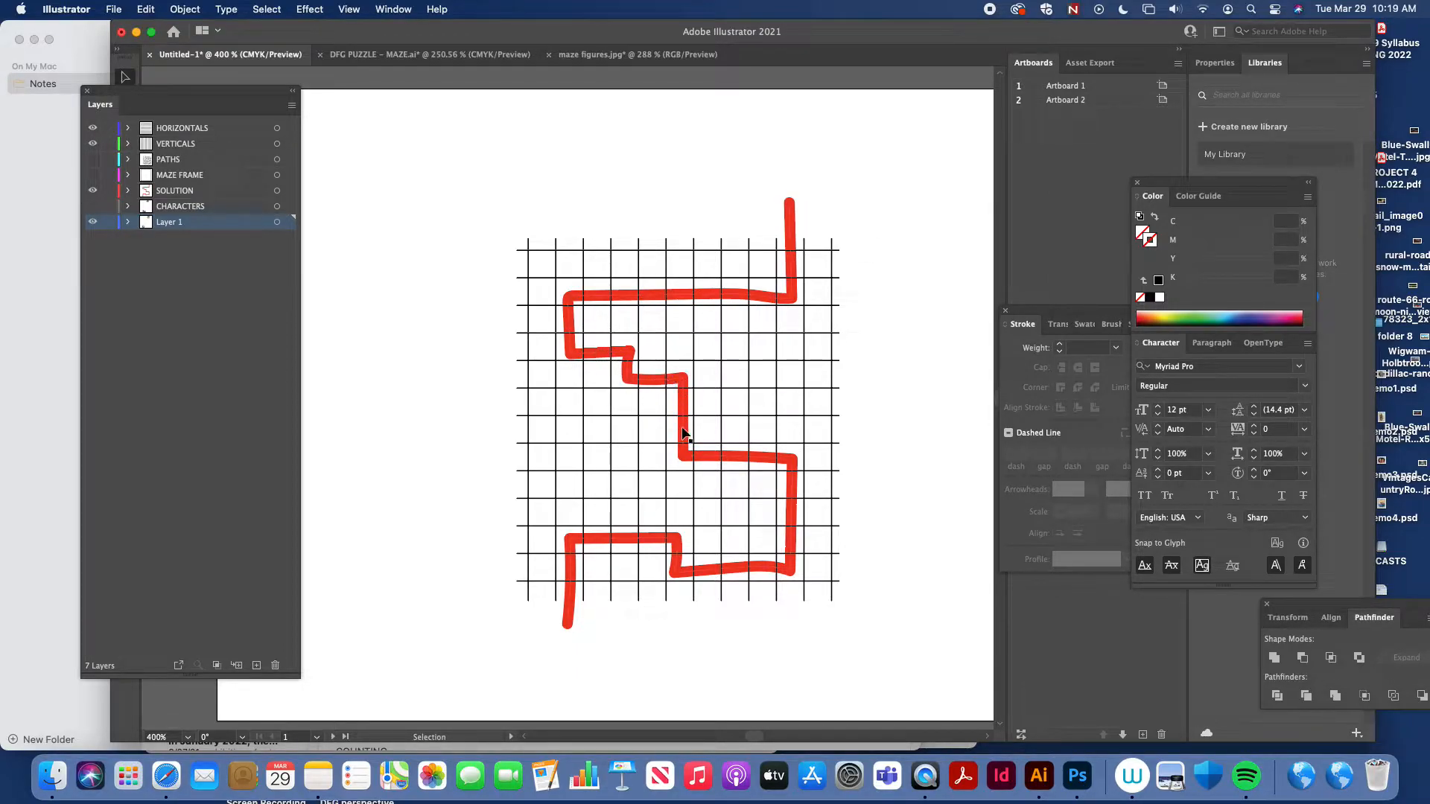
{"action": "mouse_move", "coordinate": [623, 534]}
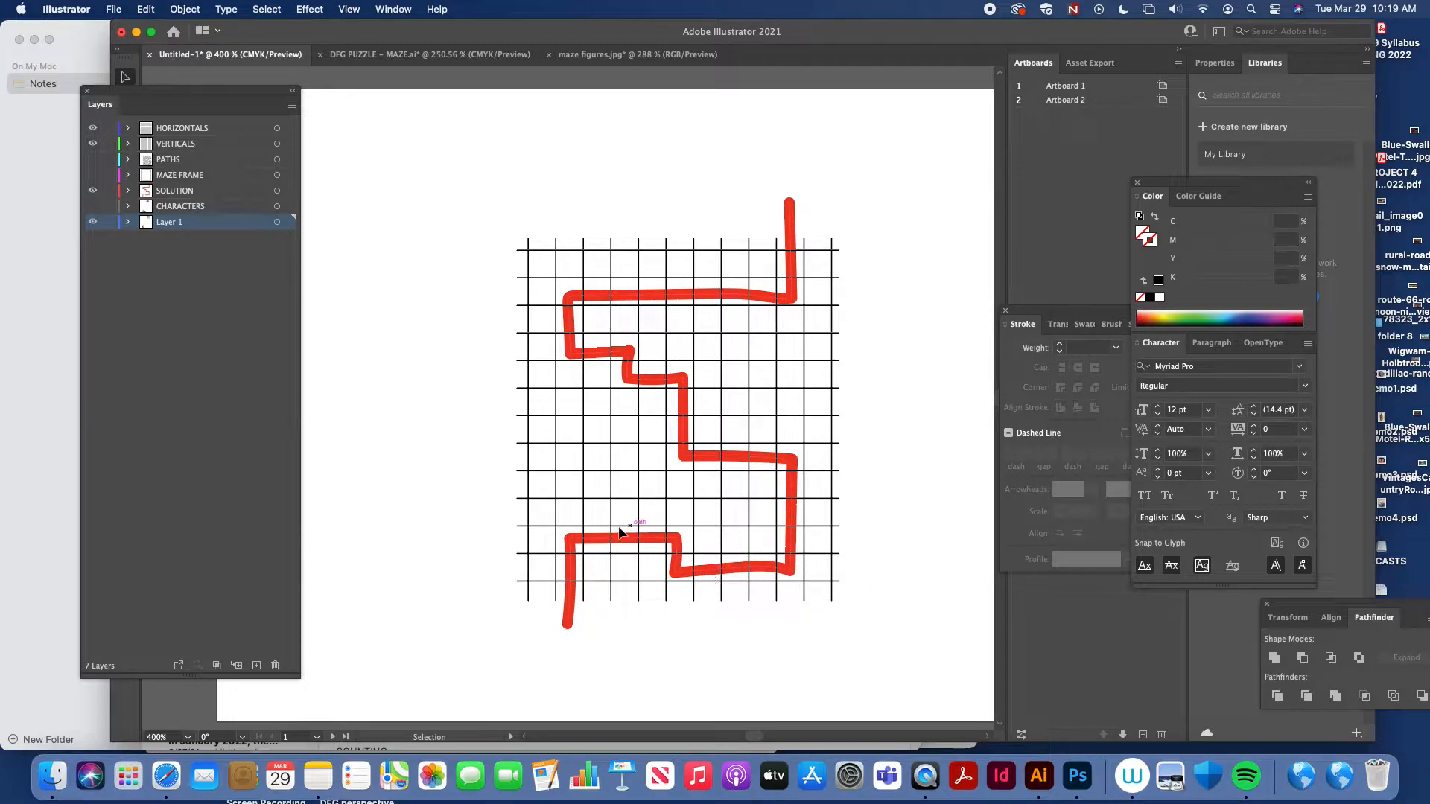
{"action": "mouse_move", "coordinate": [623, 313]}
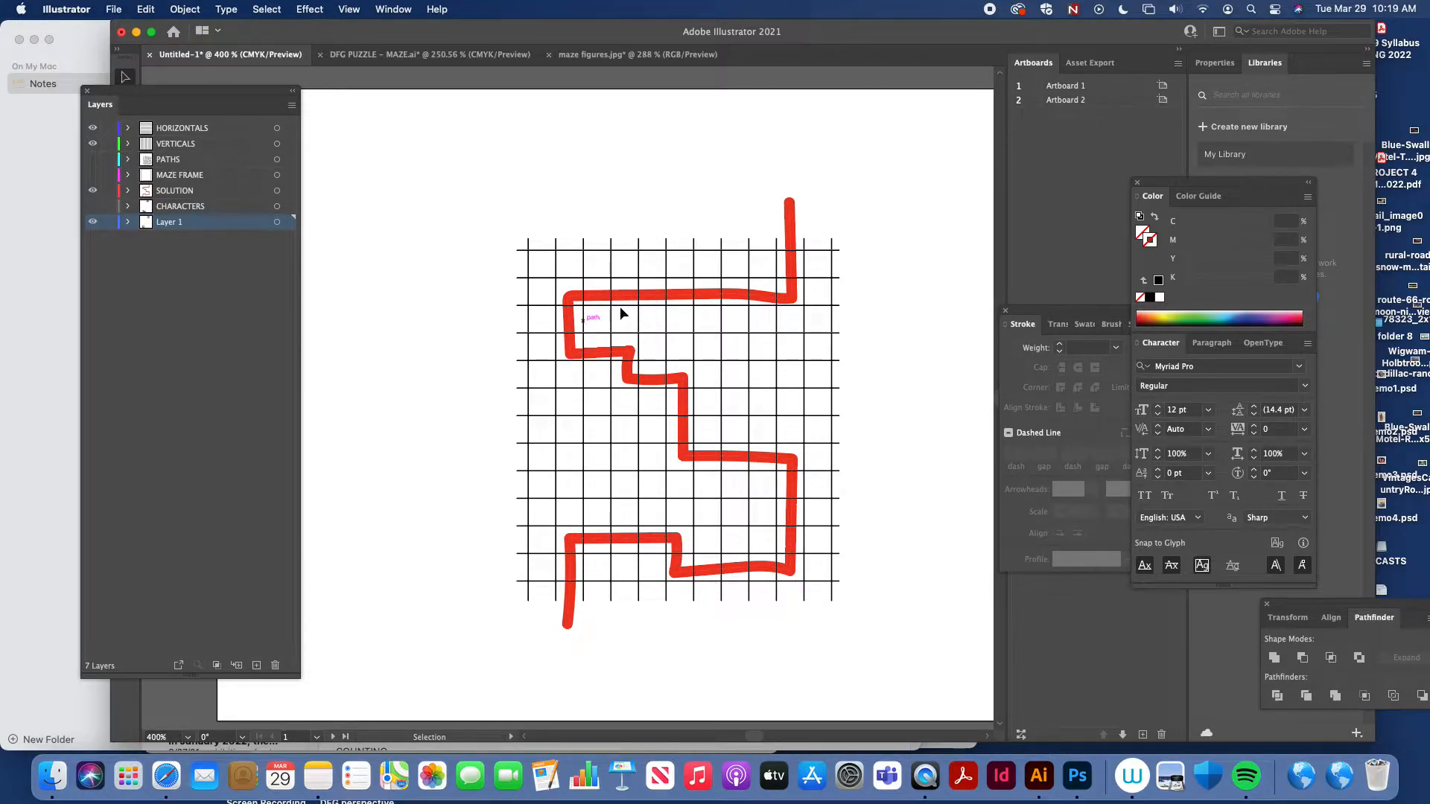
{"action": "mouse_move", "coordinate": [690, 402]}
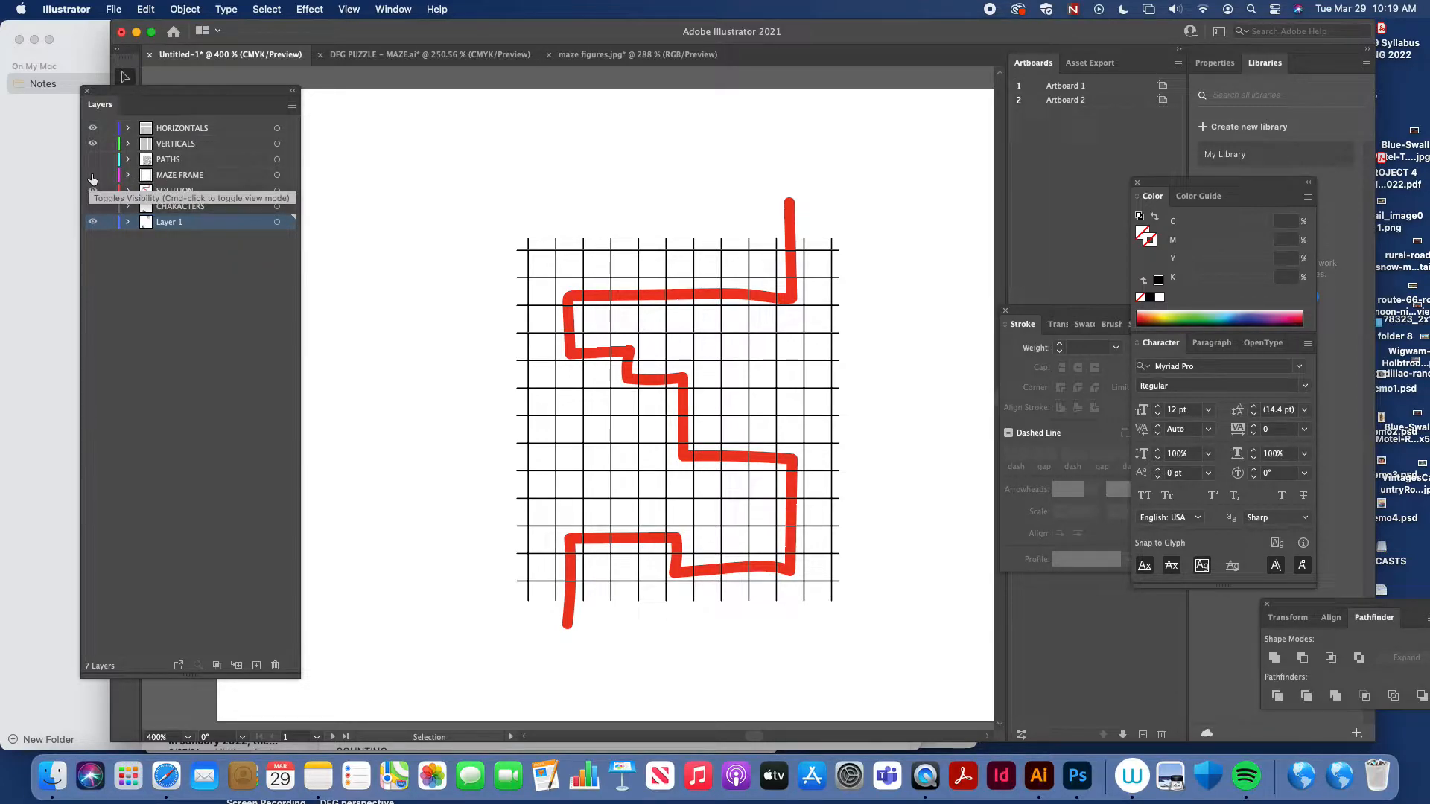
Turn on the MAZE FRAME layer, select the frame to check it, then deselect
{"action": "left_click", "coordinate": [91, 174]}
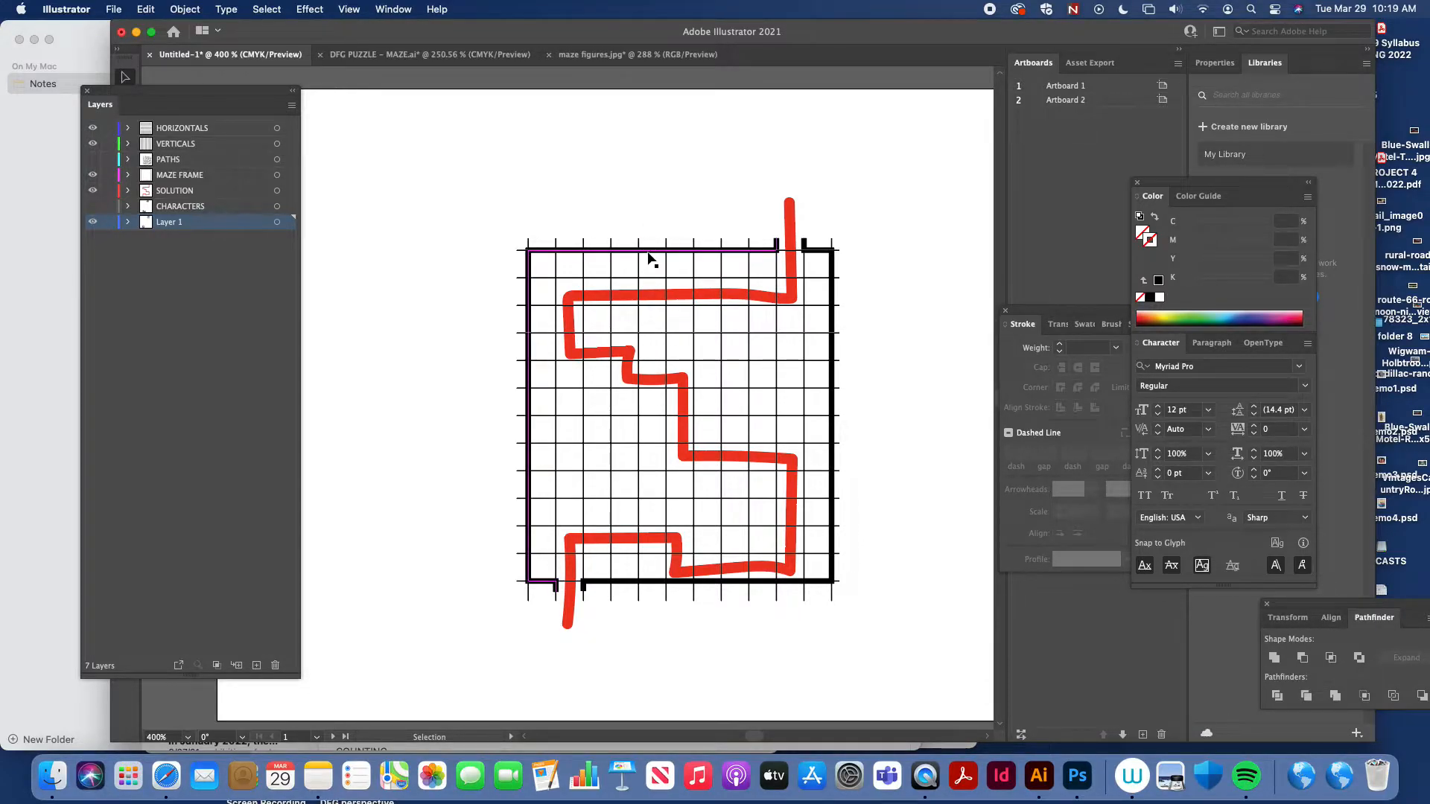
{"action": "left_click", "coordinate": [657, 246]}
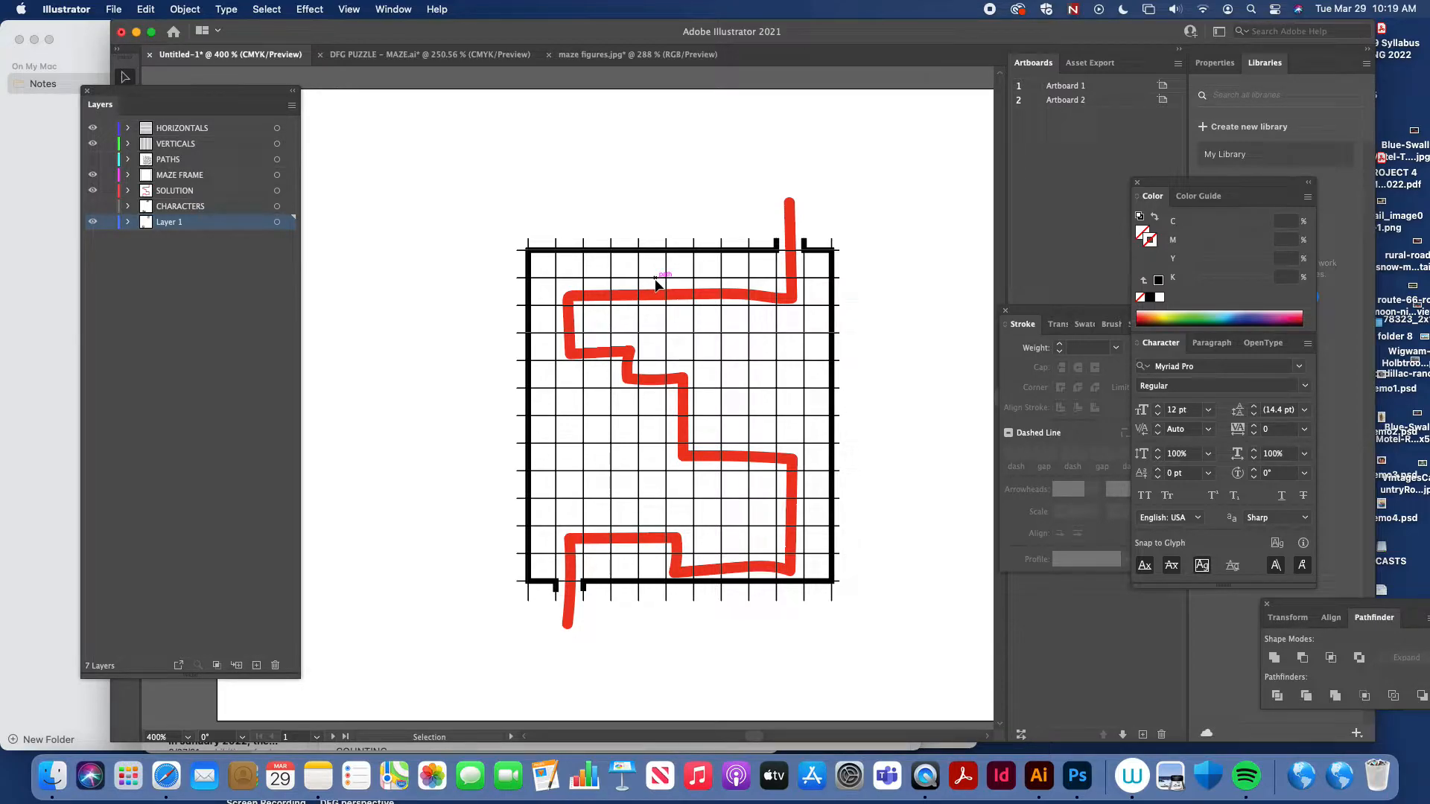
{"action": "left_click", "coordinate": [641, 247]}
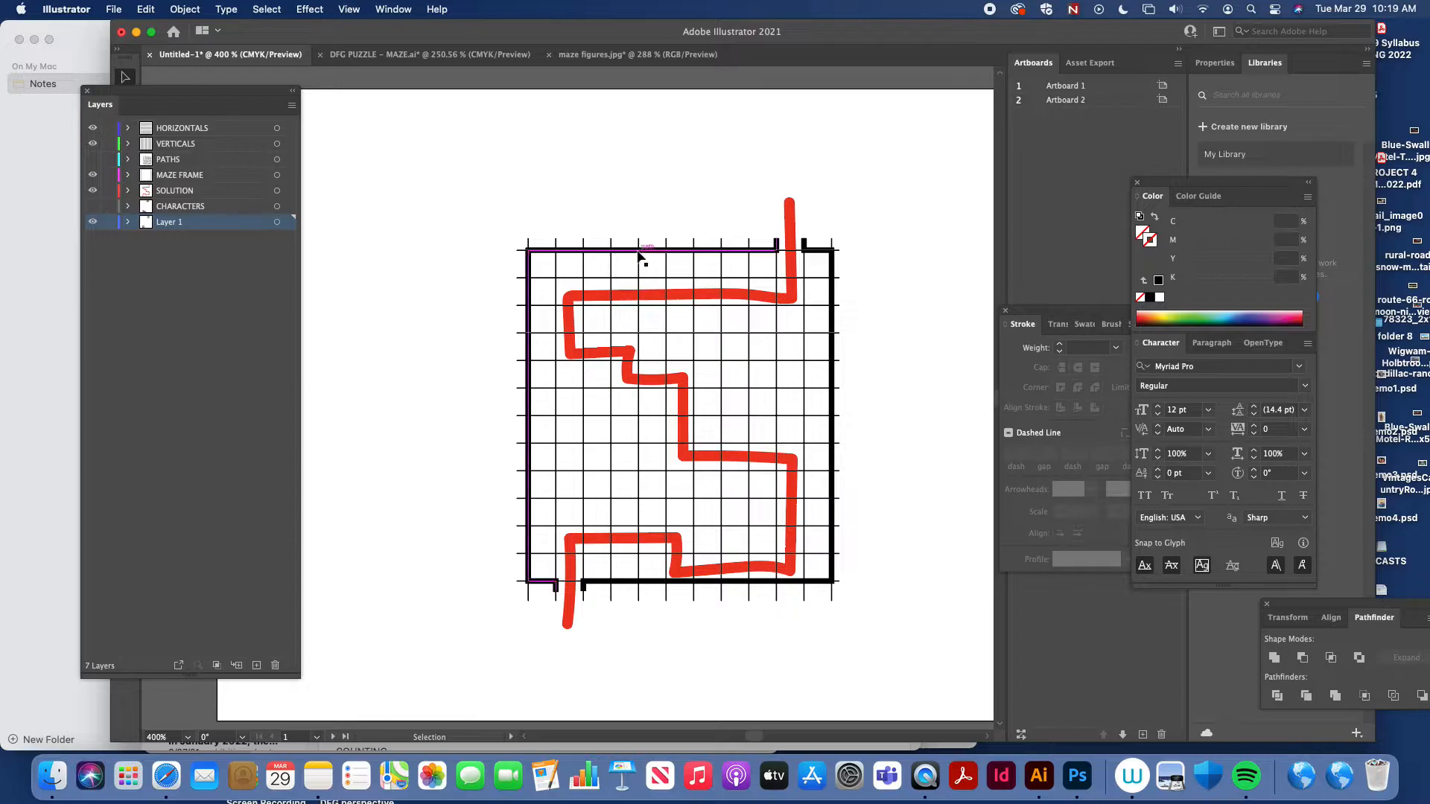
{"action": "left_click", "coordinate": [382, 330]}
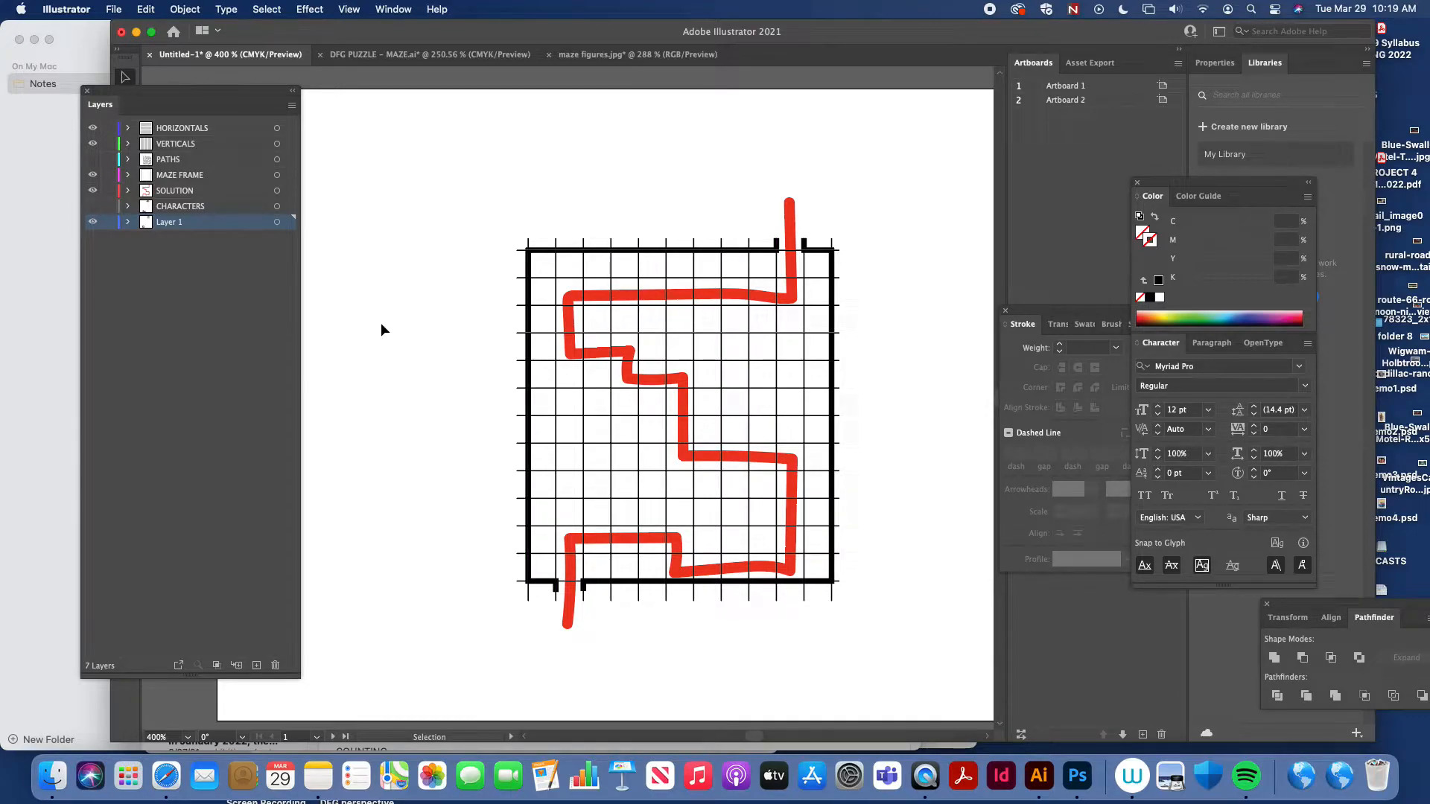
{"action": "mouse_move", "coordinate": [758, 247]}
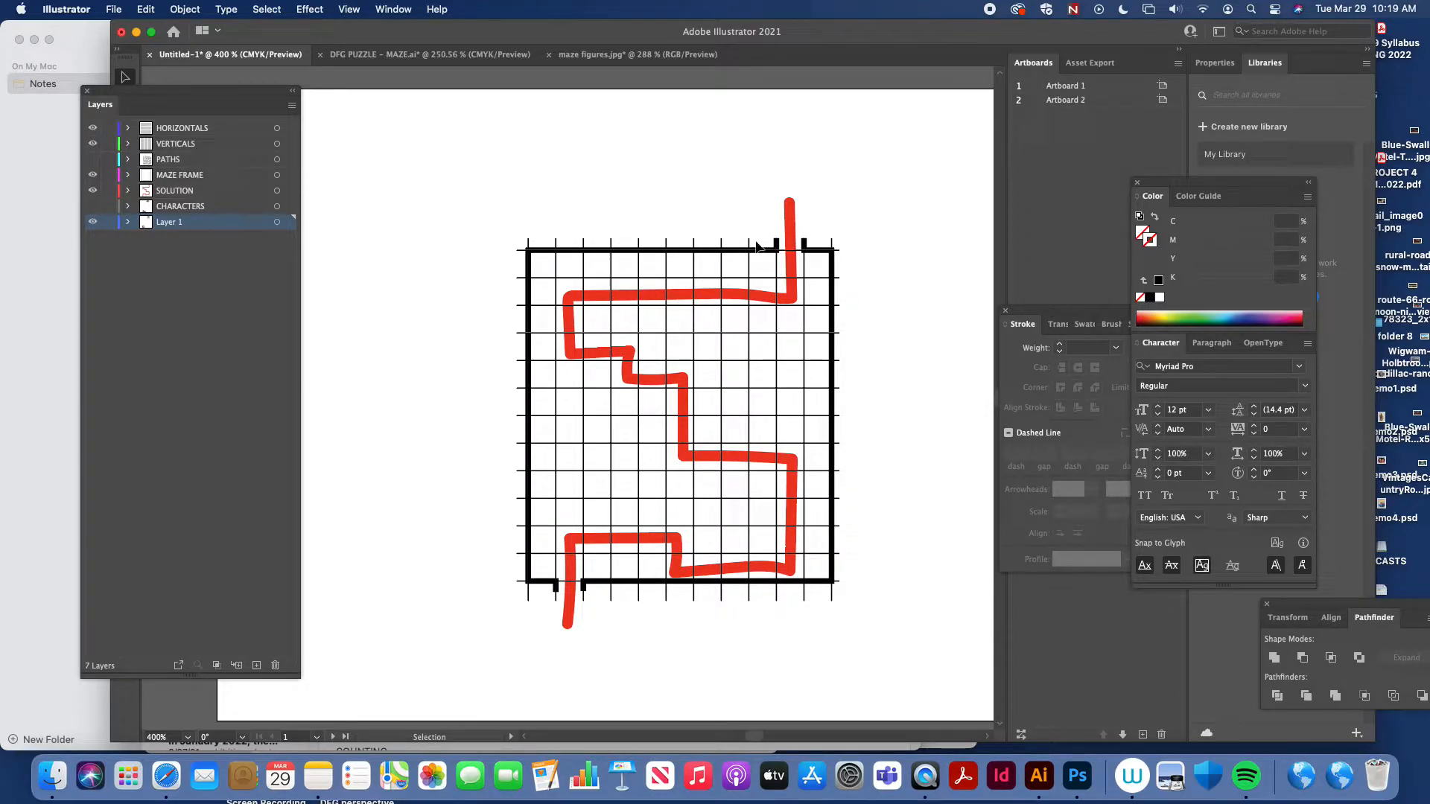
{"action": "left_click", "coordinate": [92, 222]}
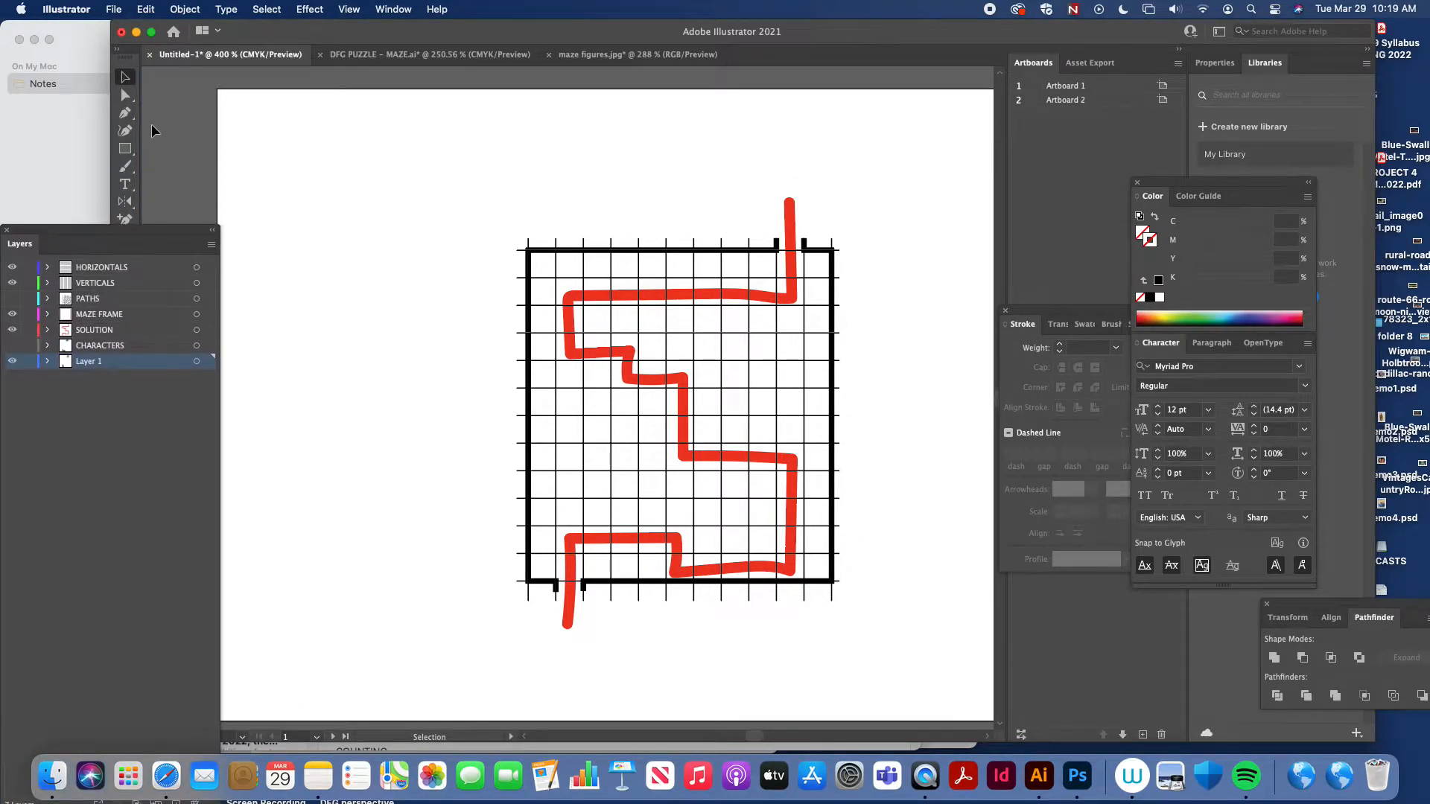
Switch to the Pen tool for drawing straight wall segments
{"action": "left_click", "coordinate": [125, 114]}
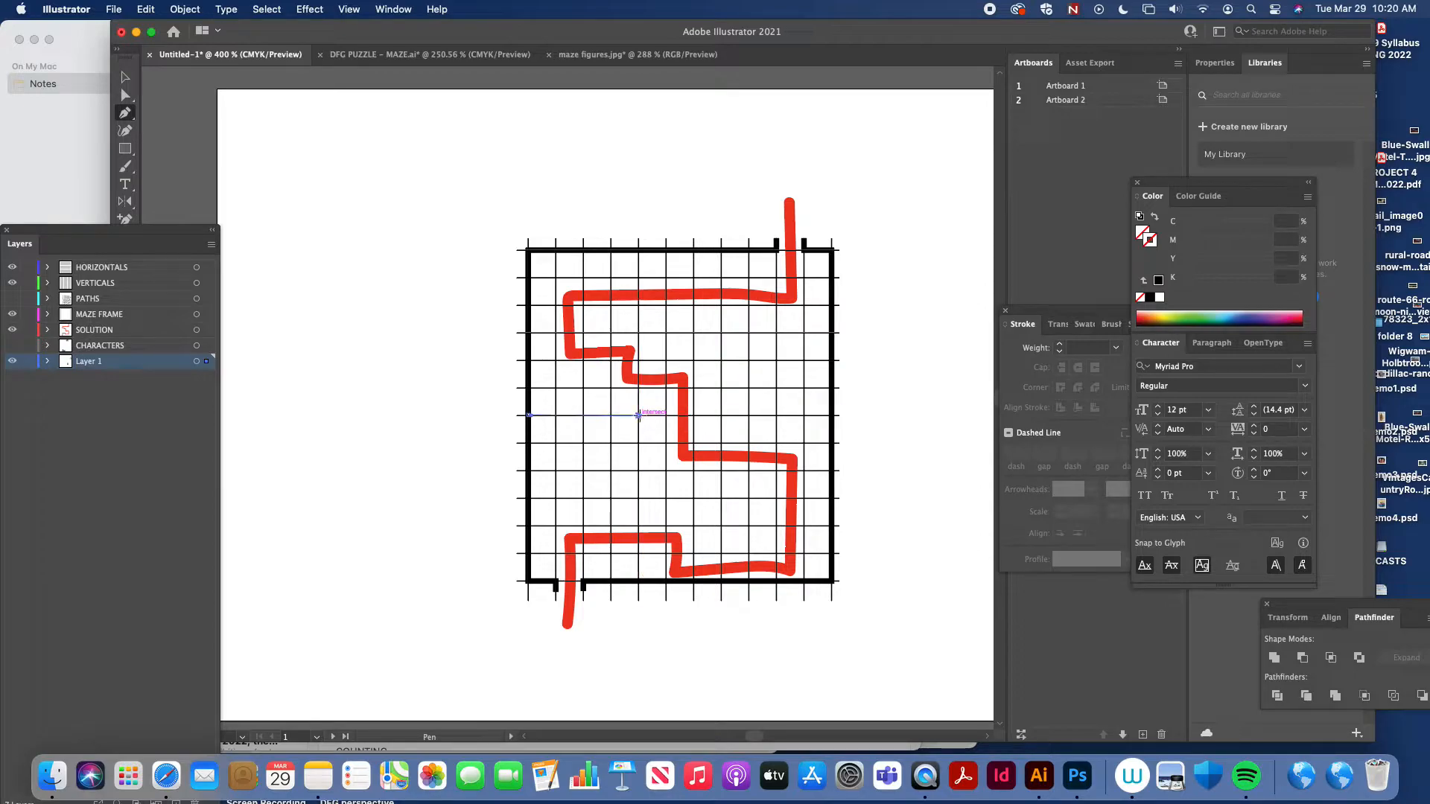
{"action": "mouse_move", "coordinate": [638, 470]}
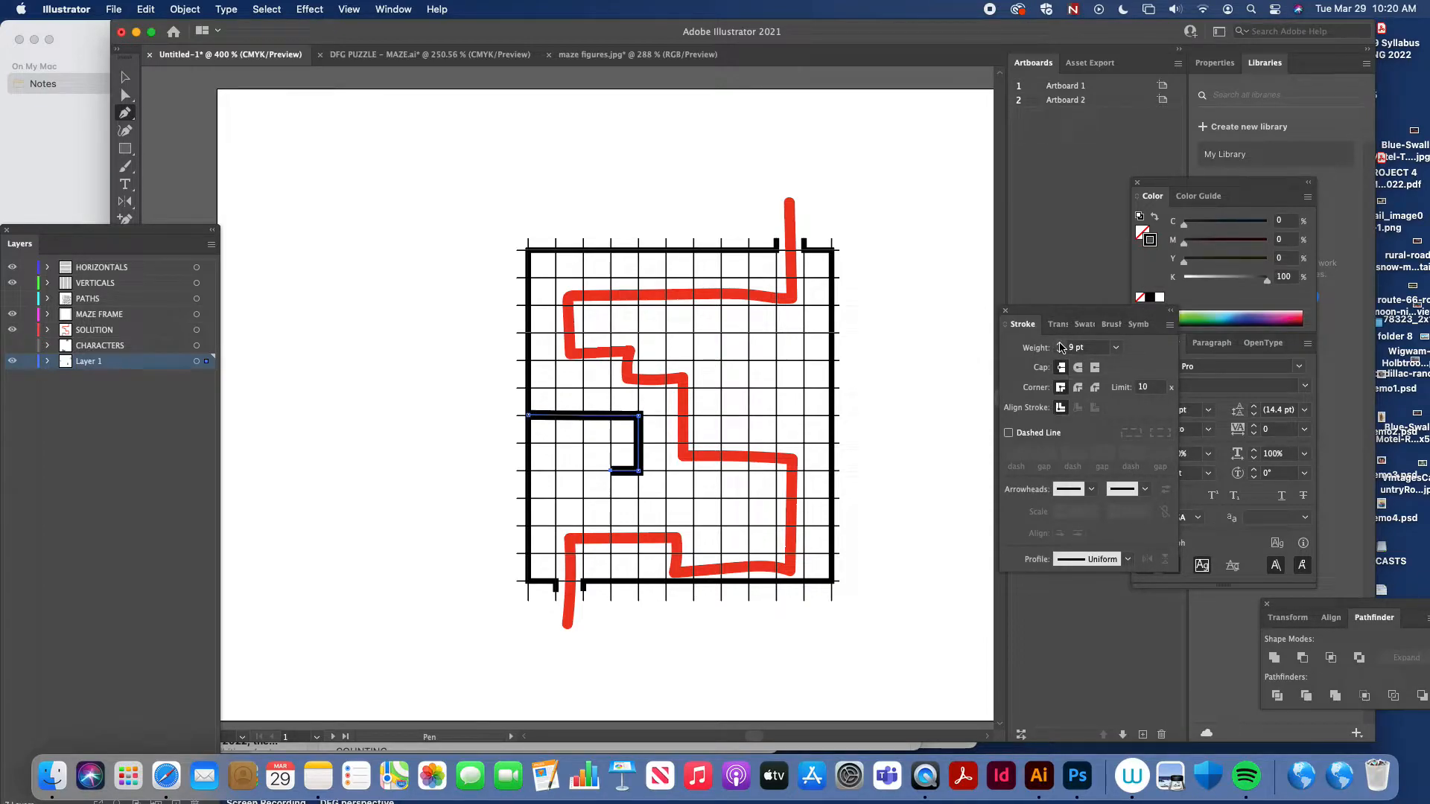
{"action": "mouse_move", "coordinate": [1258, 474]}
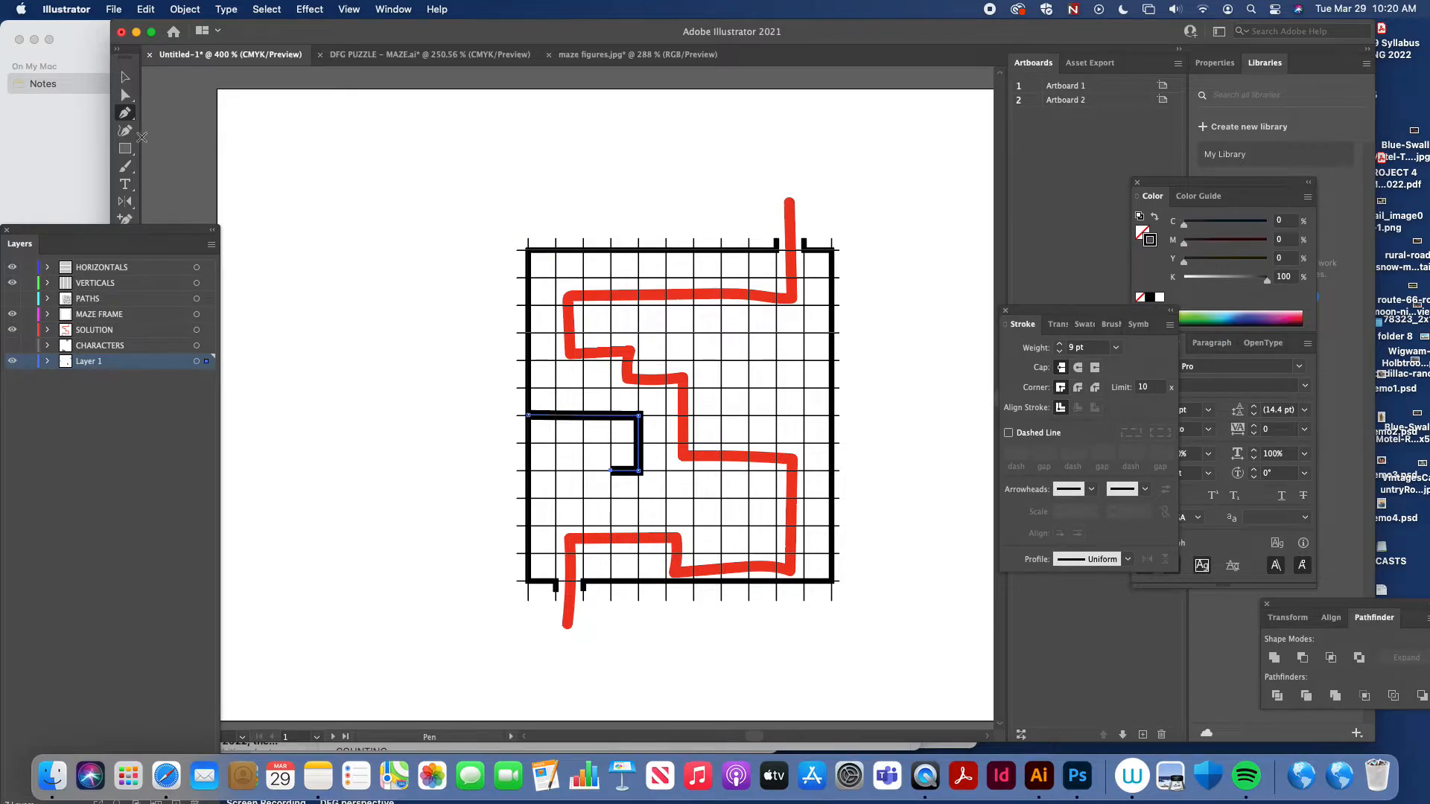
{"action": "mouse_move", "coordinate": [638, 248]}
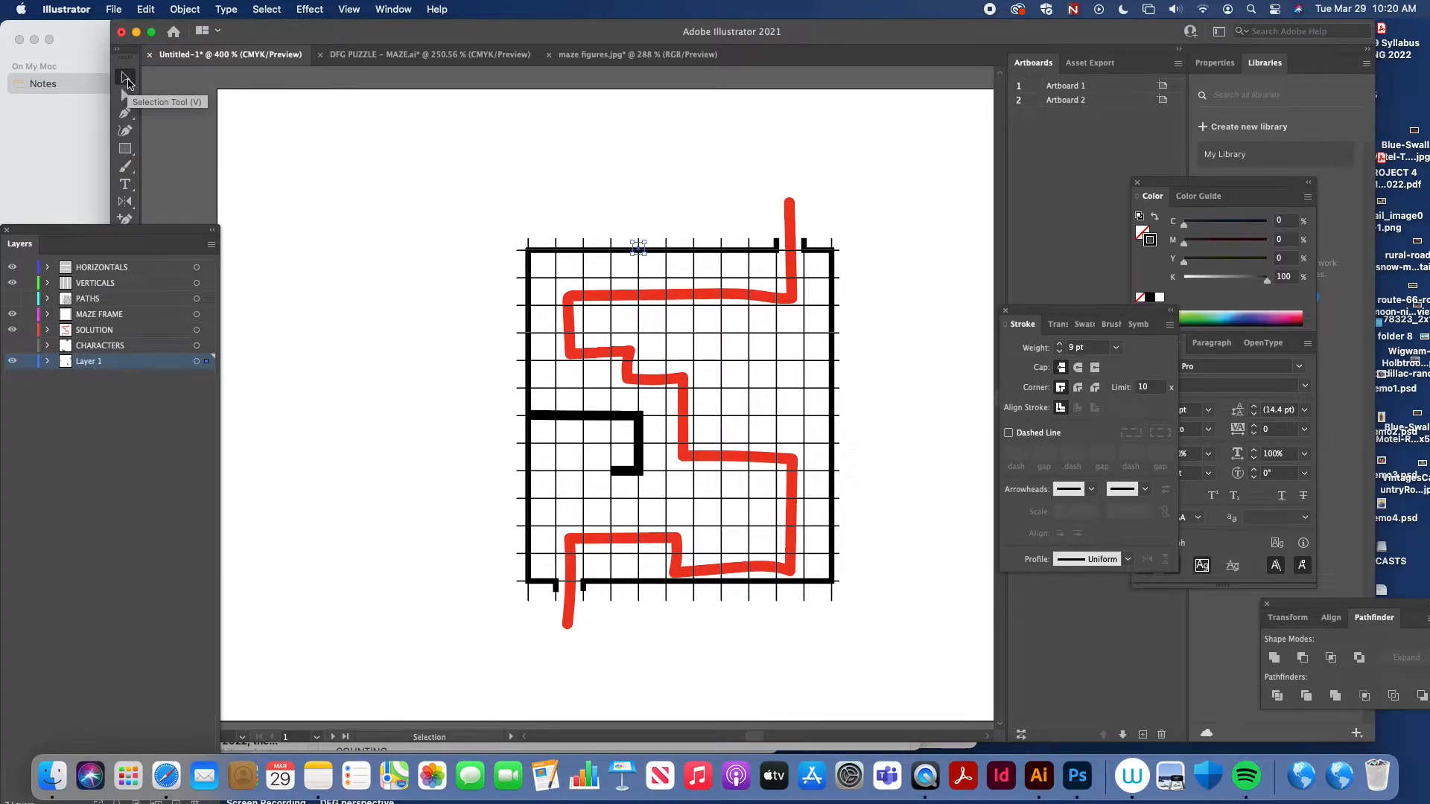
{"action": "mouse_move", "coordinate": [590, 422]}
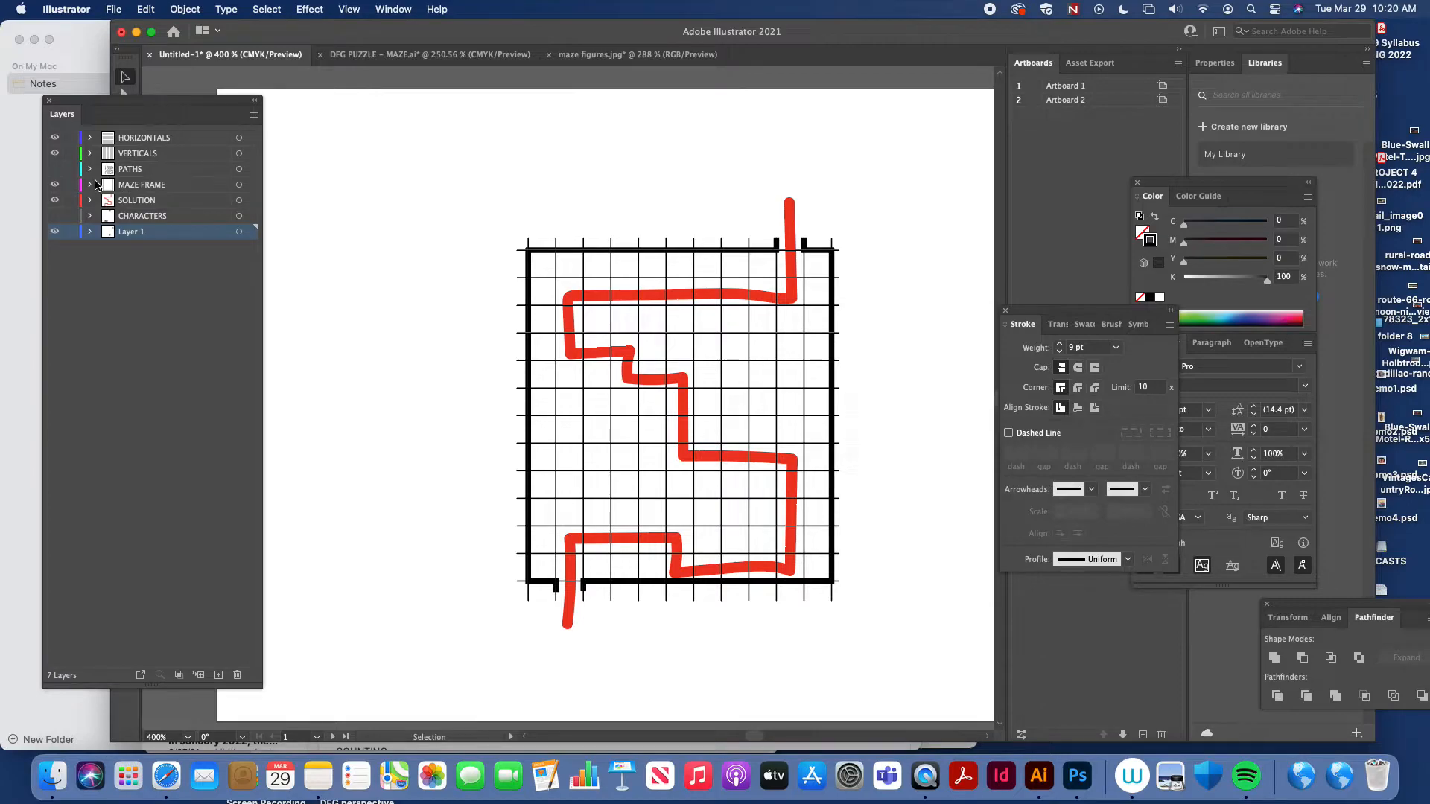
Draw 9 pt black maze walls on the PATHS layer around the solution path
{"action": "left_click", "coordinate": [53, 169]}
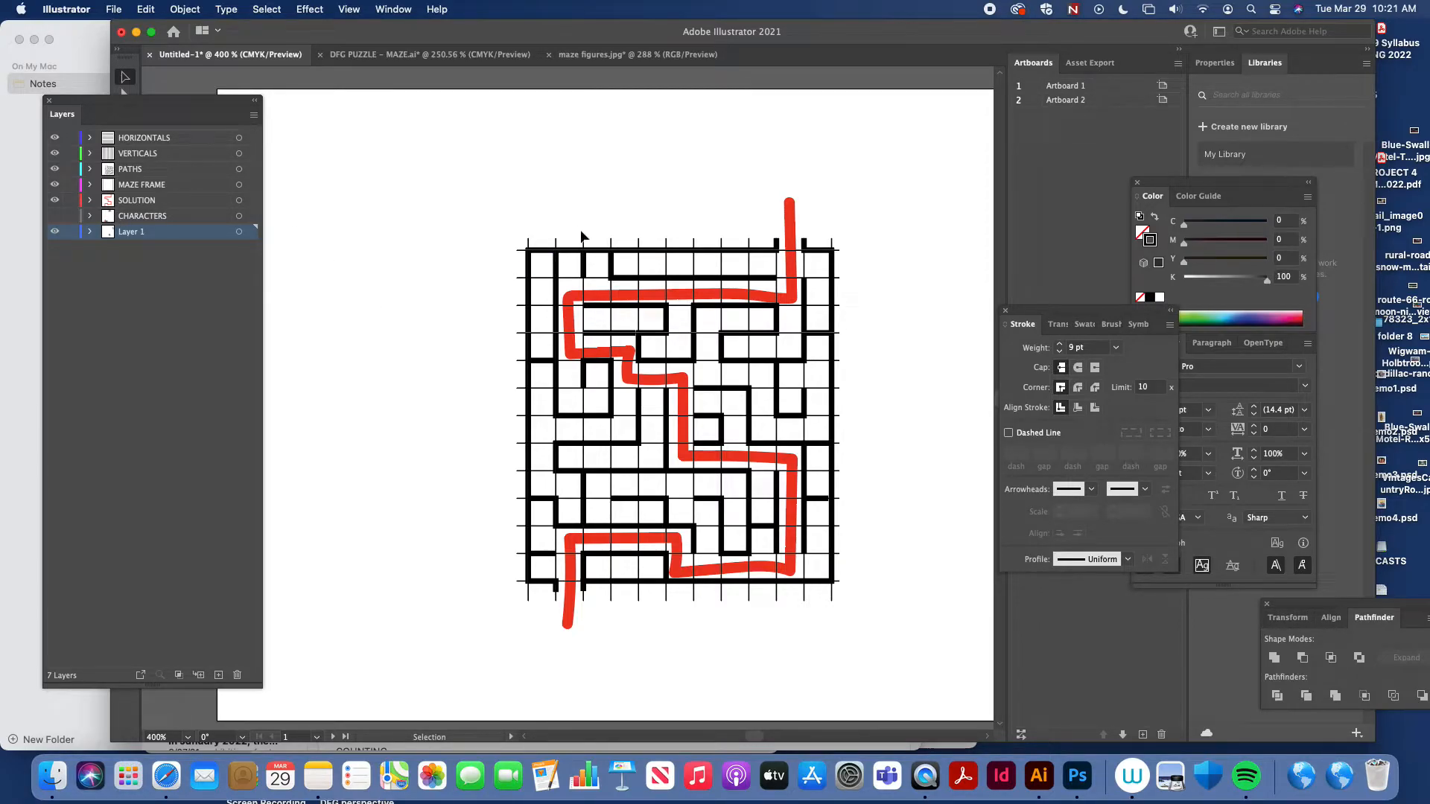
{"action": "mouse_move", "coordinate": [663, 325]}
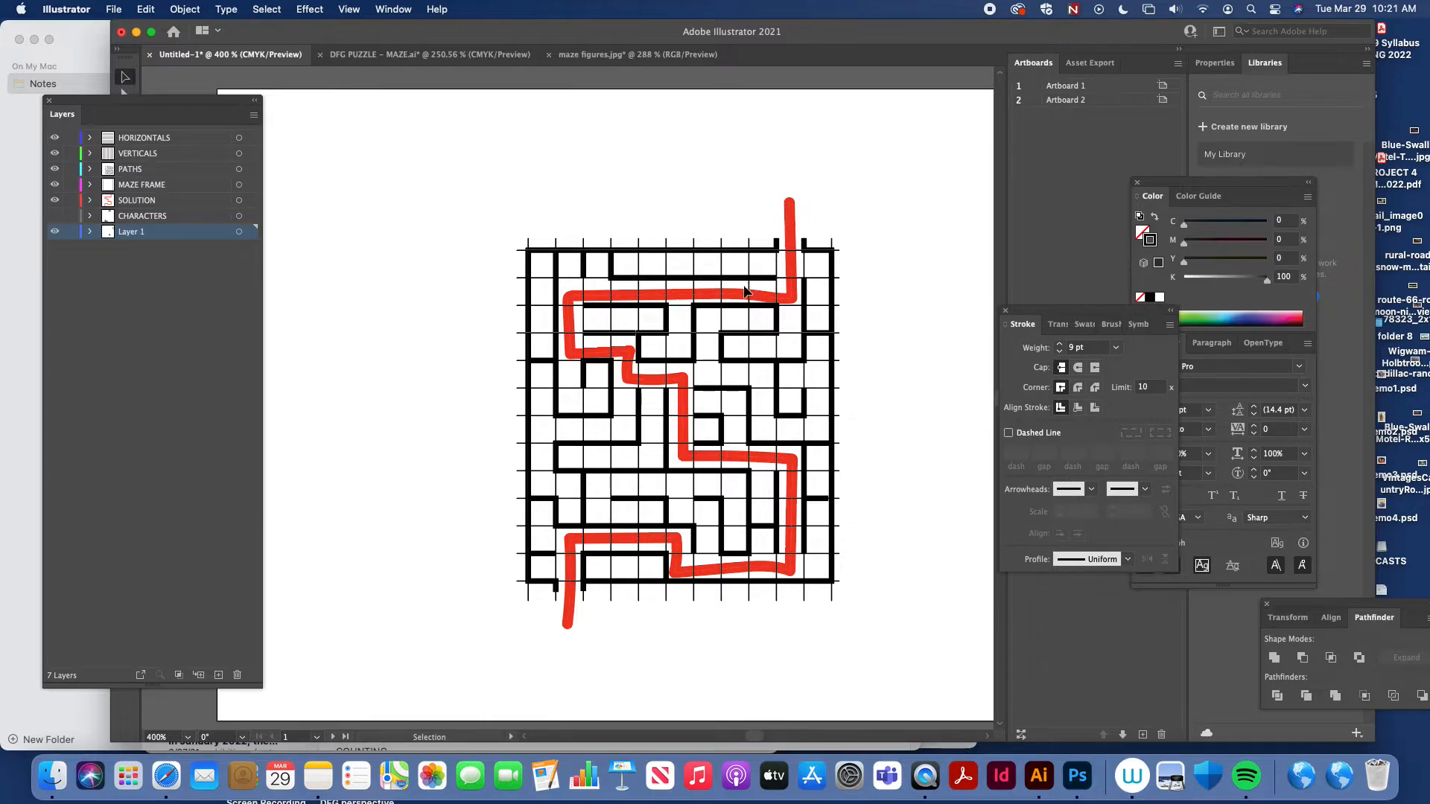
{"action": "mouse_move", "coordinate": [611, 354]}
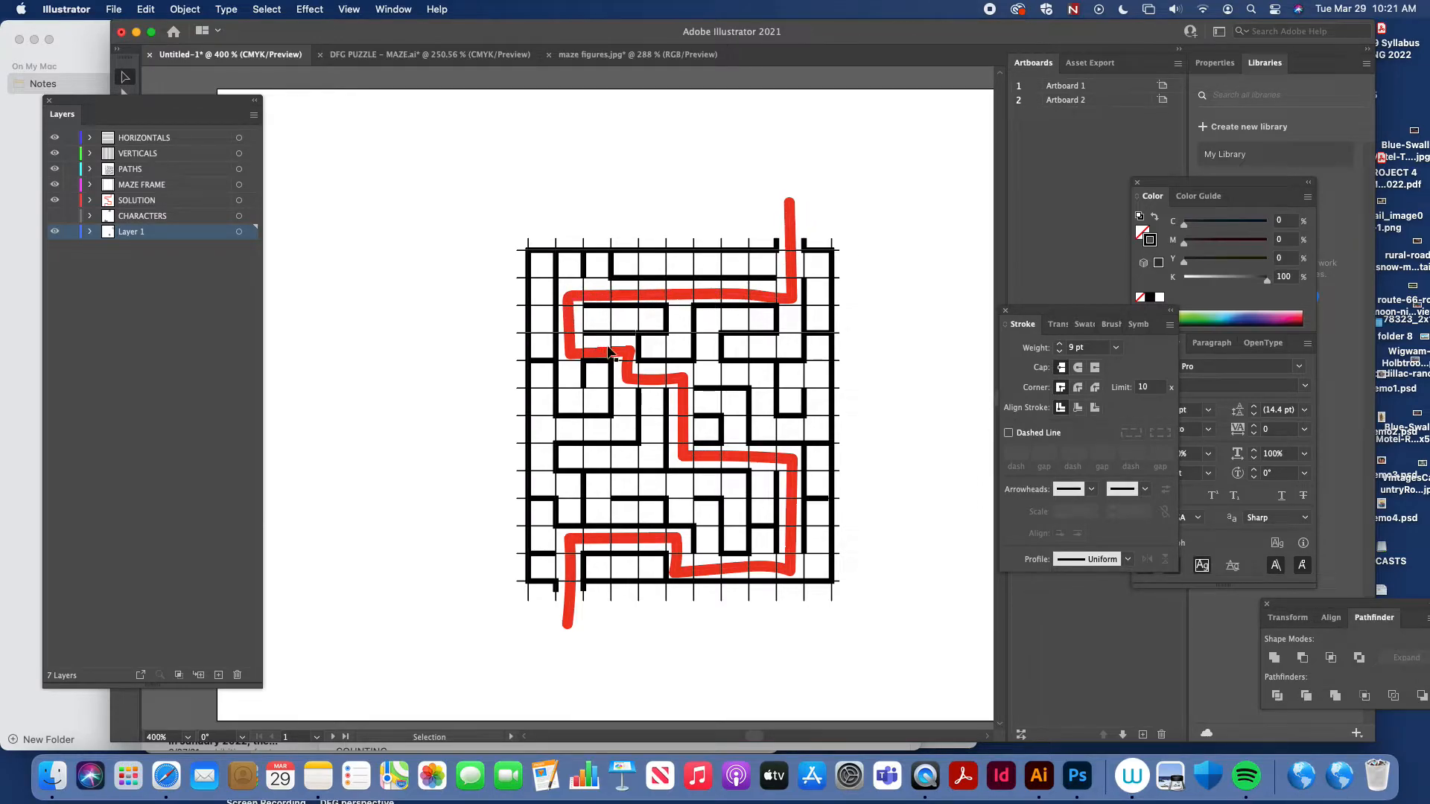
{"action": "mouse_move", "coordinate": [565, 496]}
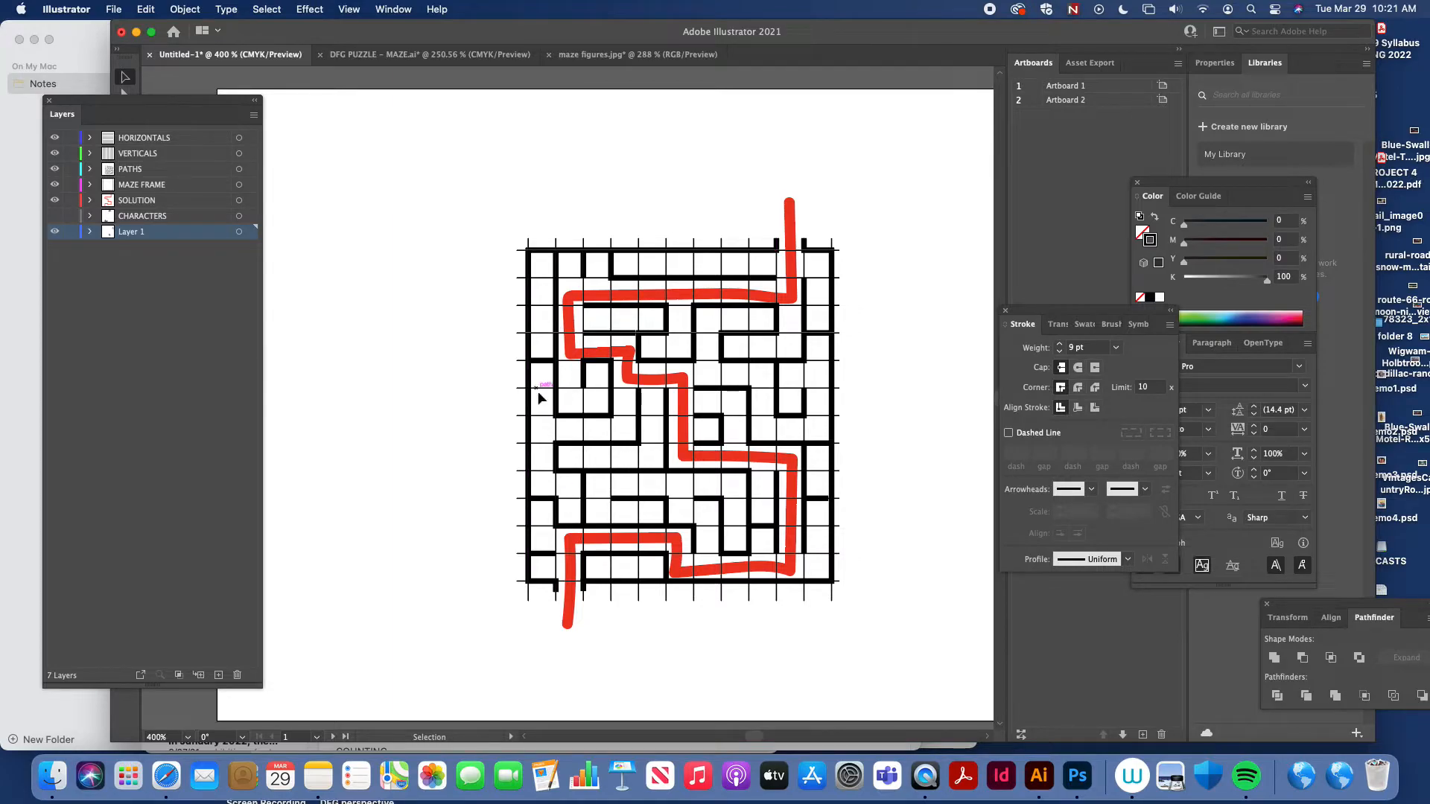
{"action": "mouse_move", "coordinate": [702, 374]}
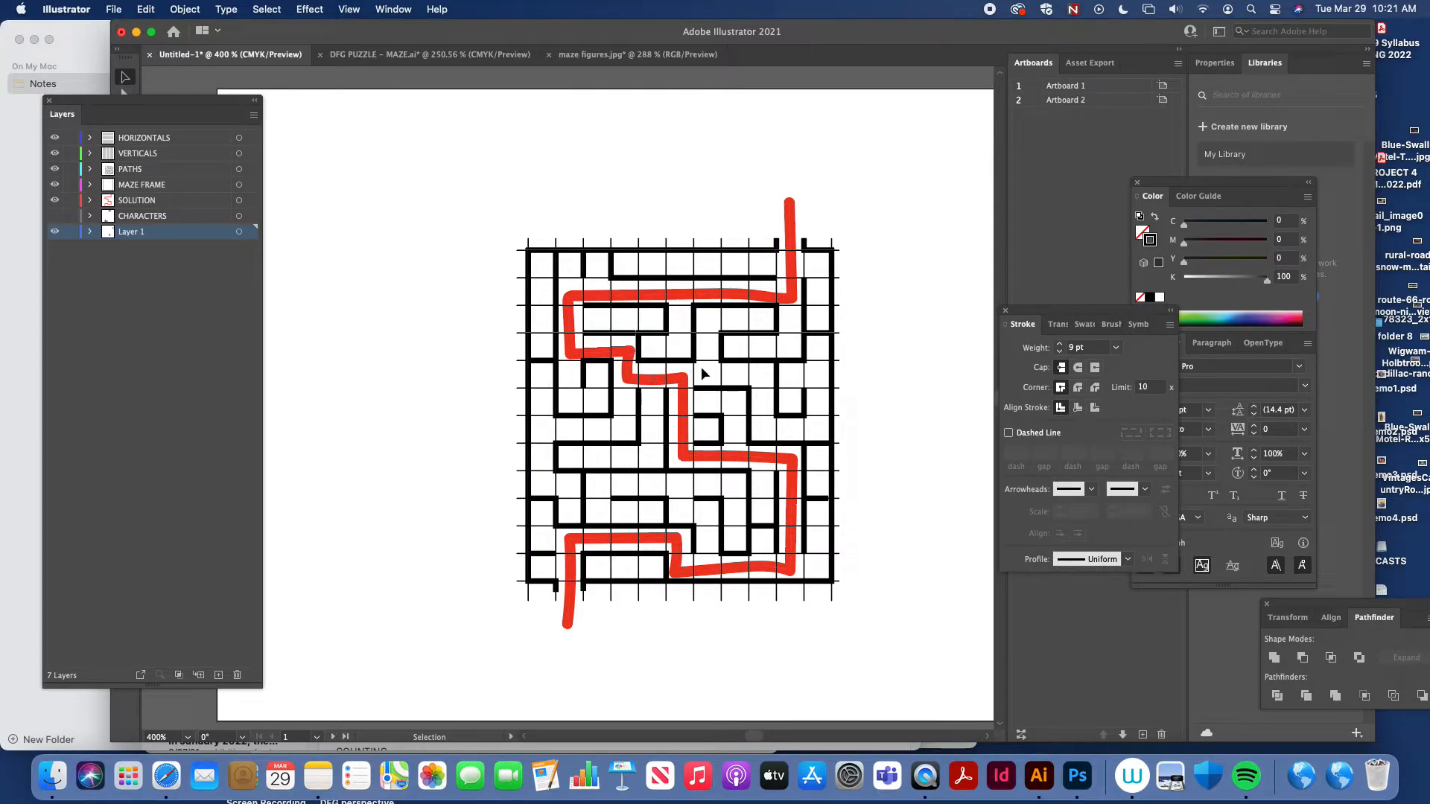
{"action": "mouse_move", "coordinate": [770, 377]}
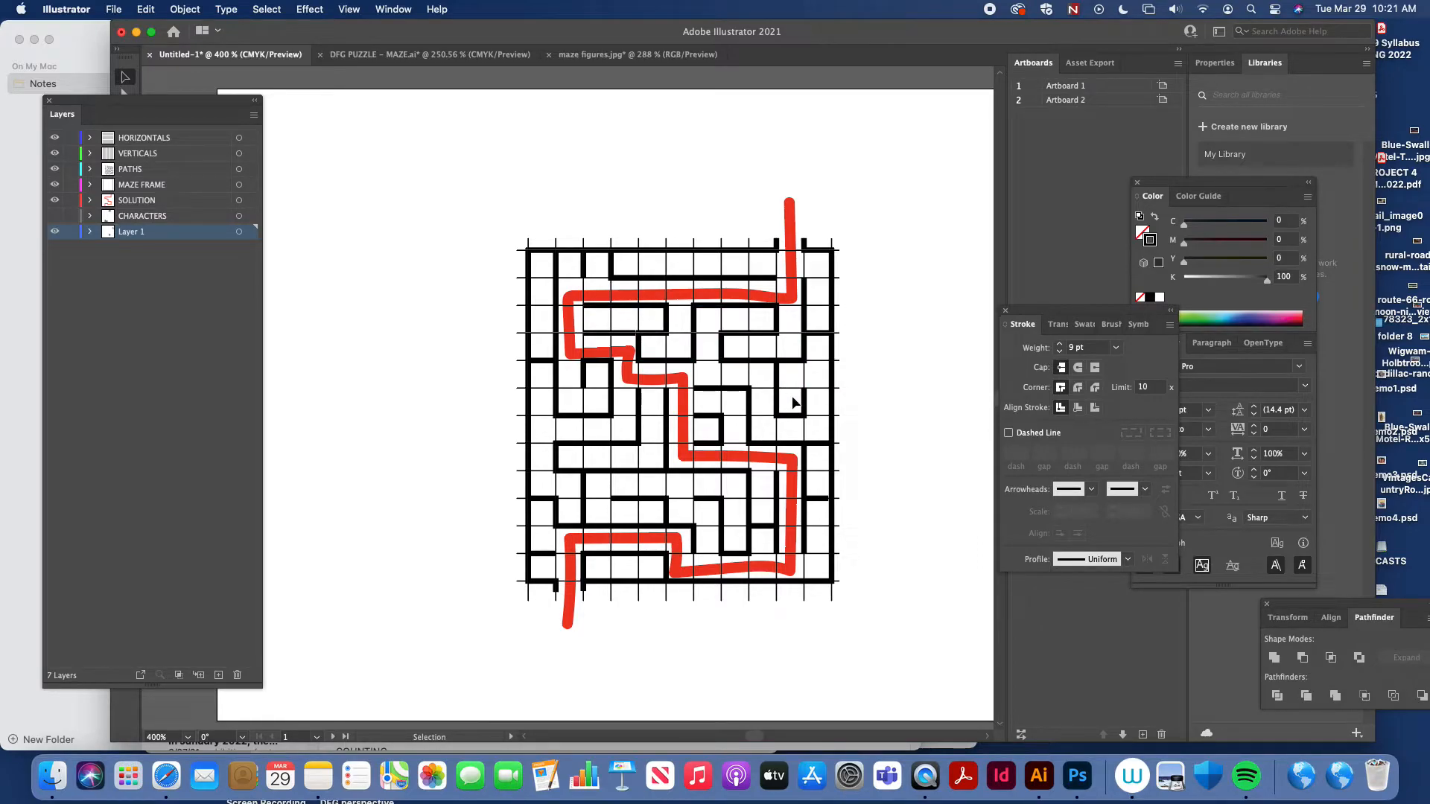
{"action": "mouse_move", "coordinate": [758, 322]}
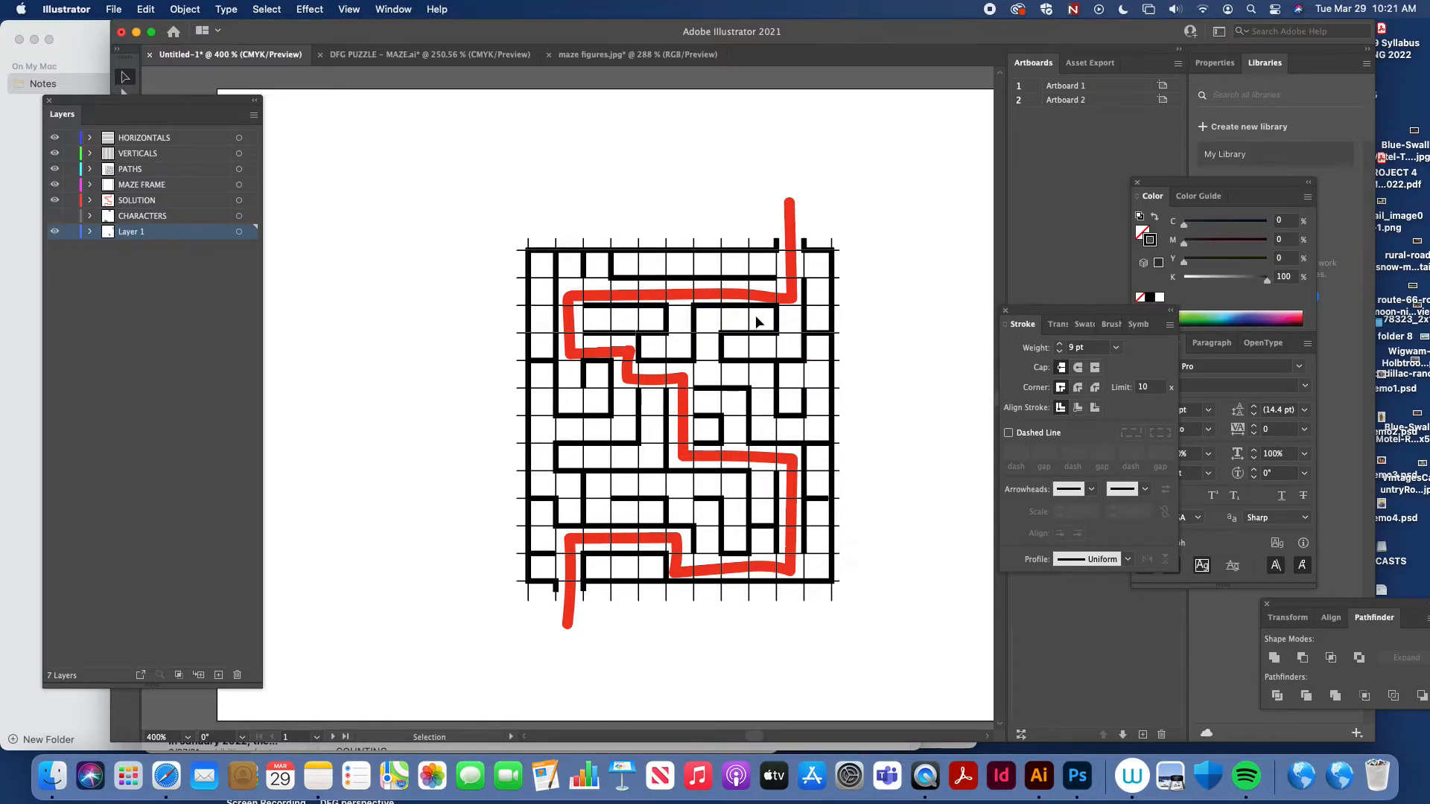
{"action": "mouse_move", "coordinate": [682, 378]}
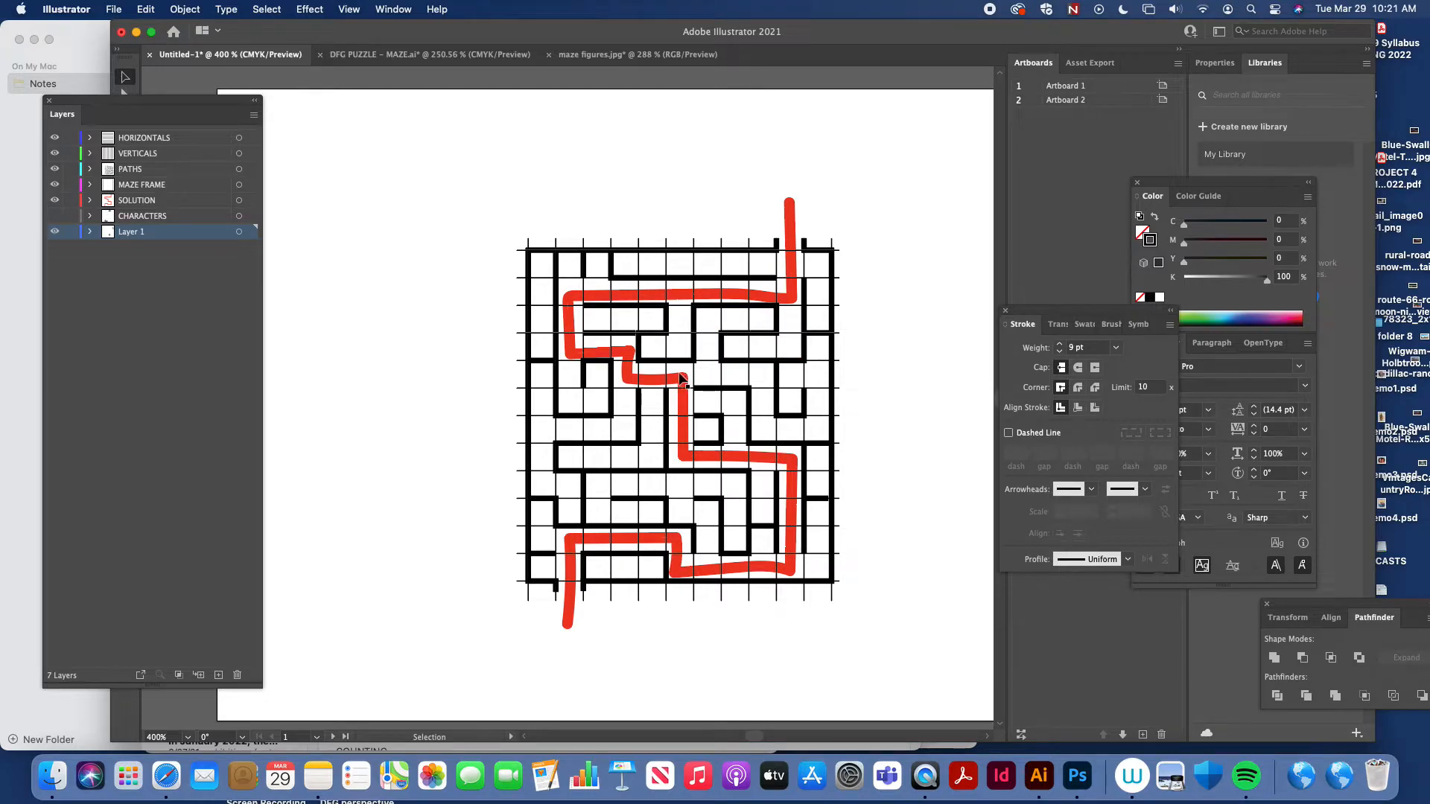
{"action": "mouse_move", "coordinate": [597, 387]}
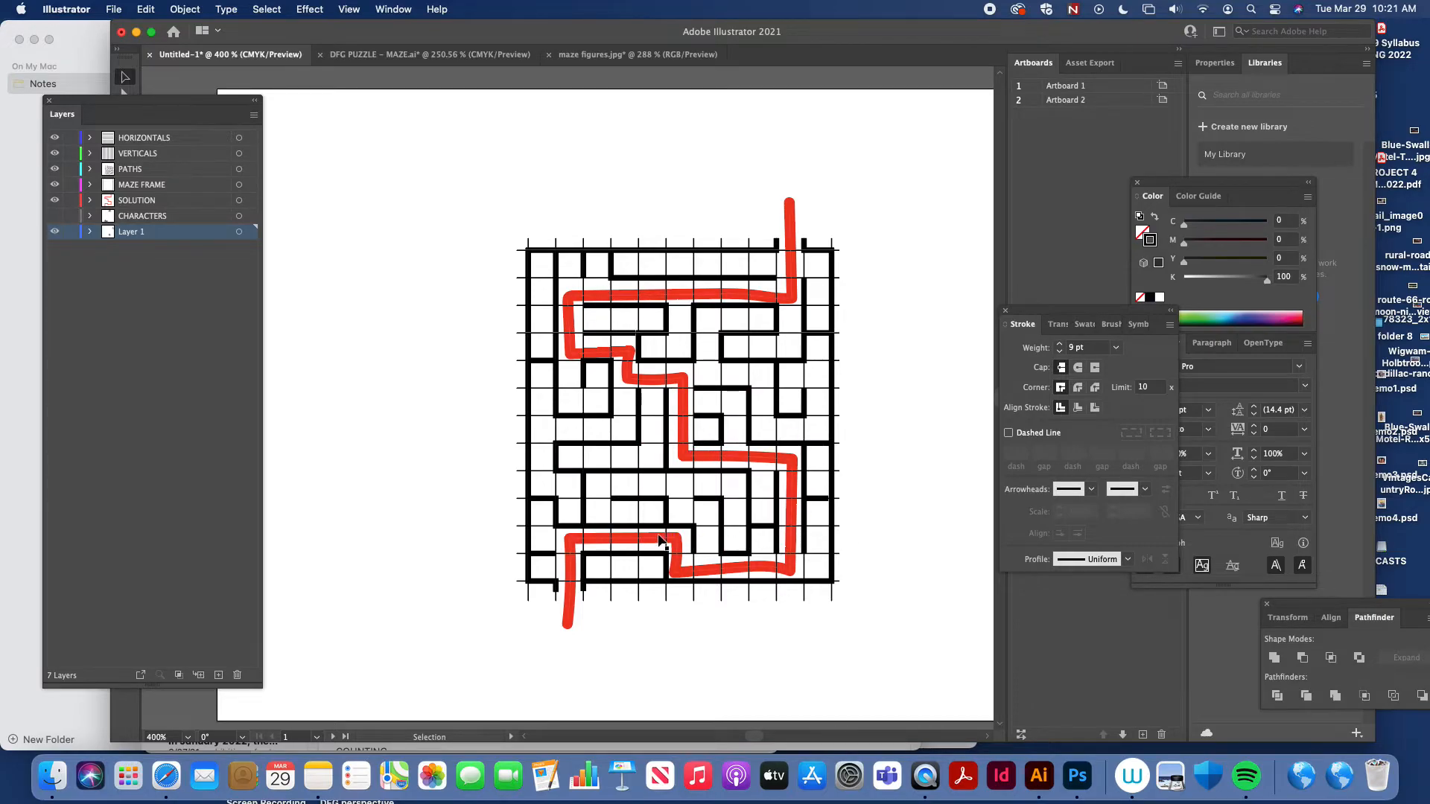
{"action": "mouse_move", "coordinate": [455, 325]}
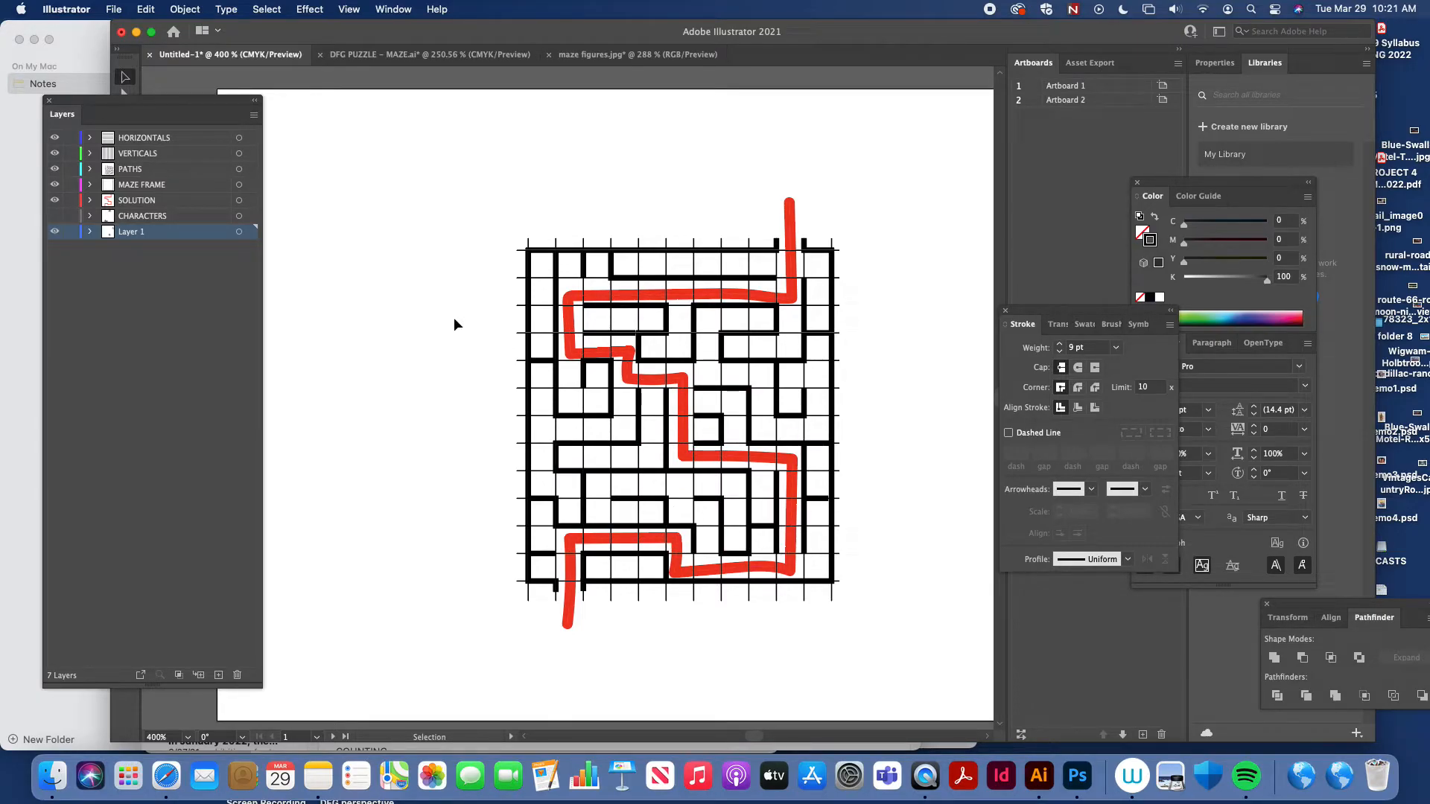
{"action": "mouse_move", "coordinate": [624, 354]}
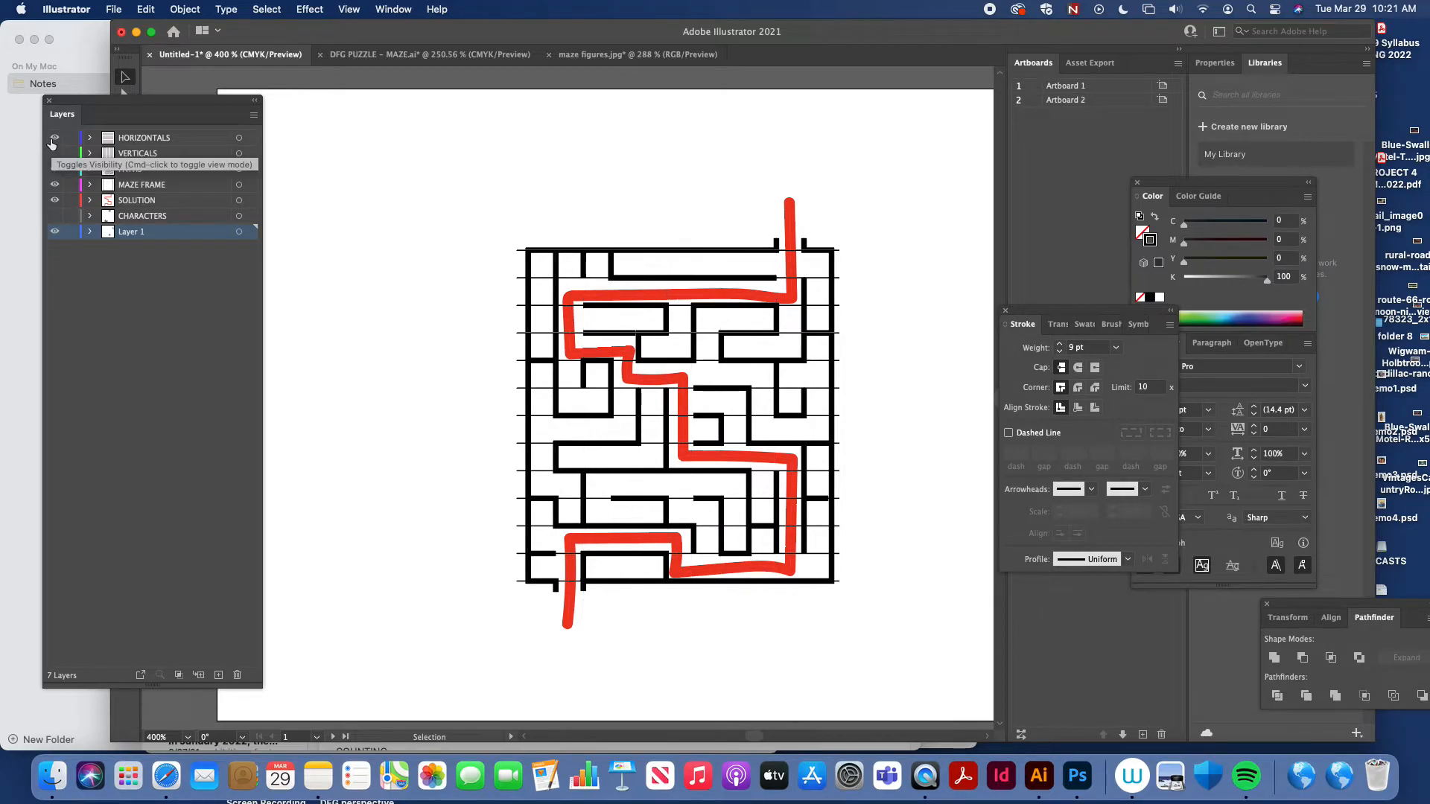
Hide the HORIZONTALS and VERTICALS grid layers
{"action": "left_click", "coordinate": [54, 138]}
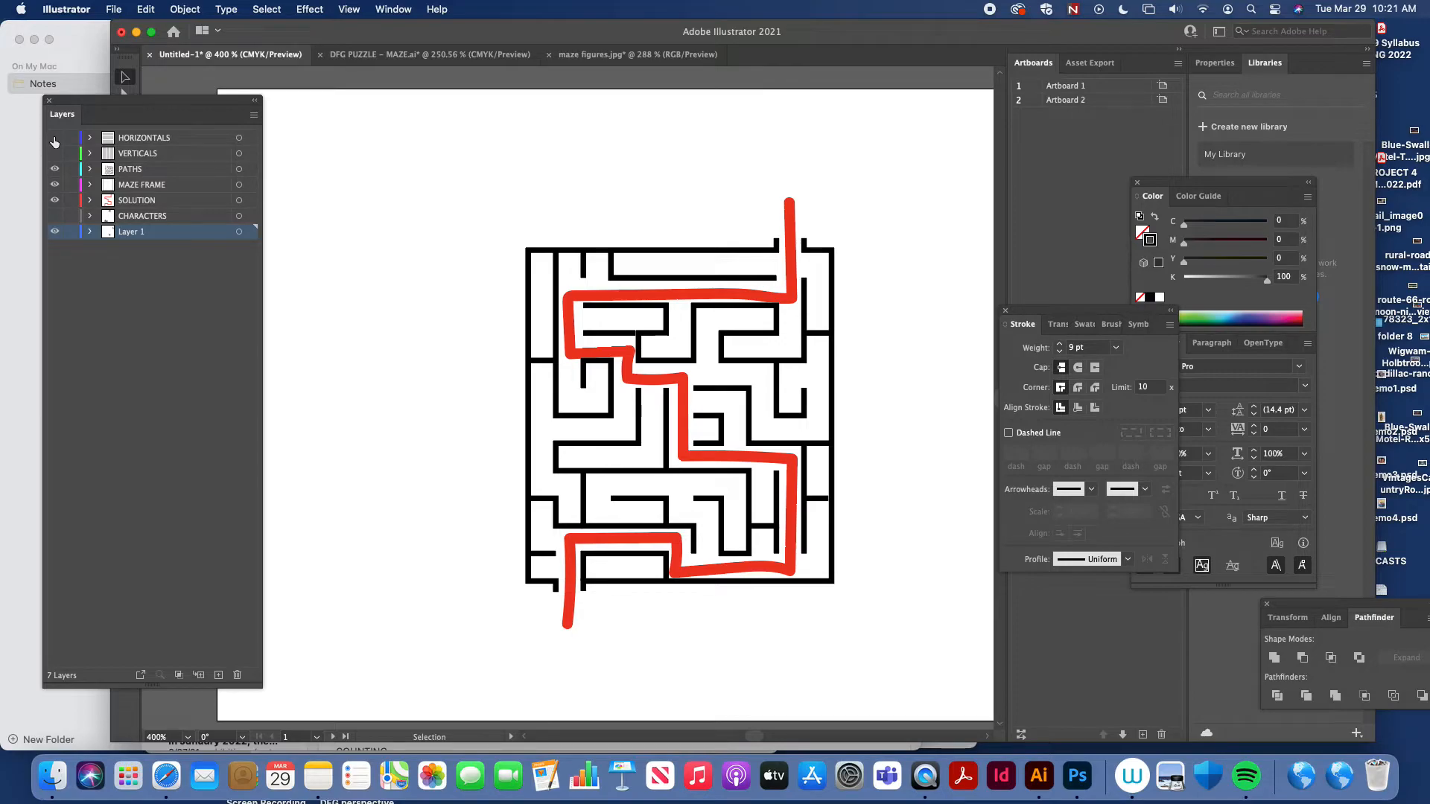
{"action": "left_click", "coordinate": [54, 142]}
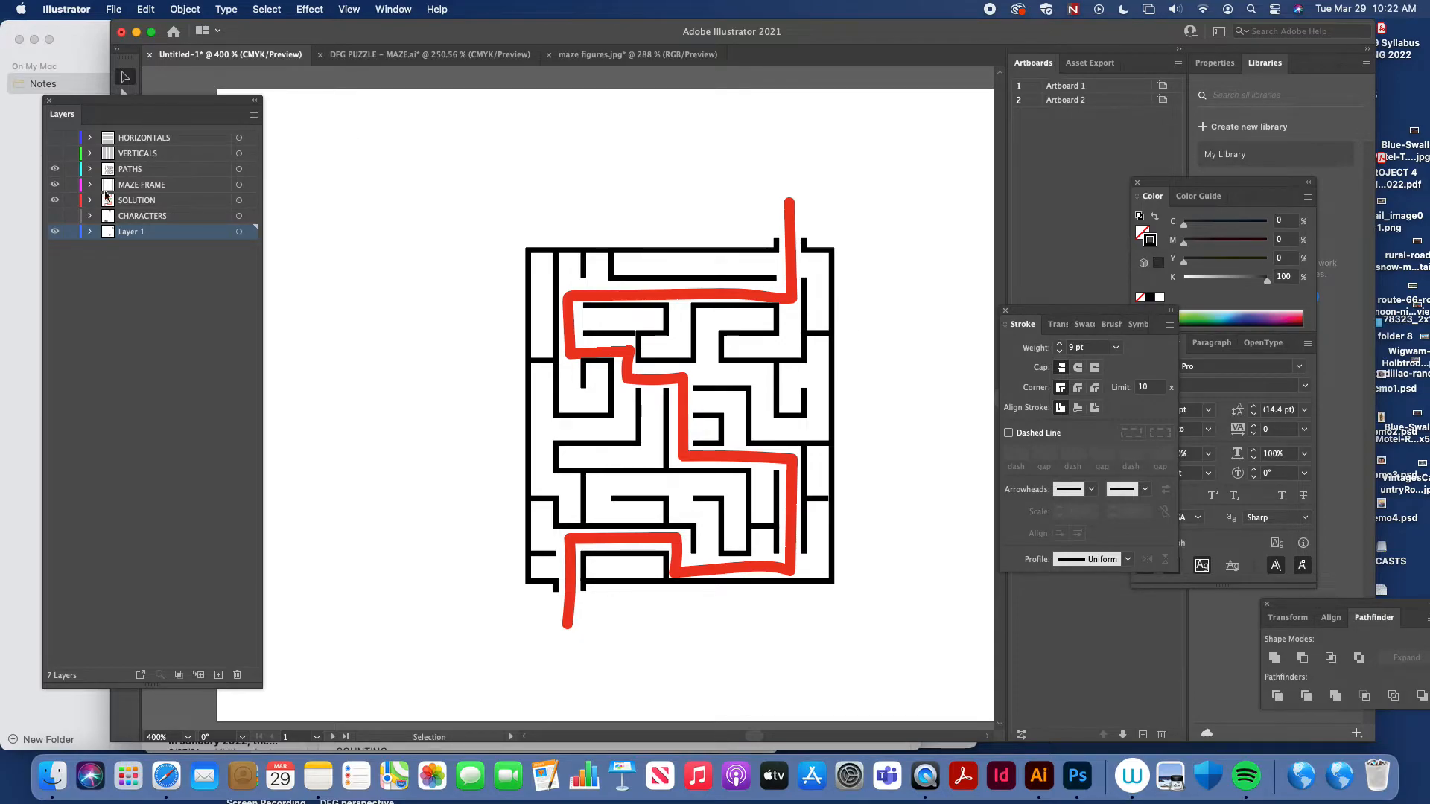
Hide the SOLUTION layer, leaving only the maze walls and frame
{"action": "left_click", "coordinate": [54, 200]}
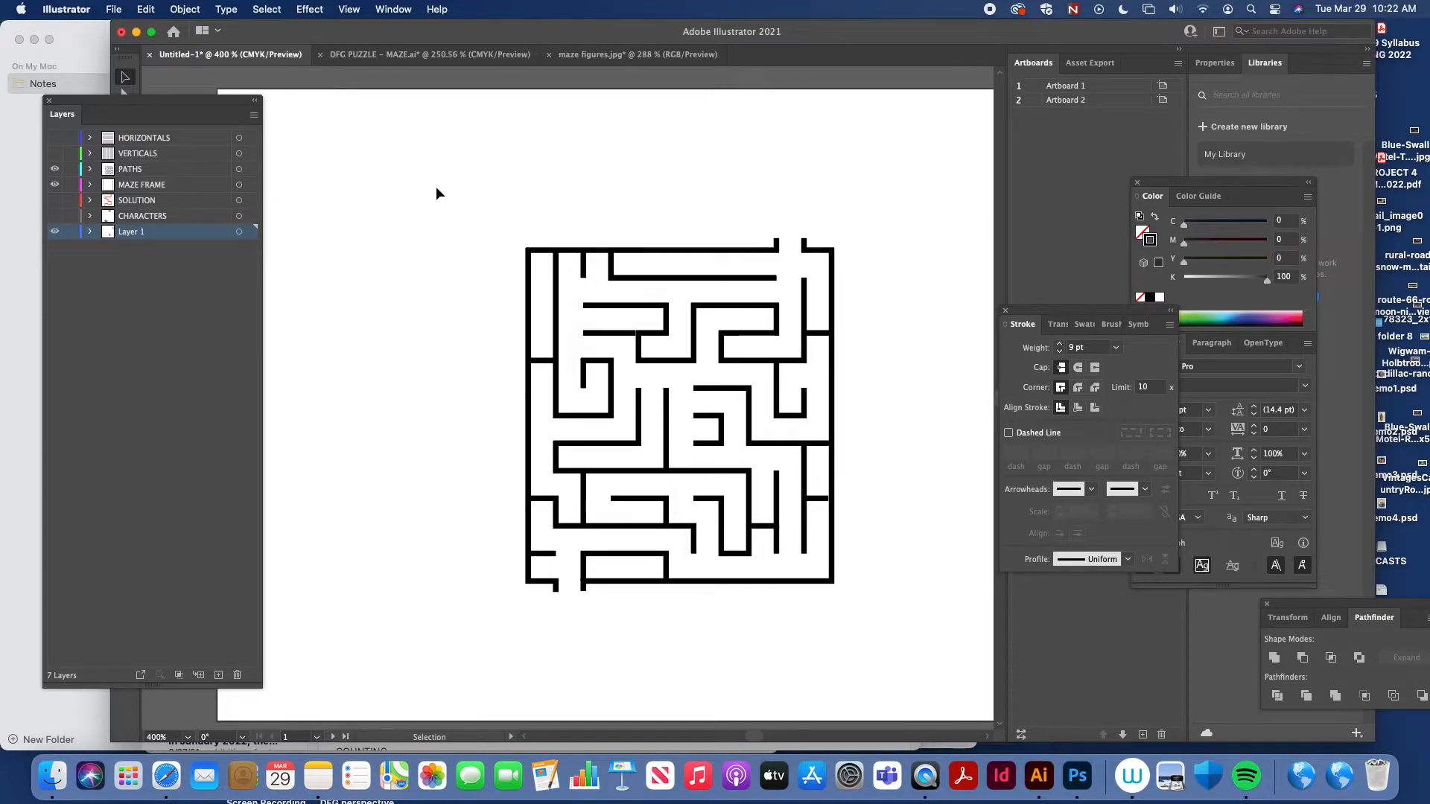
{"action": "mouse_move", "coordinate": [881, 288]}
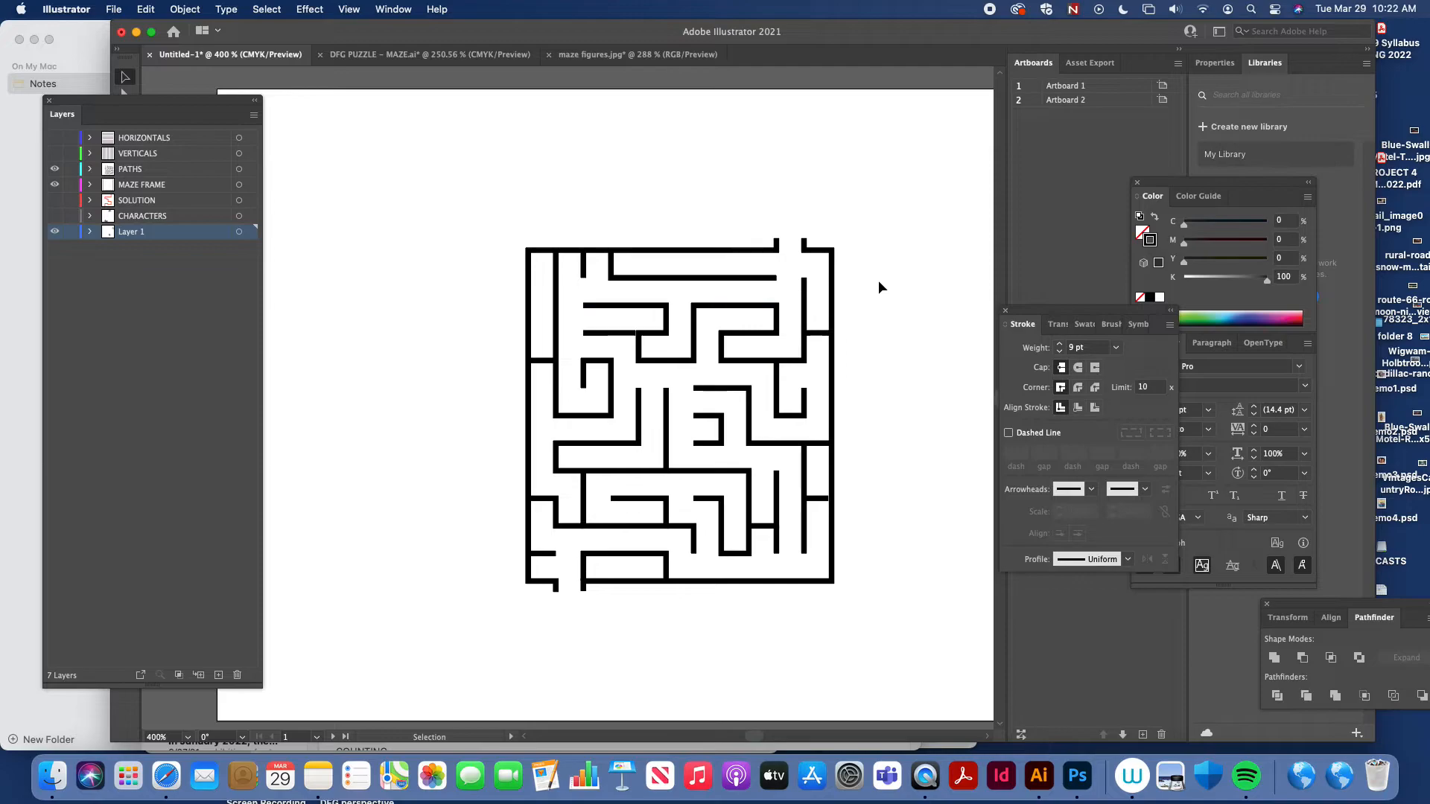
{"action": "mouse_move", "coordinate": [901, 206]}
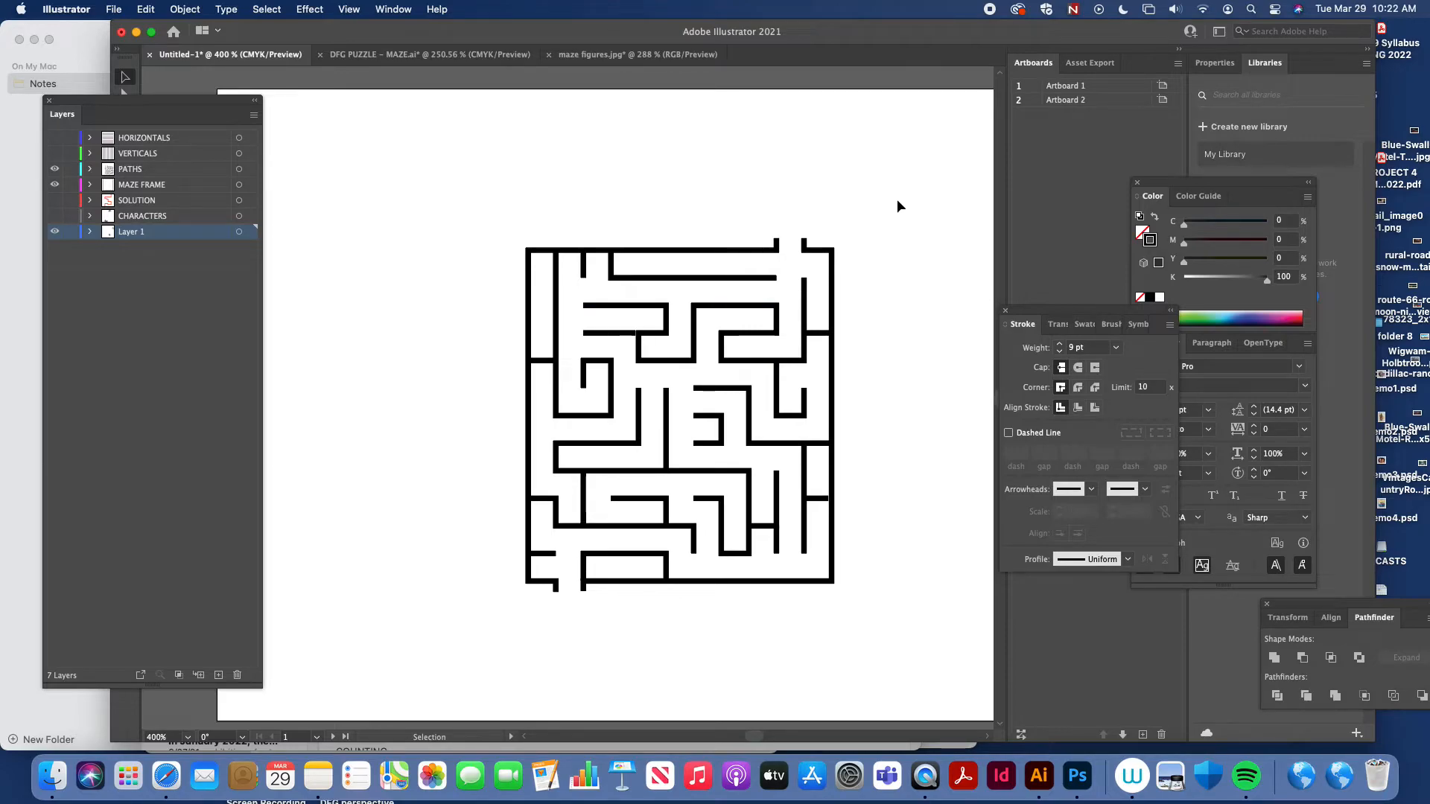
{"action": "mouse_move", "coordinate": [785, 225]}
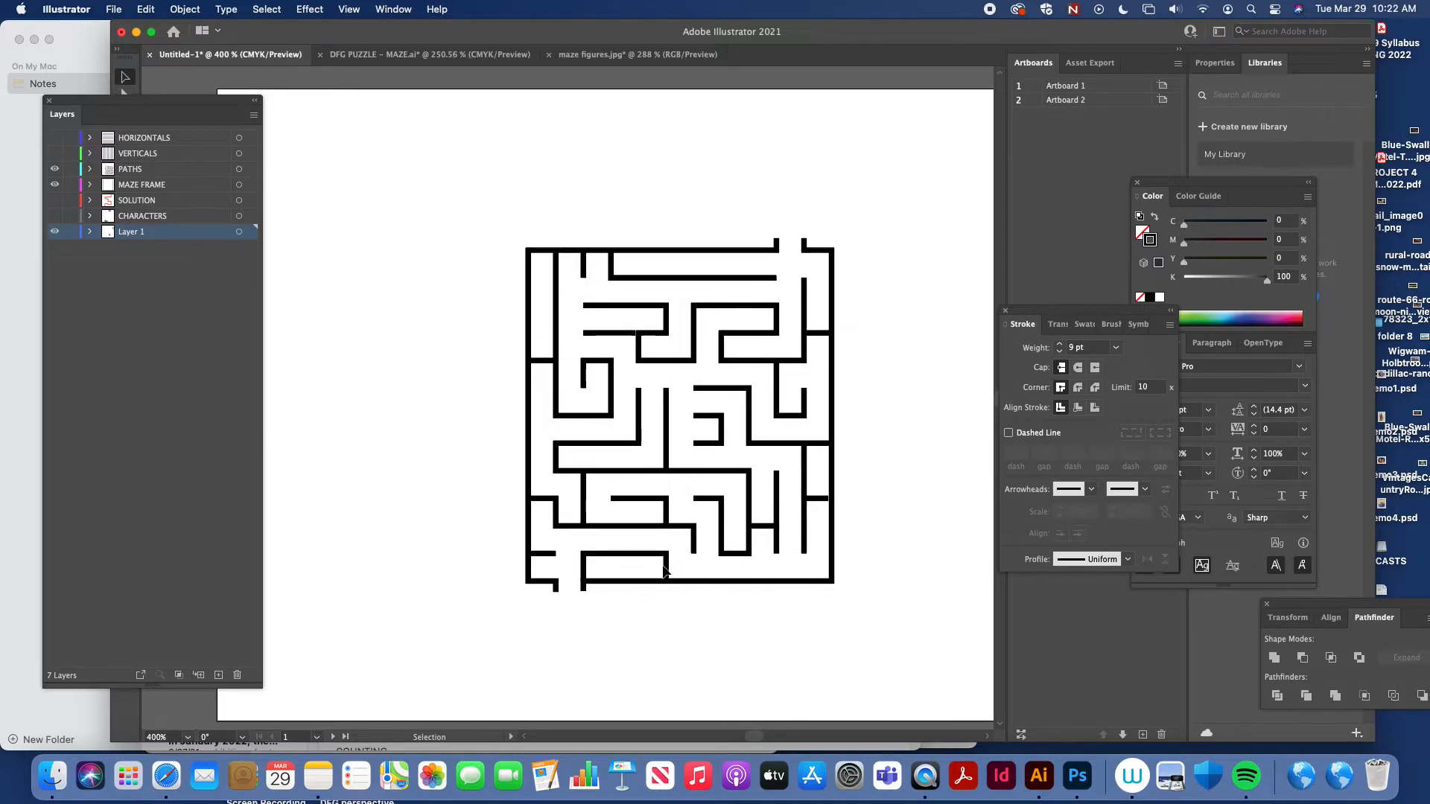
{"action": "mouse_move", "coordinate": [748, 325]}
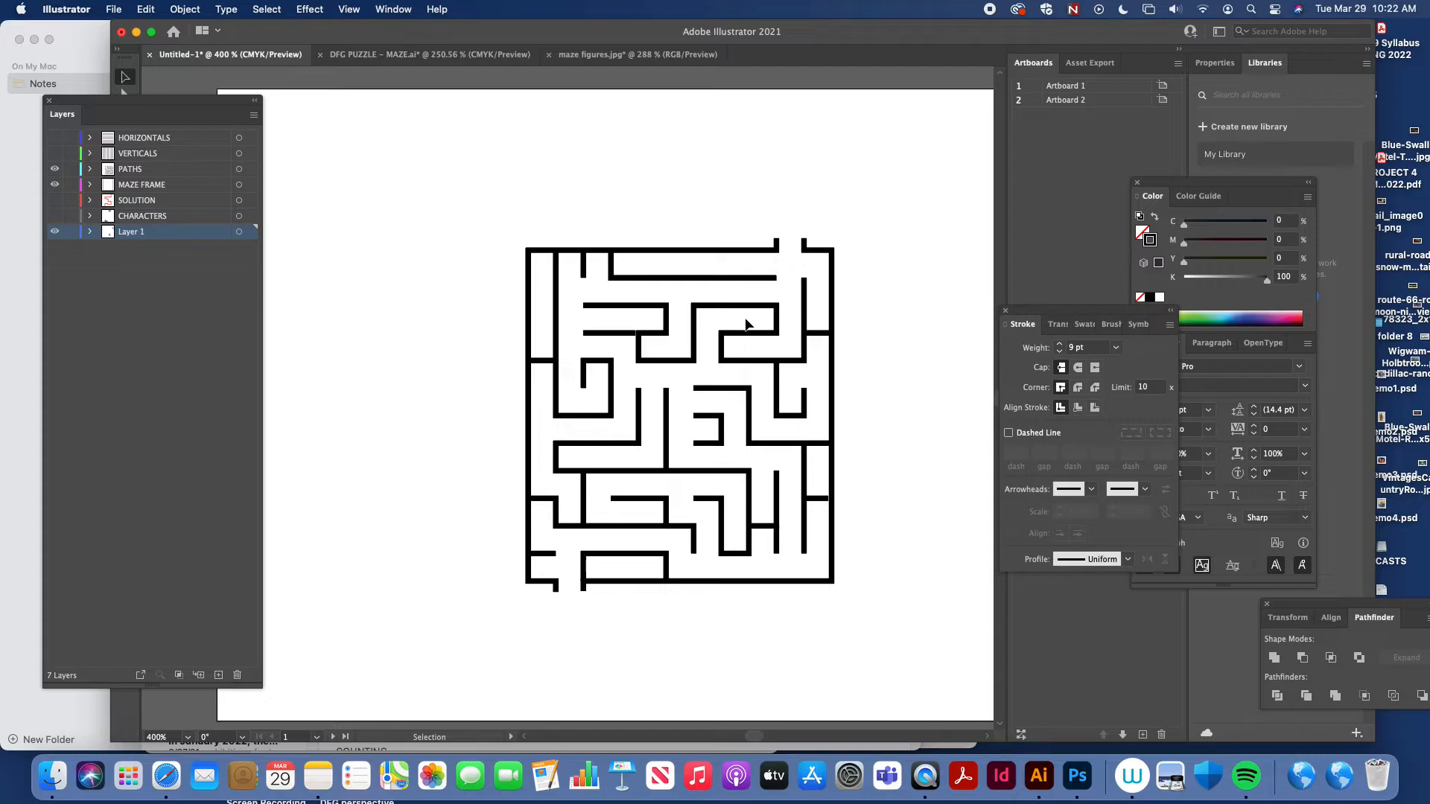
{"action": "mouse_move", "coordinate": [757, 201]}
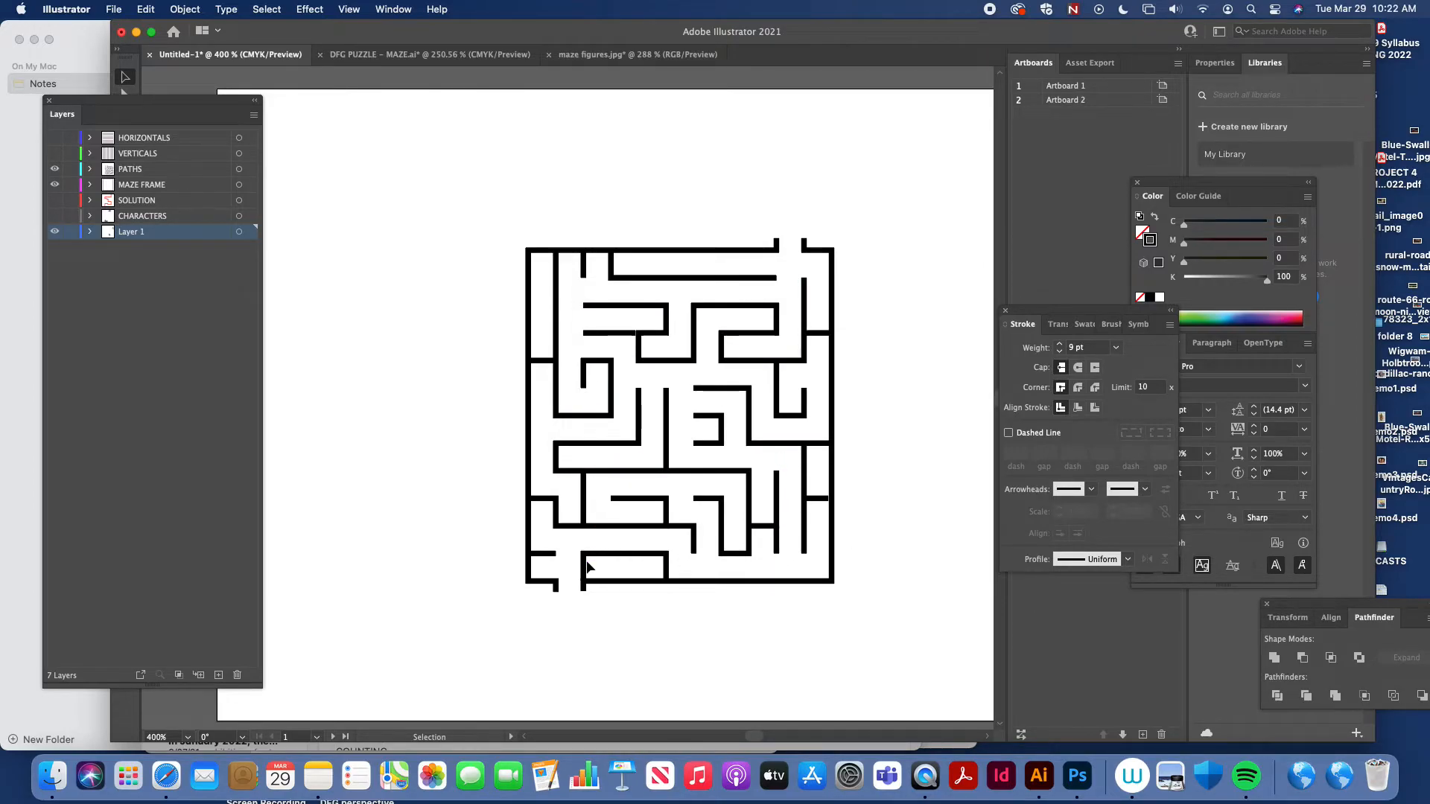
{"action": "mouse_move", "coordinate": [937, 295]}
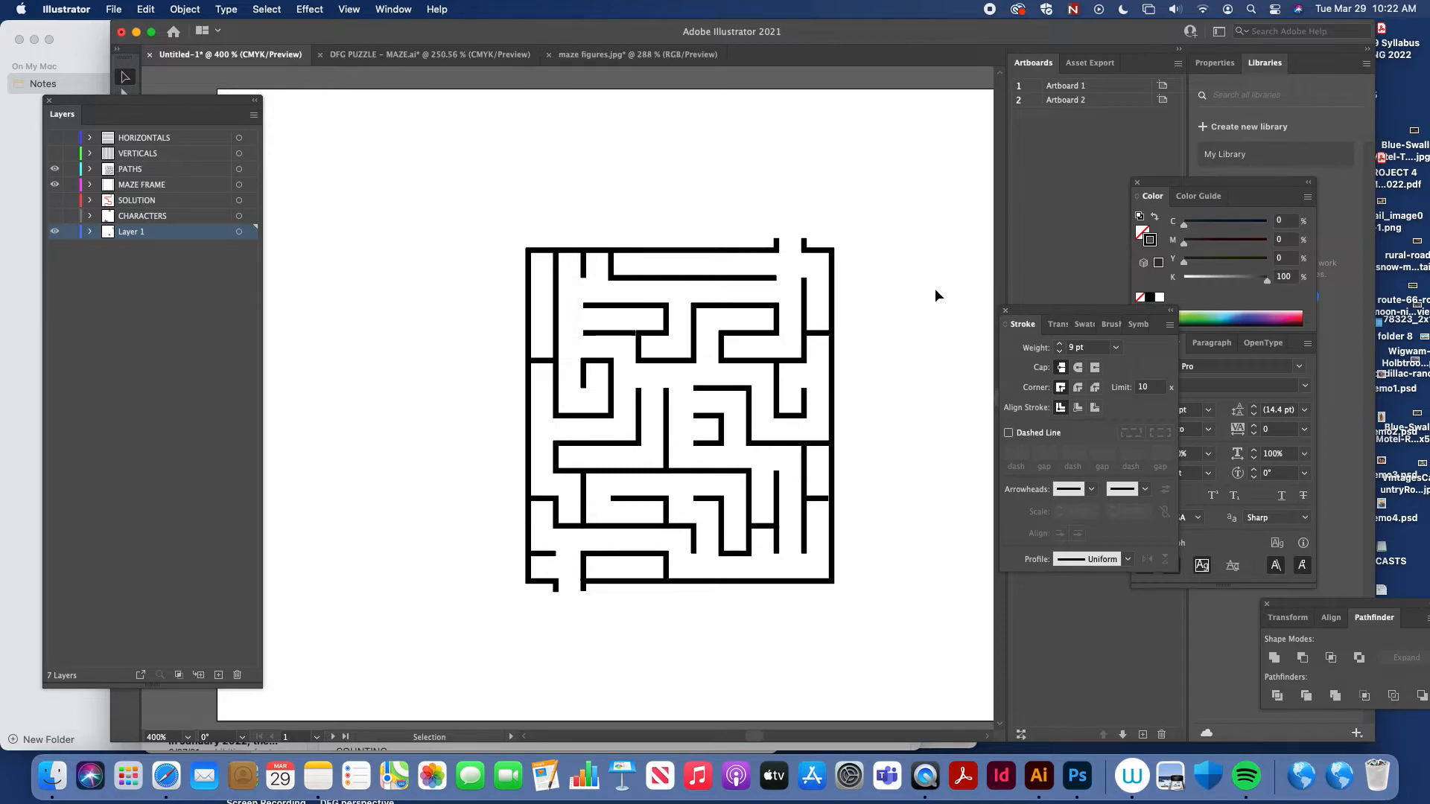
{"action": "mouse_move", "coordinate": [884, 207]}
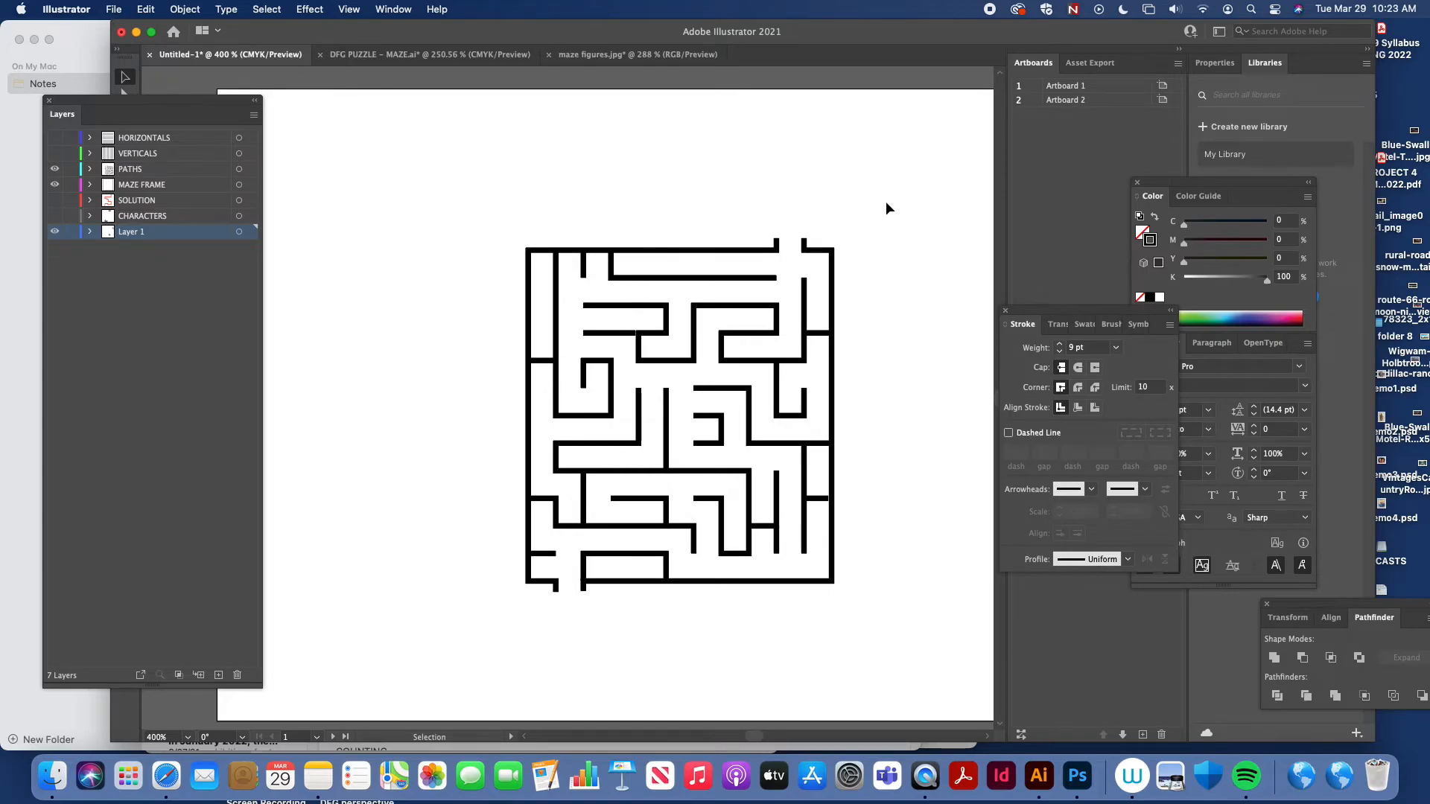
{"action": "mouse_move", "coordinate": [865, 210]}
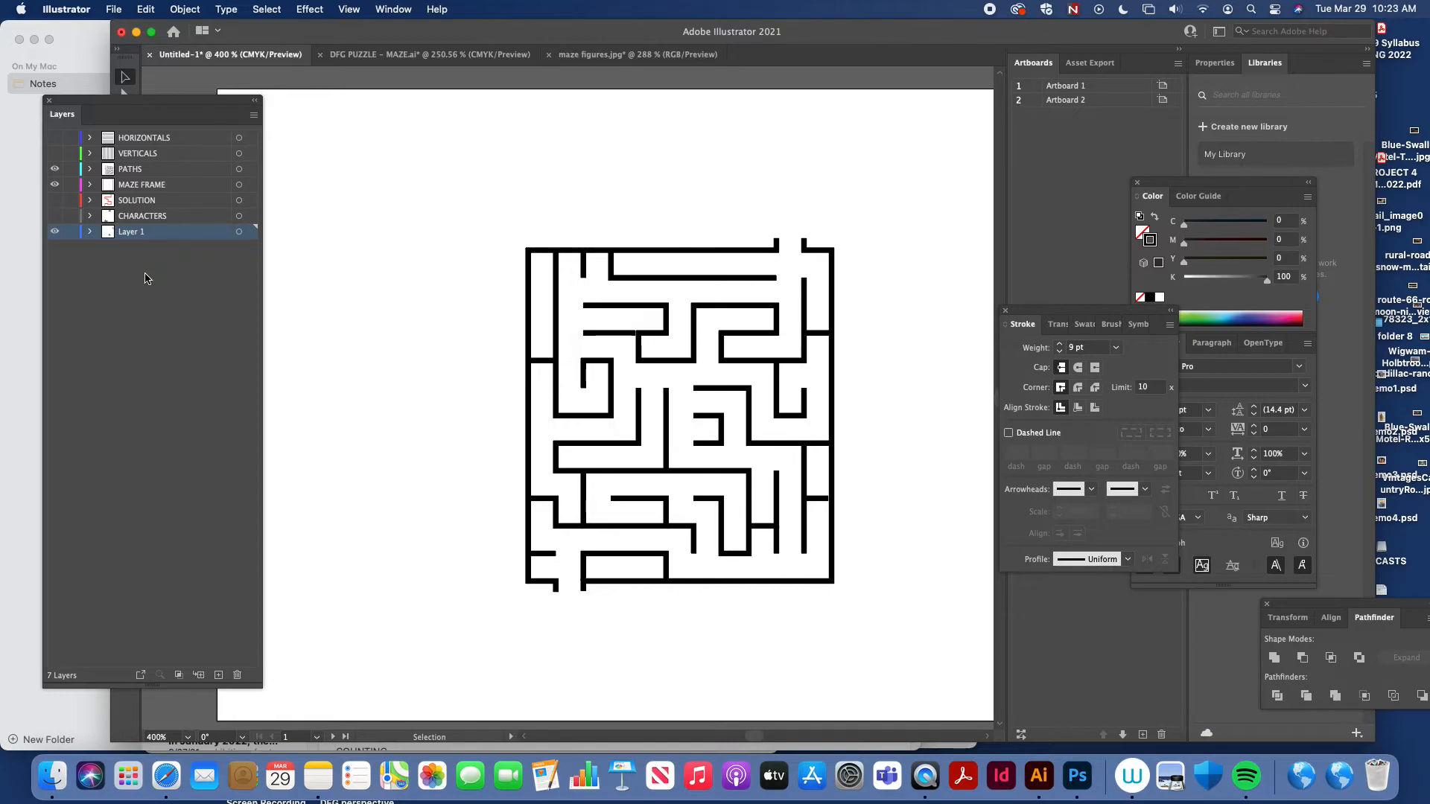
{"action": "mouse_move", "coordinate": [244, 318]}
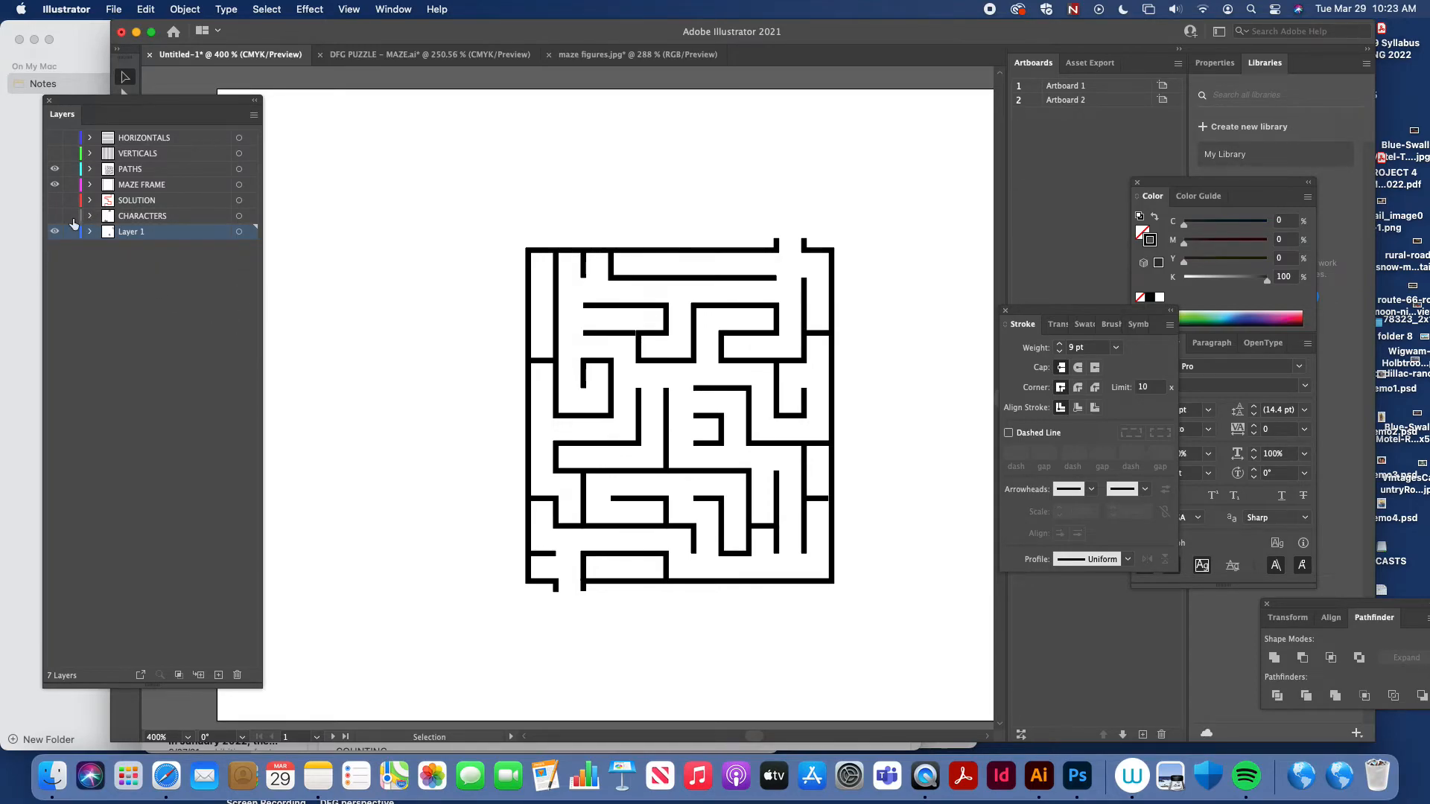
{"action": "mouse_move", "coordinate": [54, 222]}
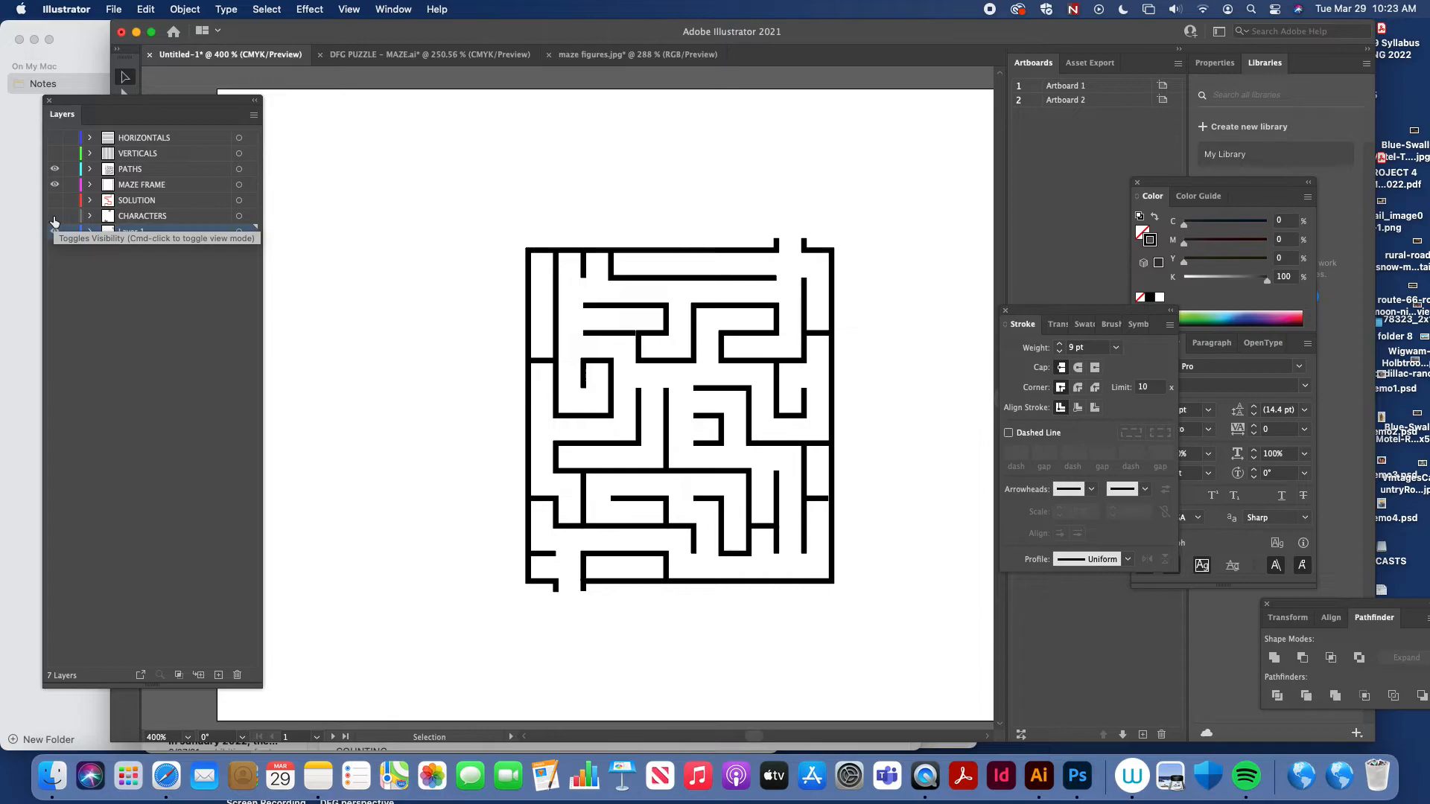
Make the CHARACTERS layer visible to show the caterpillar and leaf
{"action": "left_click", "coordinate": [54, 231]}
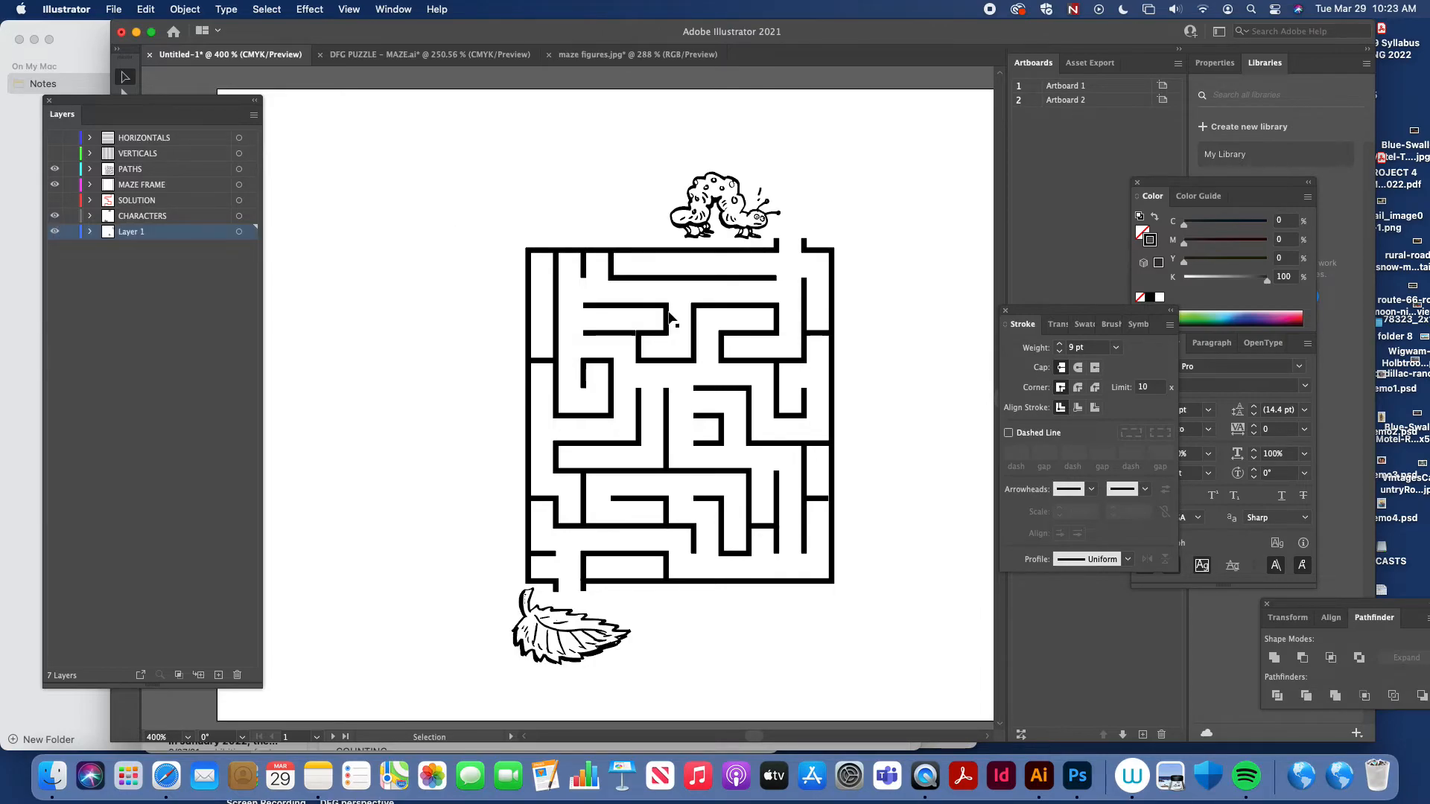
{"action": "mouse_move", "coordinate": [3, 135]}
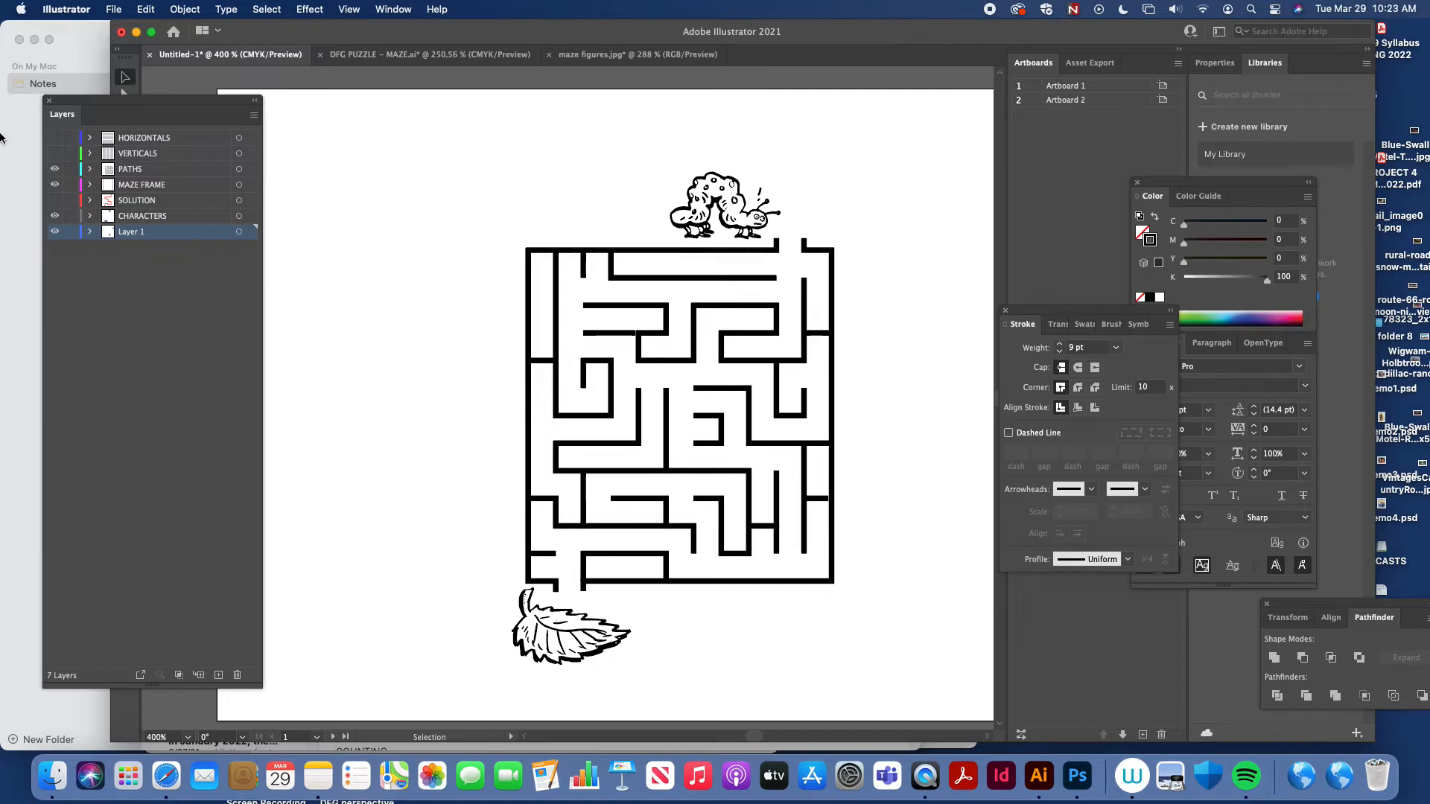
{"action": "mouse_move", "coordinate": [856, 503]}
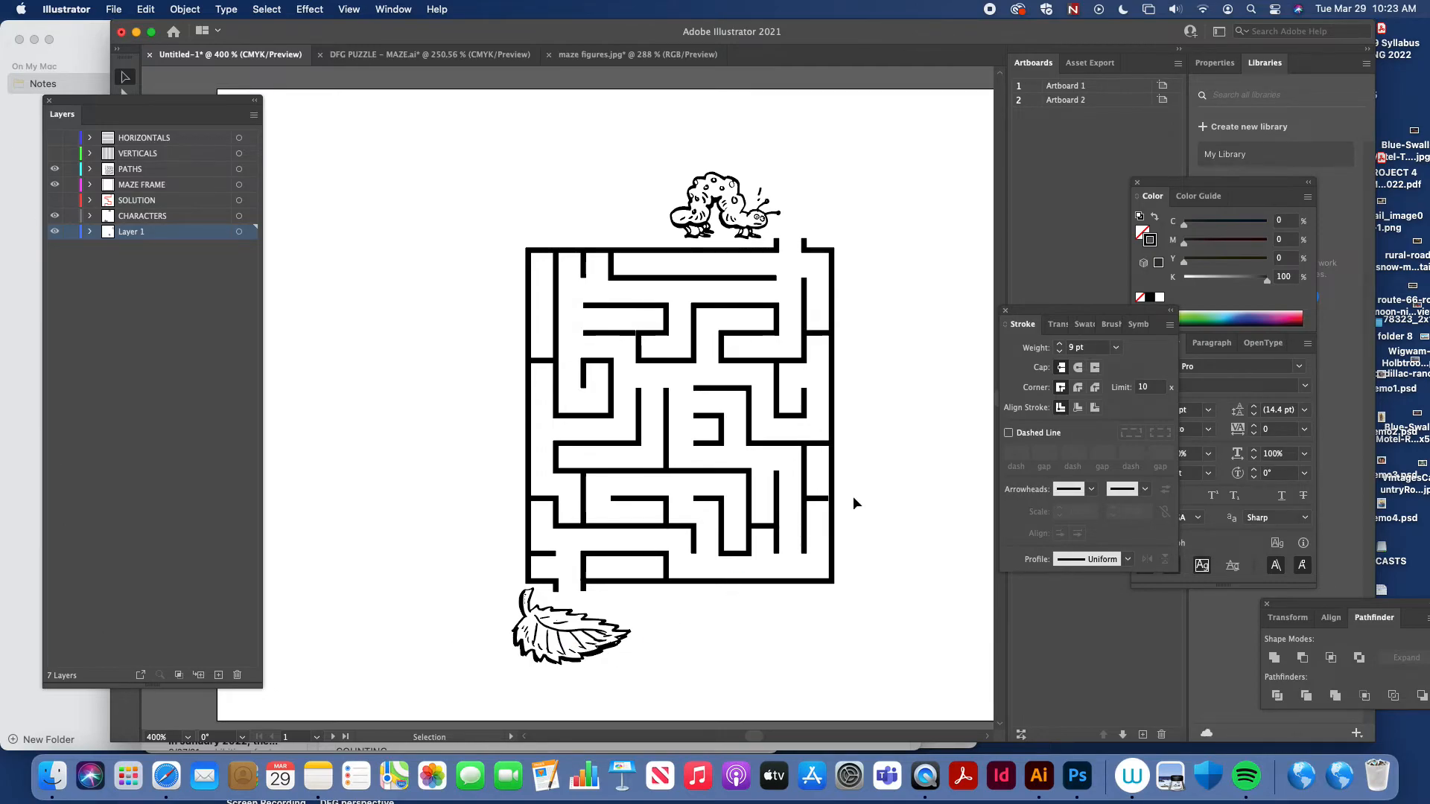
{"action": "mouse_move", "coordinate": [900, 223]}
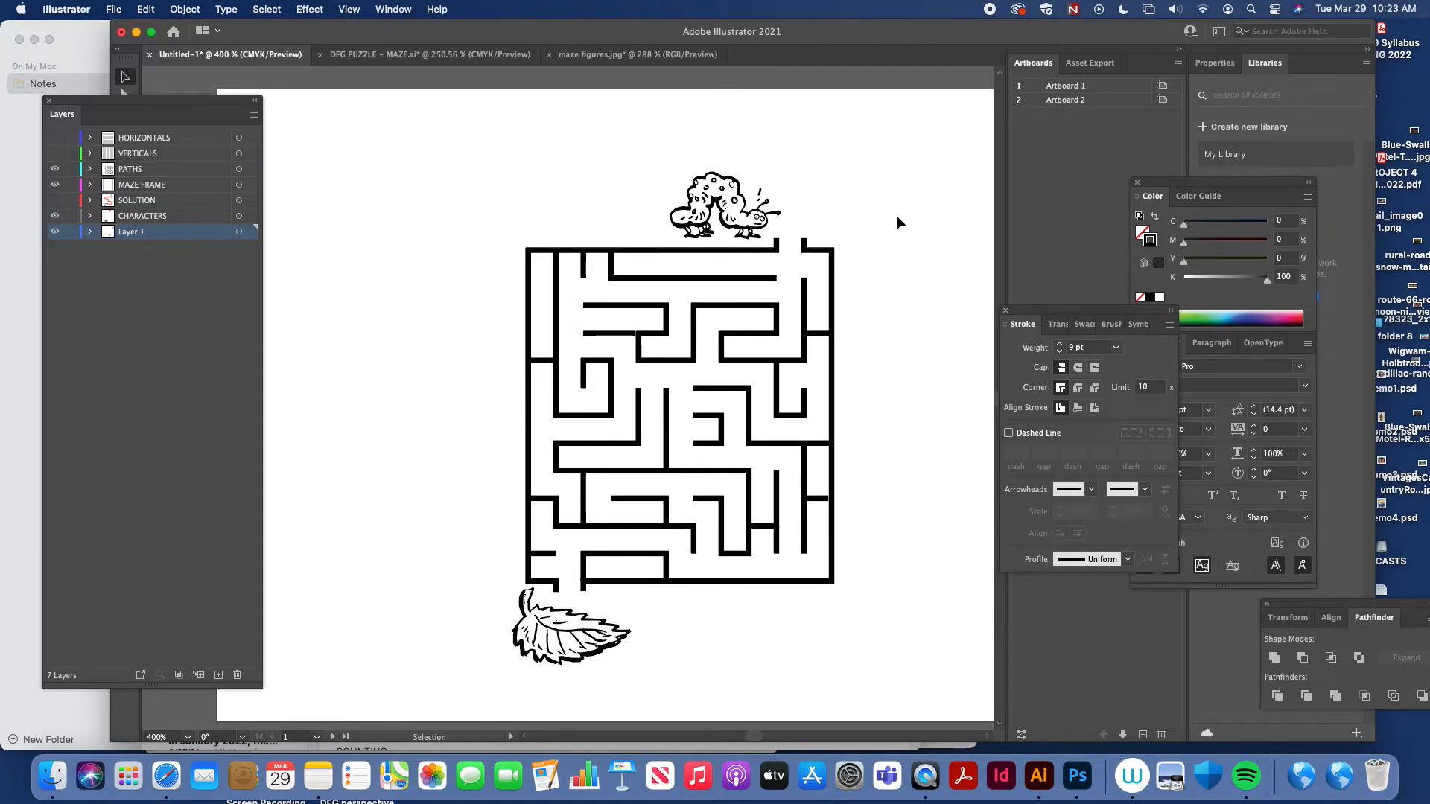
{"action": "mouse_move", "coordinate": [563, 212]}
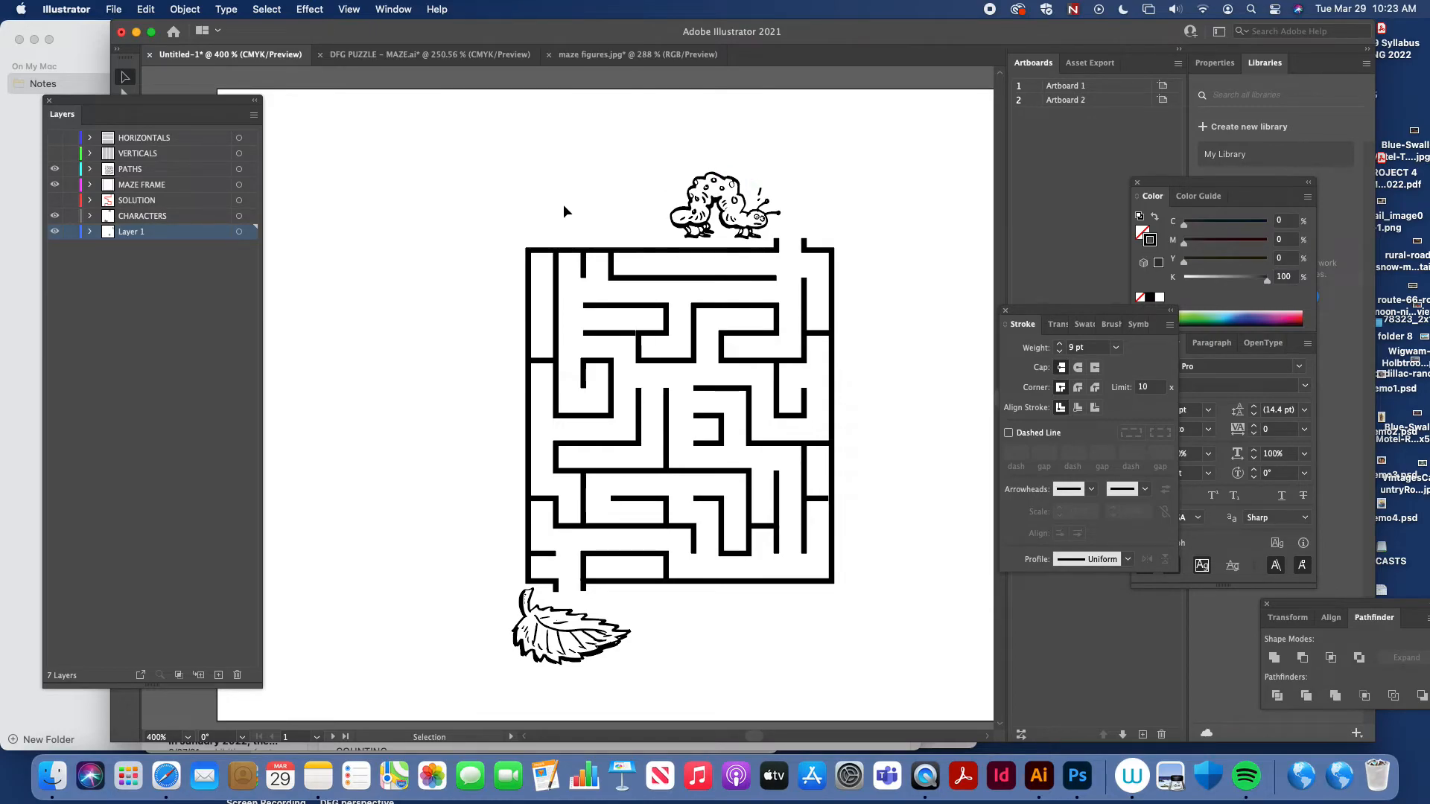
{"action": "mouse_move", "coordinate": [819, 342]}
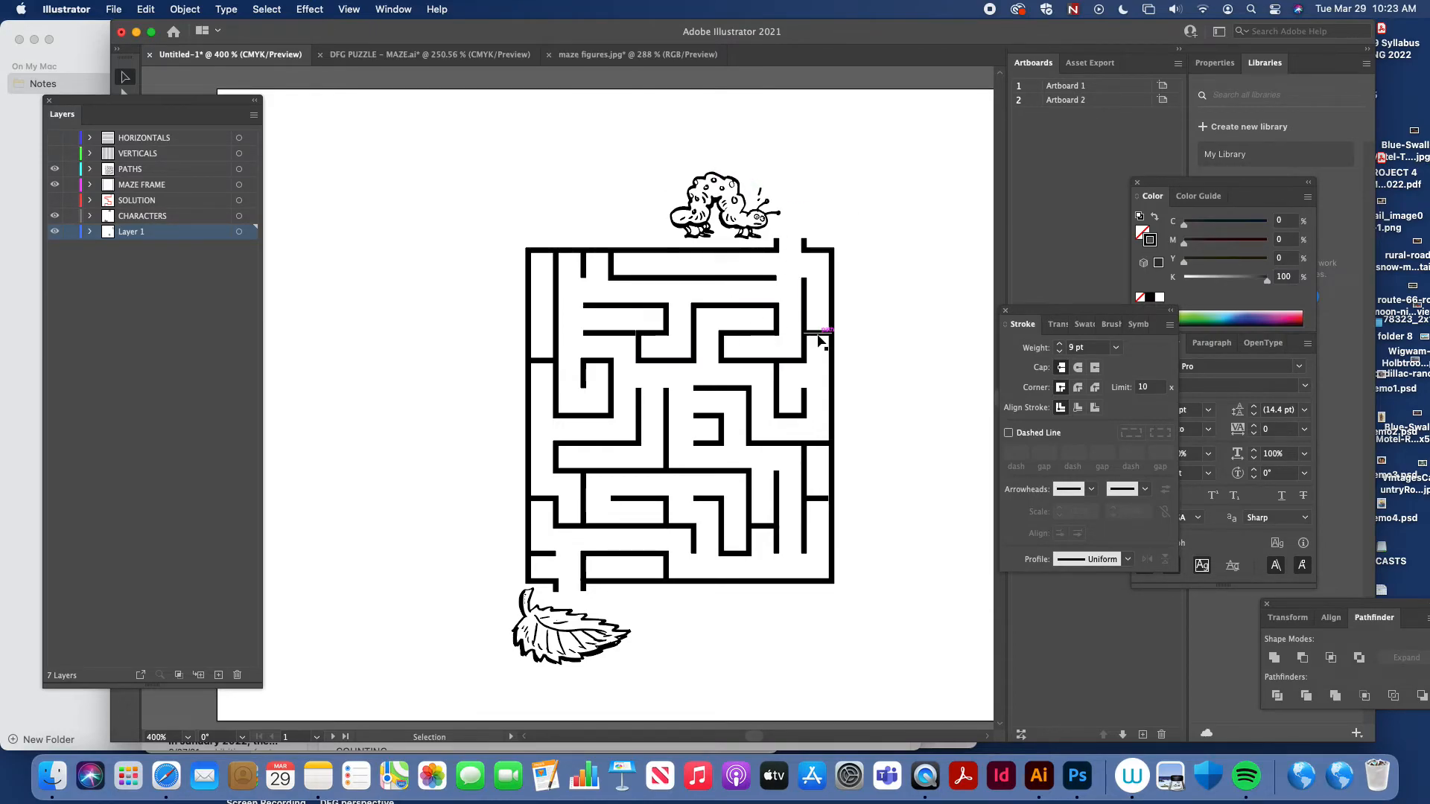
{"action": "mouse_move", "coordinate": [816, 340]}
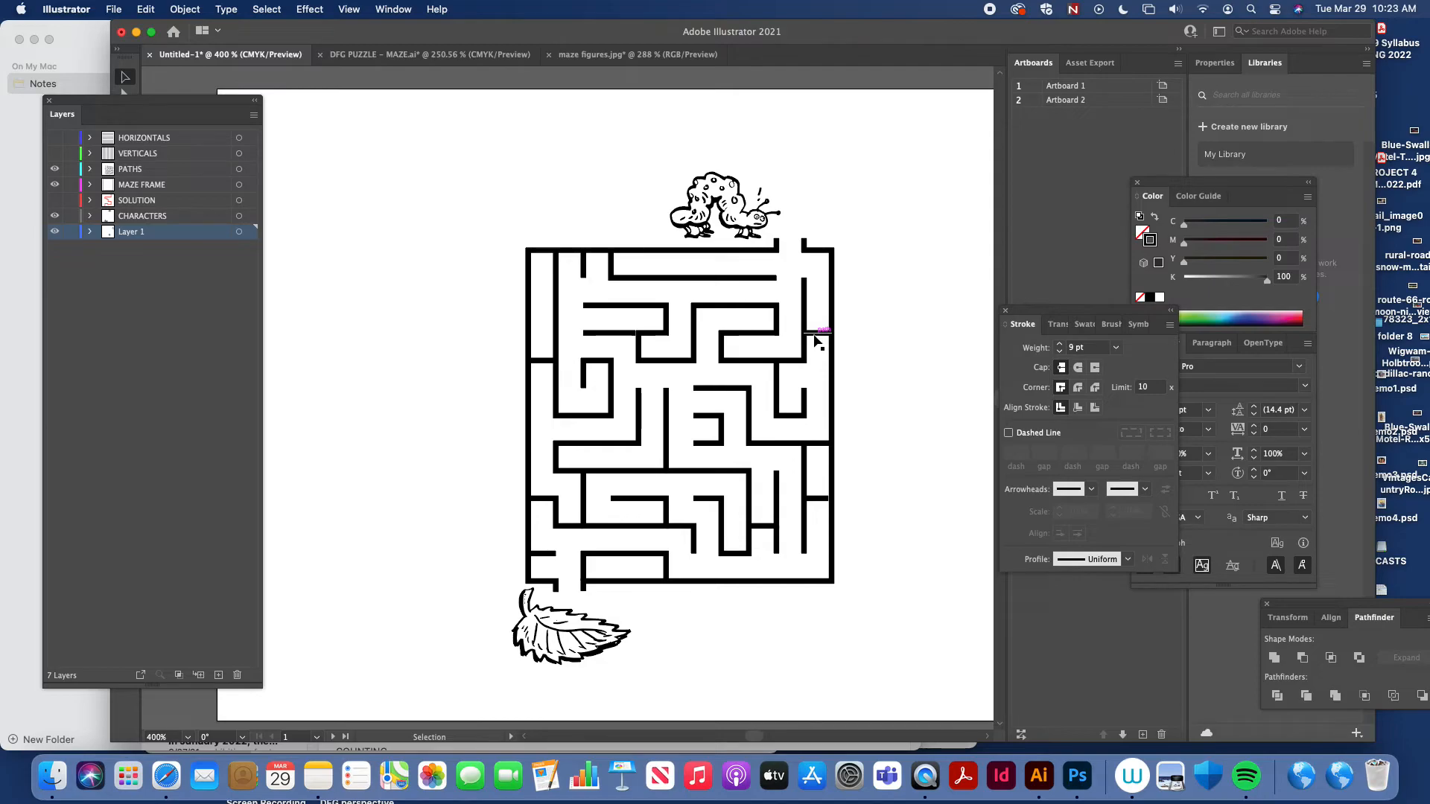
{"action": "mouse_move", "coordinate": [761, 208]}
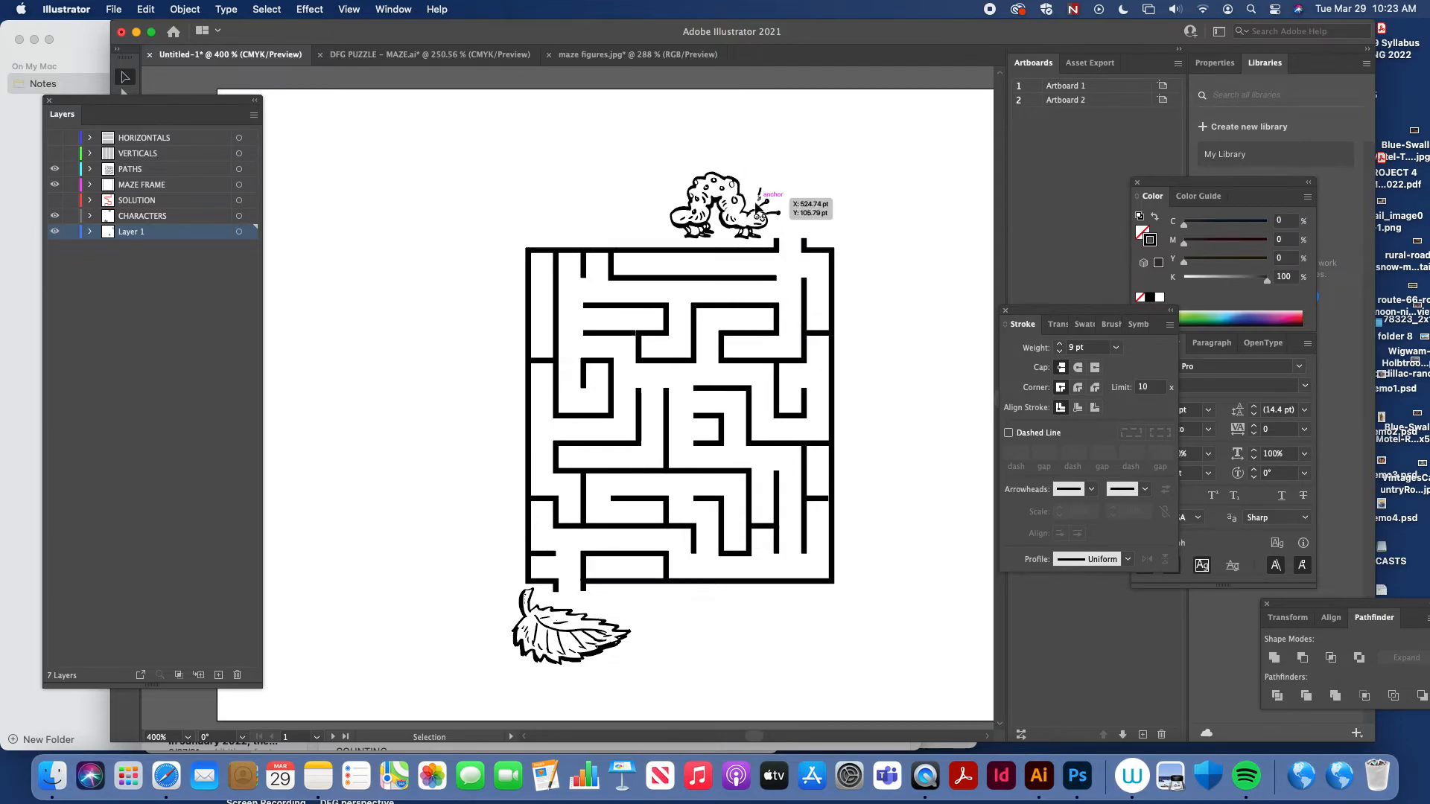
{"action": "mouse_move", "coordinate": [696, 299]}
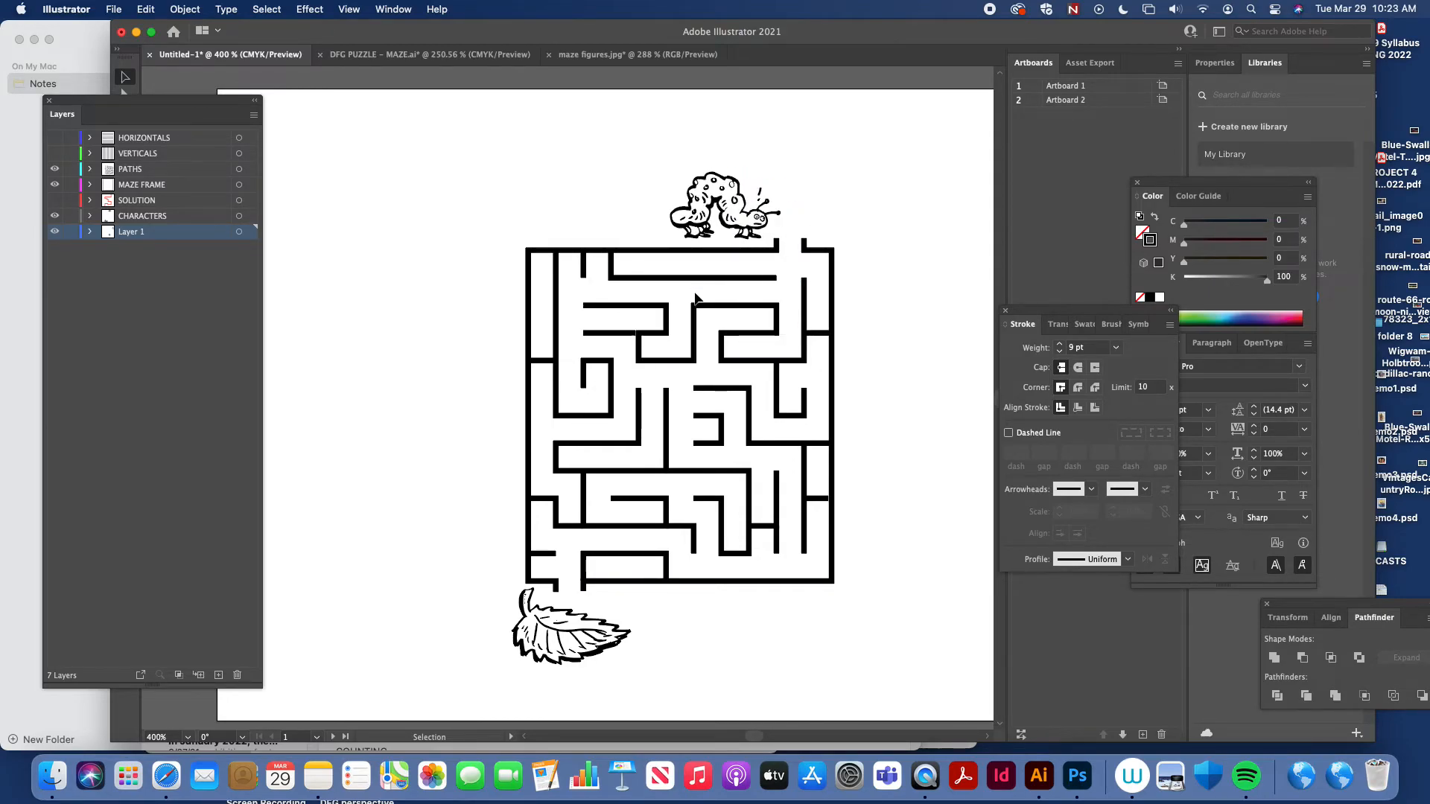
{"action": "mouse_move", "coordinate": [794, 215]}
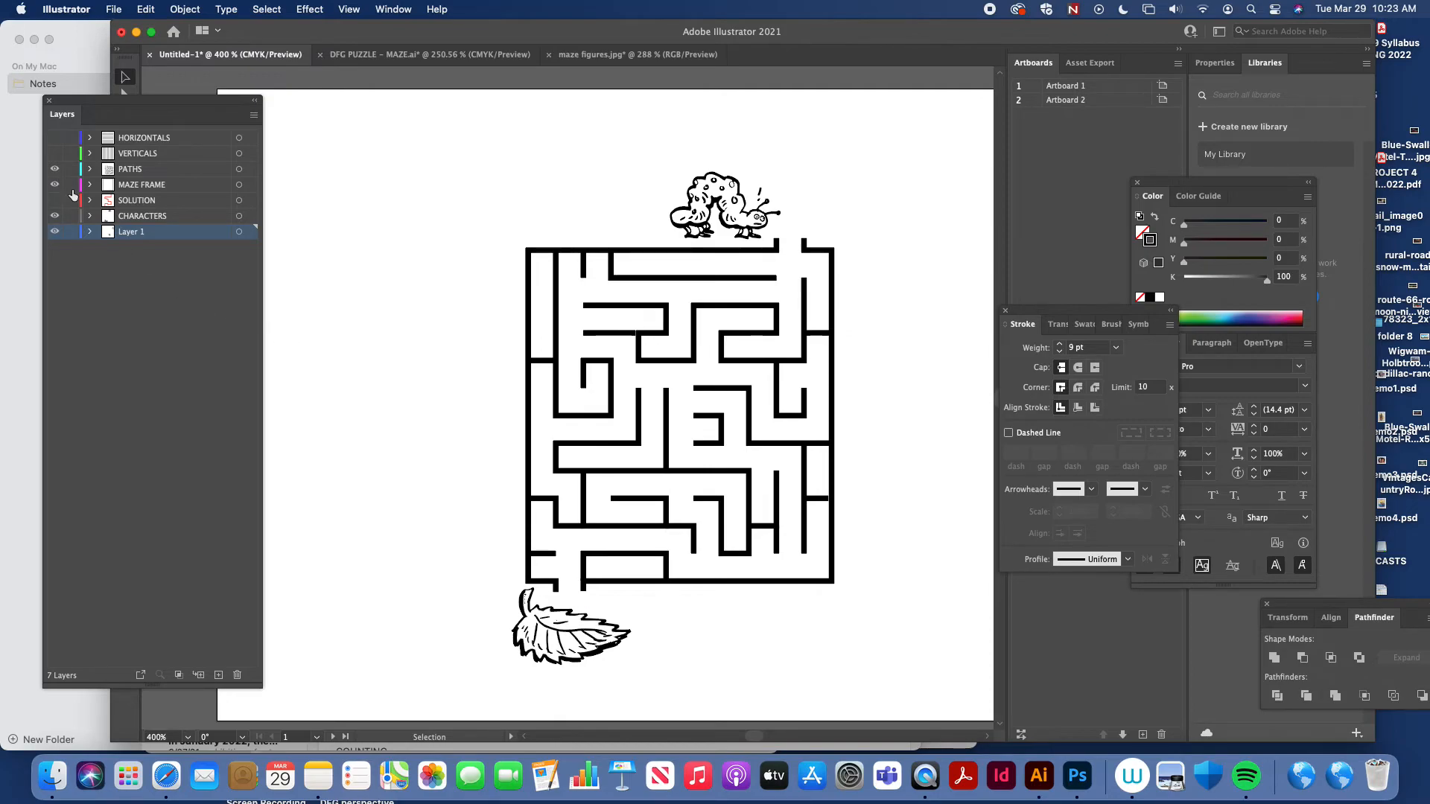
{"action": "left_click", "coordinate": [53, 200]}
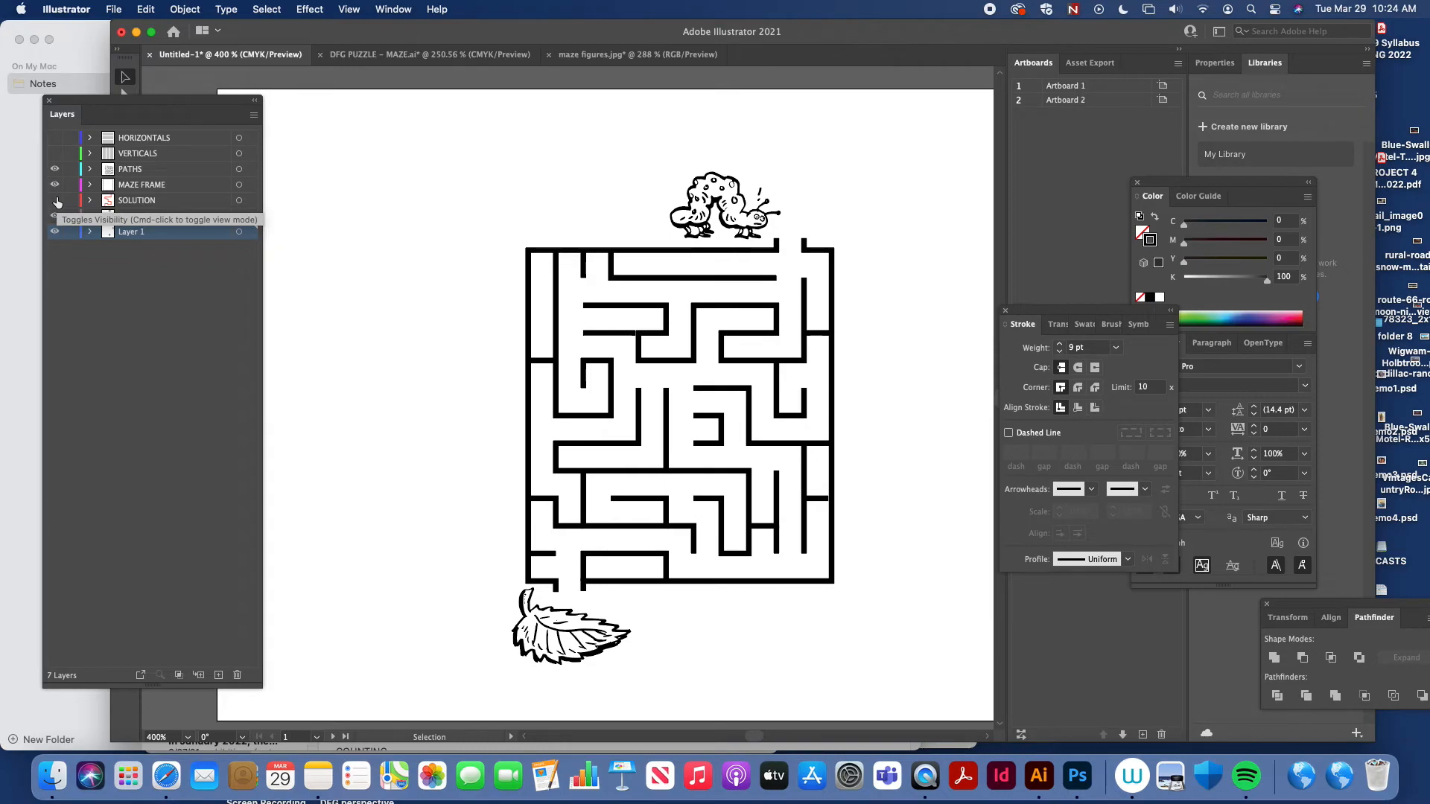
{"action": "left_click", "coordinate": [54, 215]}
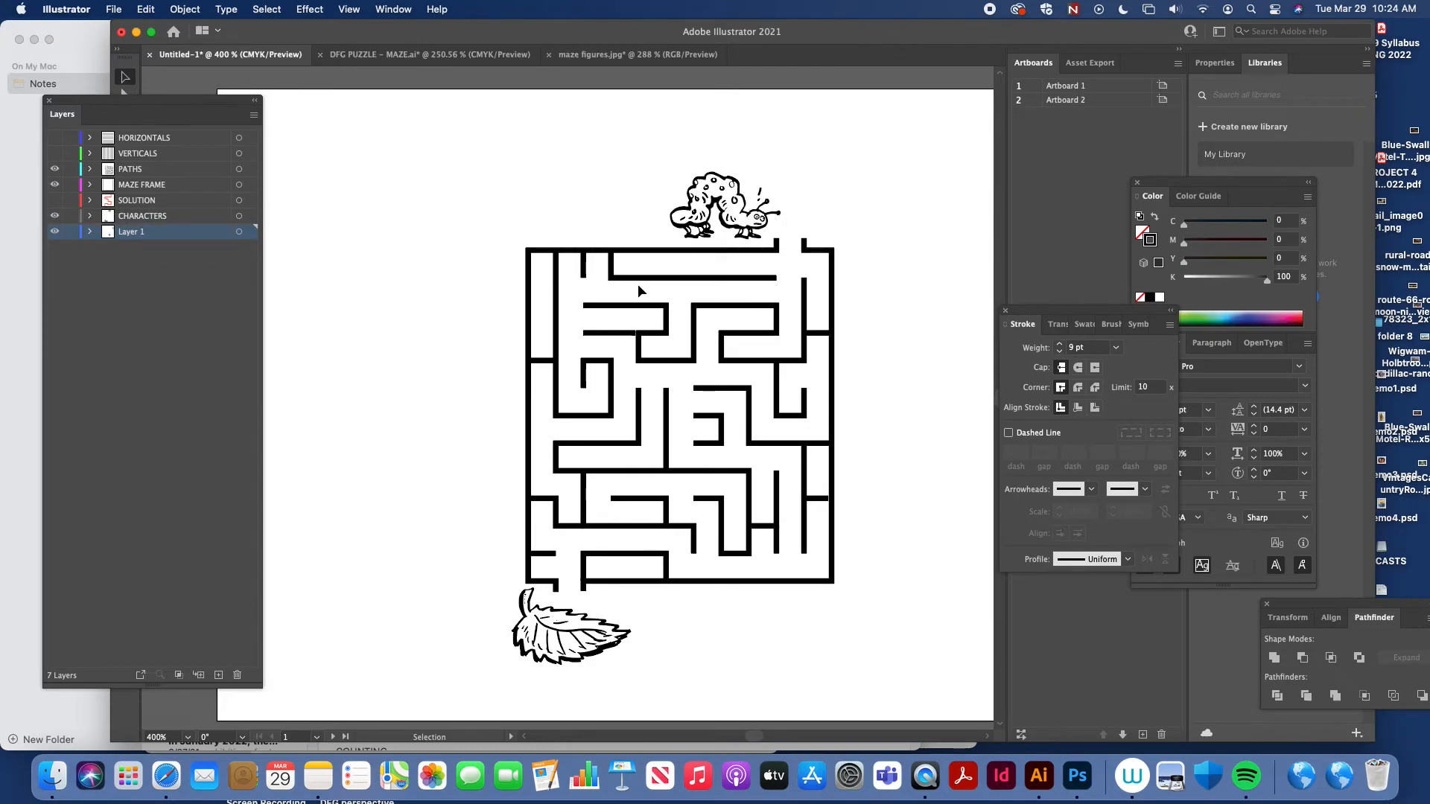
{"action": "mouse_move", "coordinate": [592, 436]}
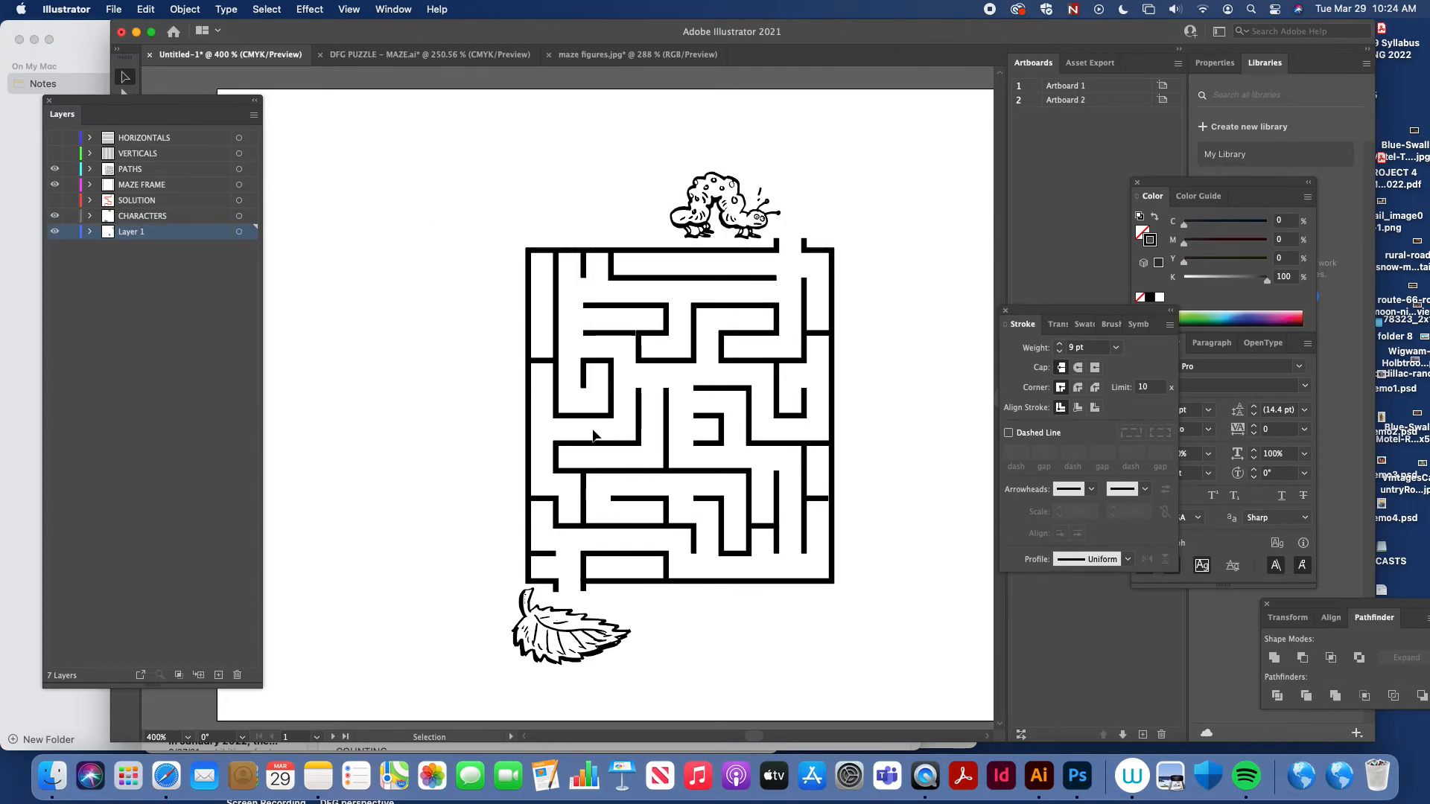
{"action": "mouse_move", "coordinate": [746, 274]}
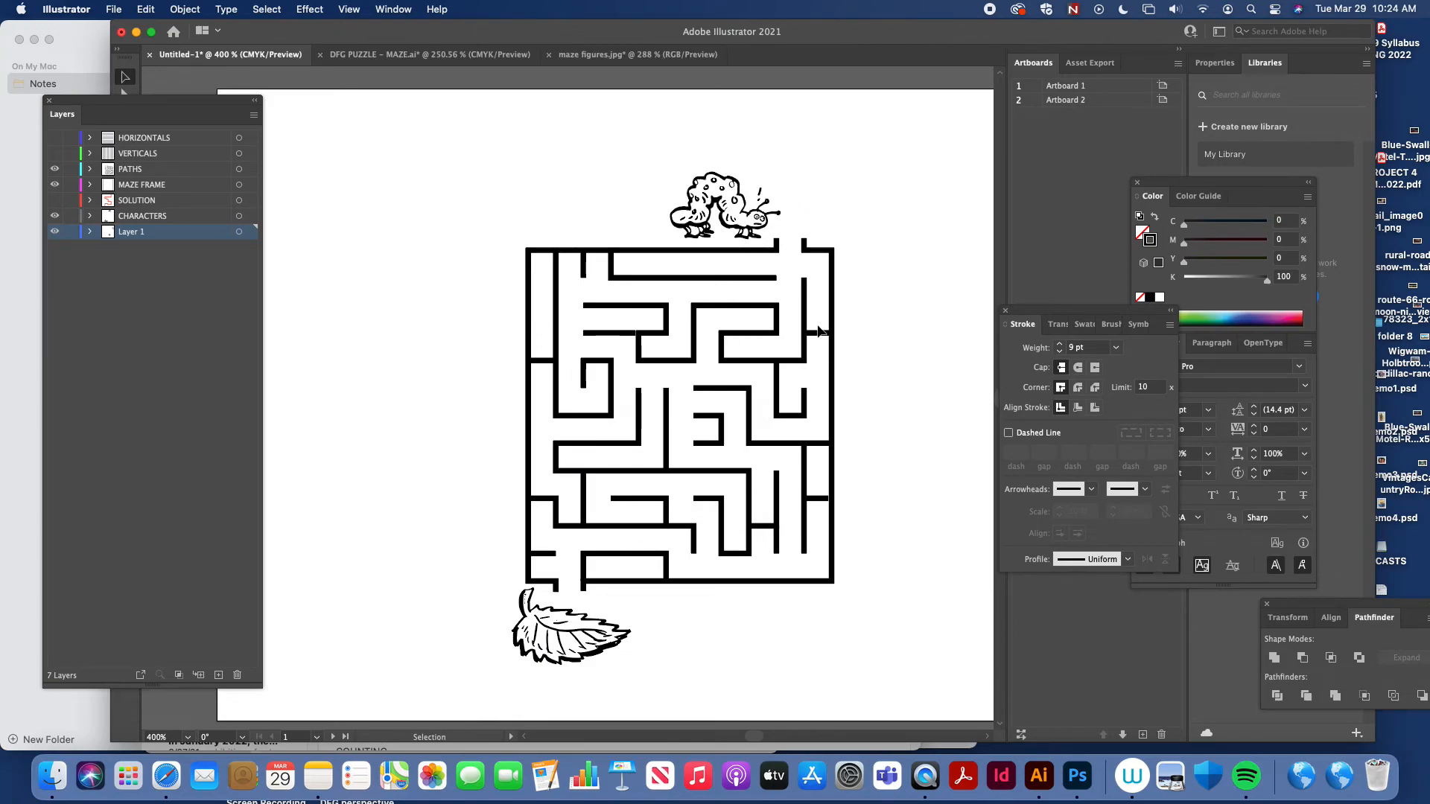
{"action": "mouse_move", "coordinate": [663, 364]}
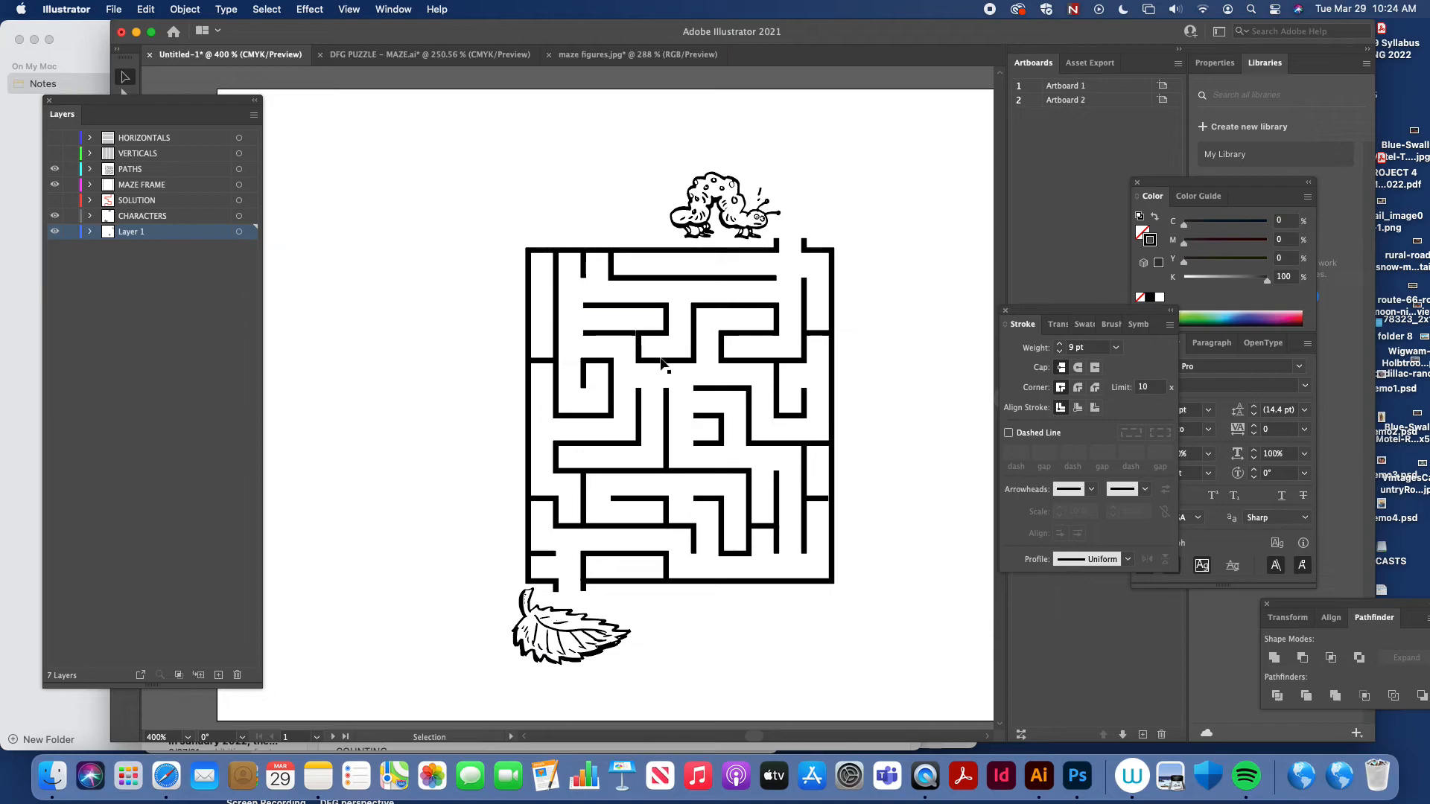
{"action": "mouse_move", "coordinate": [787, 392]}
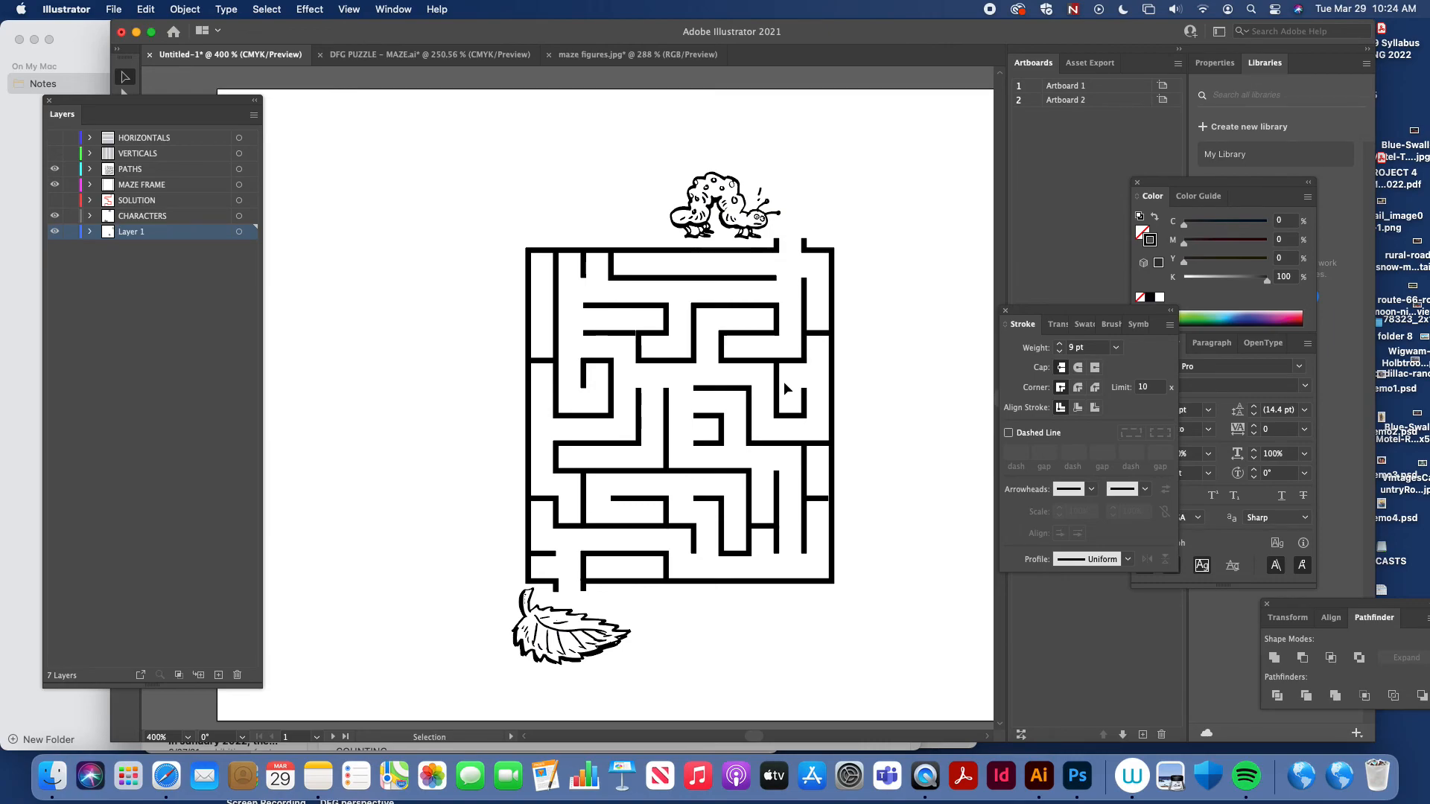
{"action": "mouse_move", "coordinate": [653, 292]}
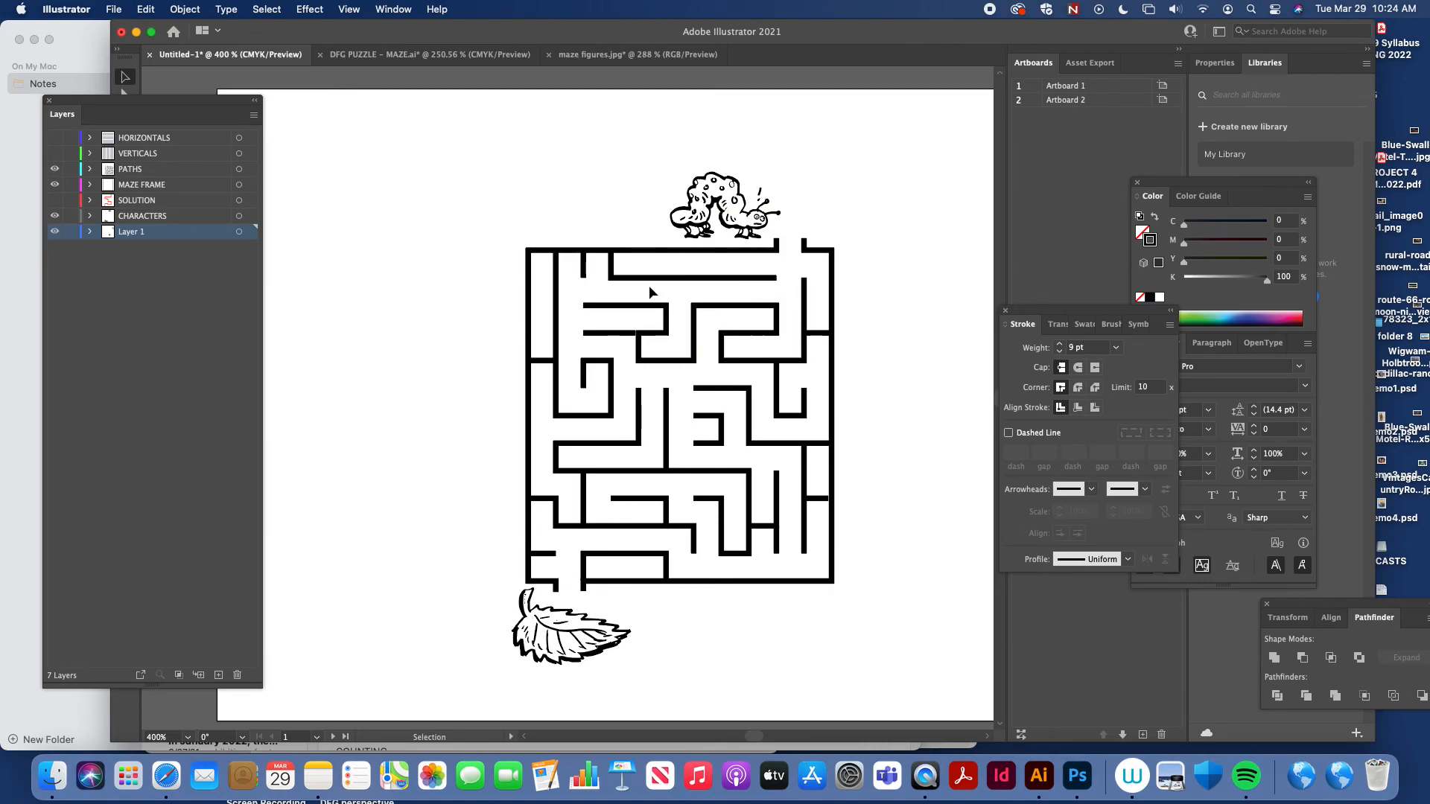
{"action": "mouse_move", "coordinate": [659, 276]}
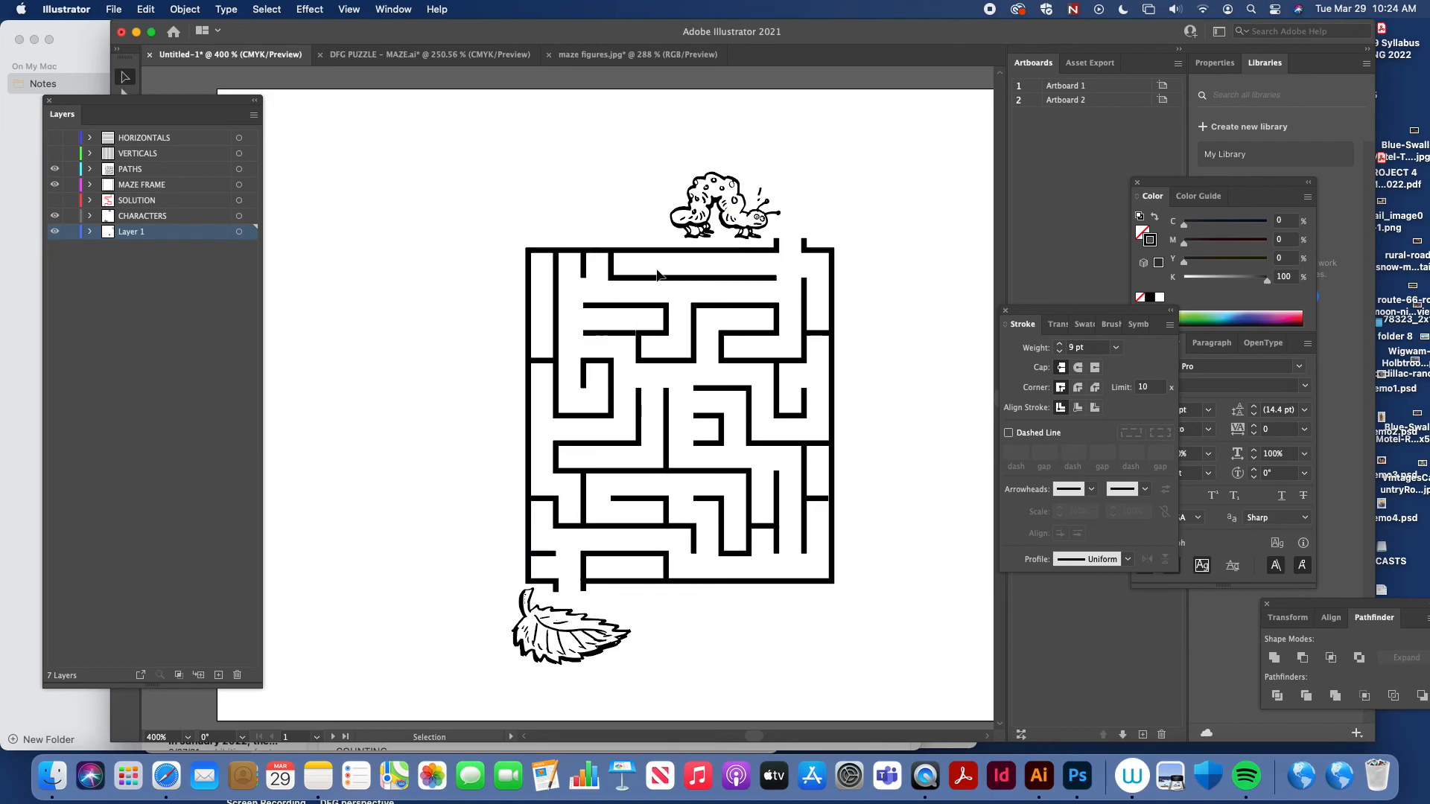
{"action": "mouse_move", "coordinate": [644, 250]}
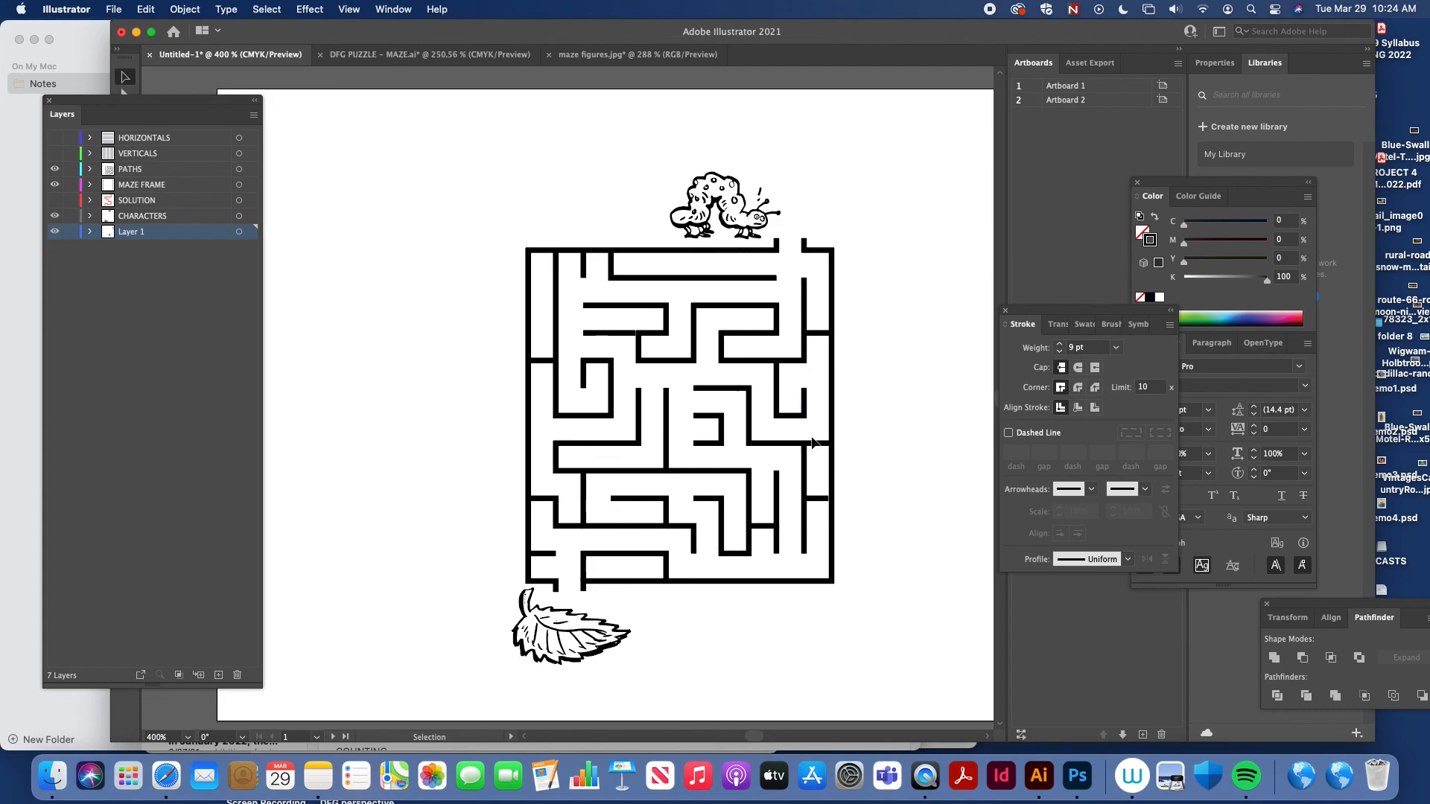
{"action": "mouse_move", "coordinate": [460, 582]}
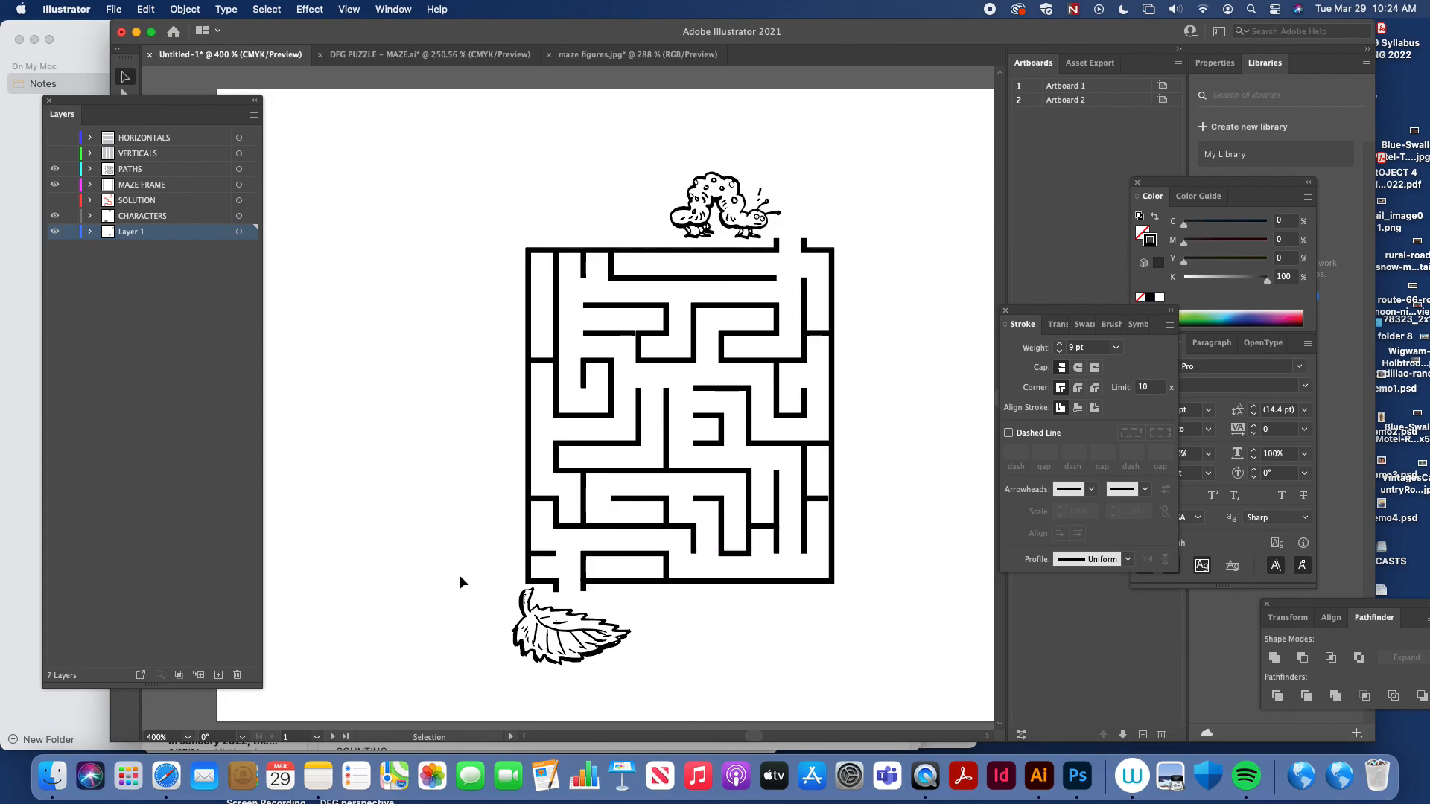
{"action": "mouse_move", "coordinate": [444, 598]}
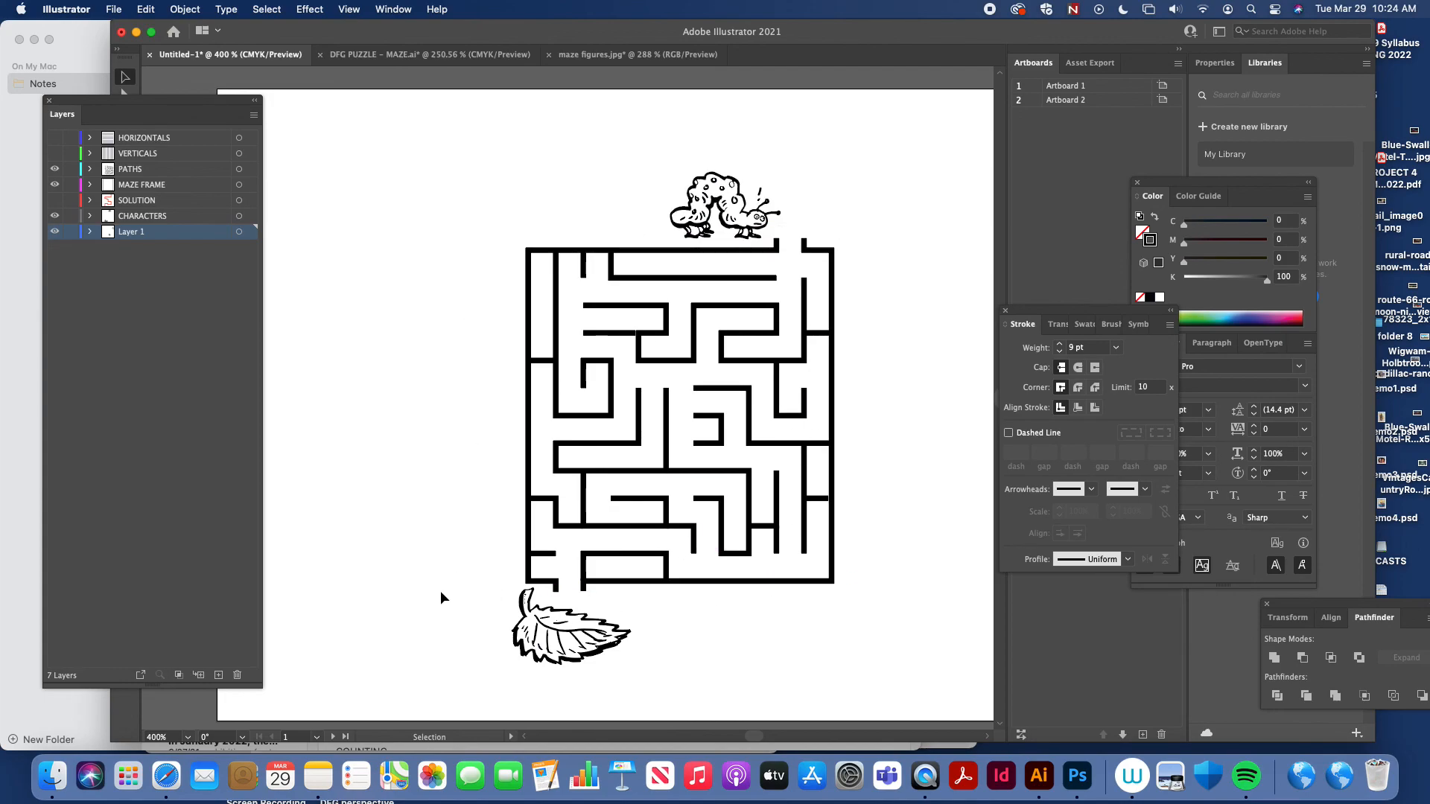
{"action": "mouse_move", "coordinate": [432, 589]}
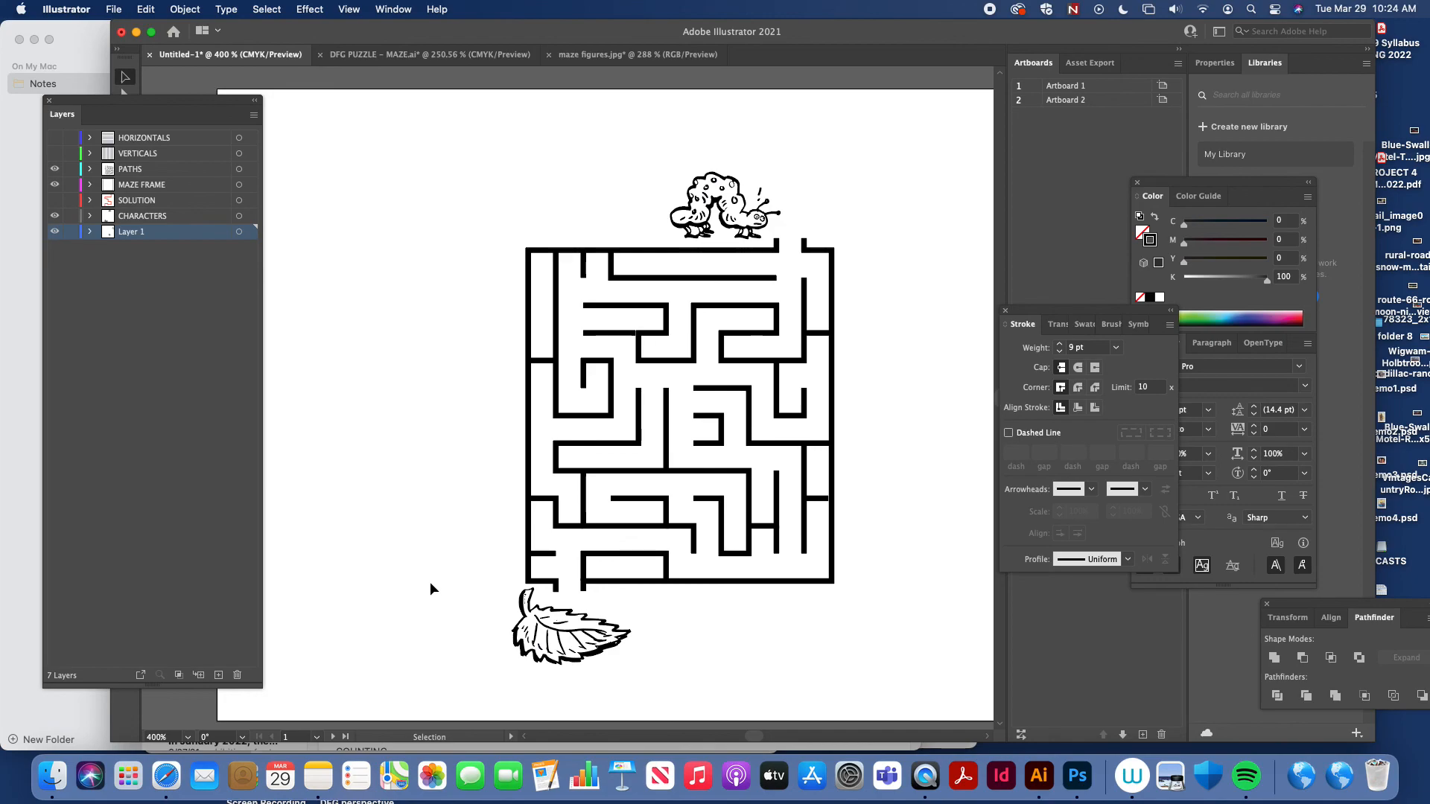
{"action": "mouse_move", "coordinate": [309, 171]}
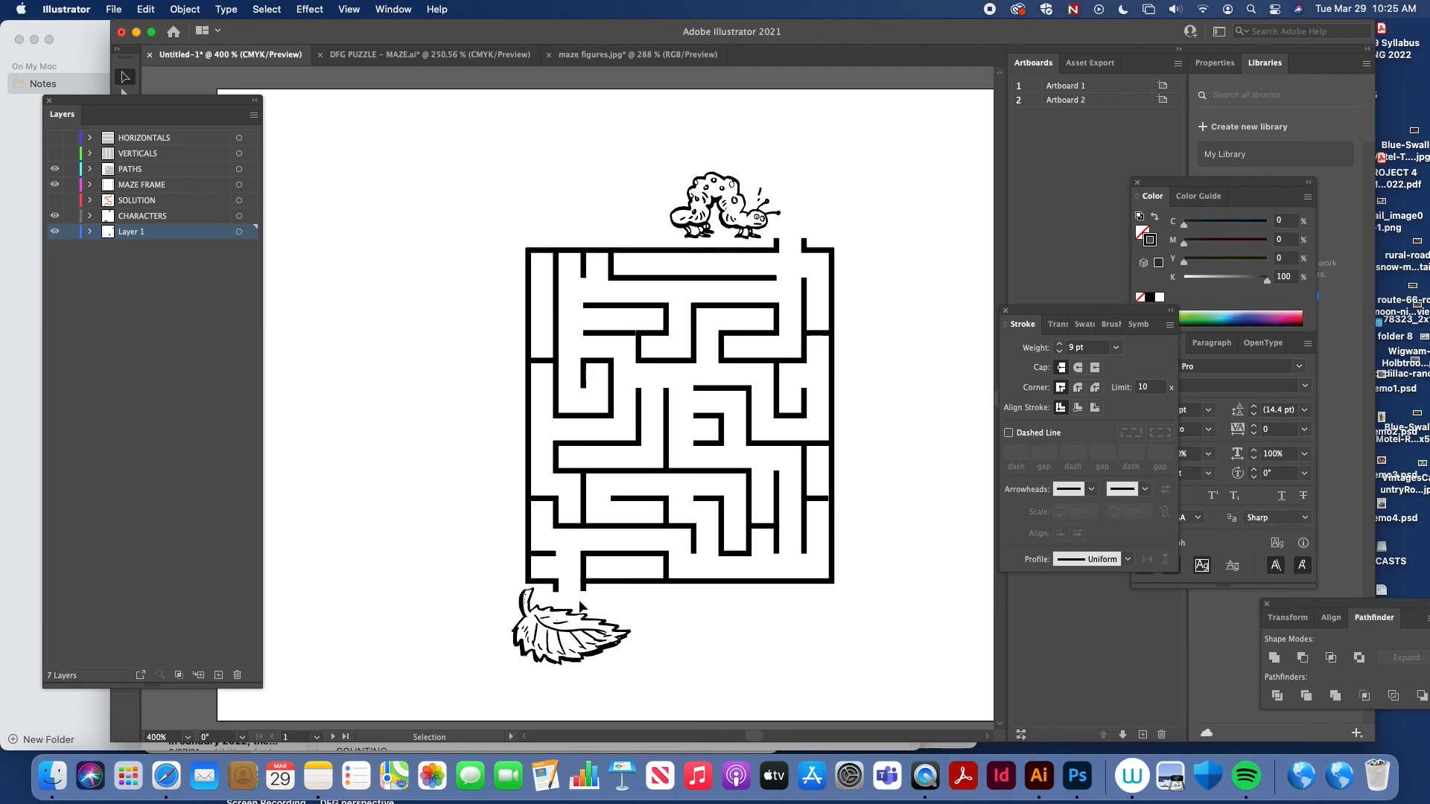
{"action": "mouse_move", "coordinate": [990, 15]}
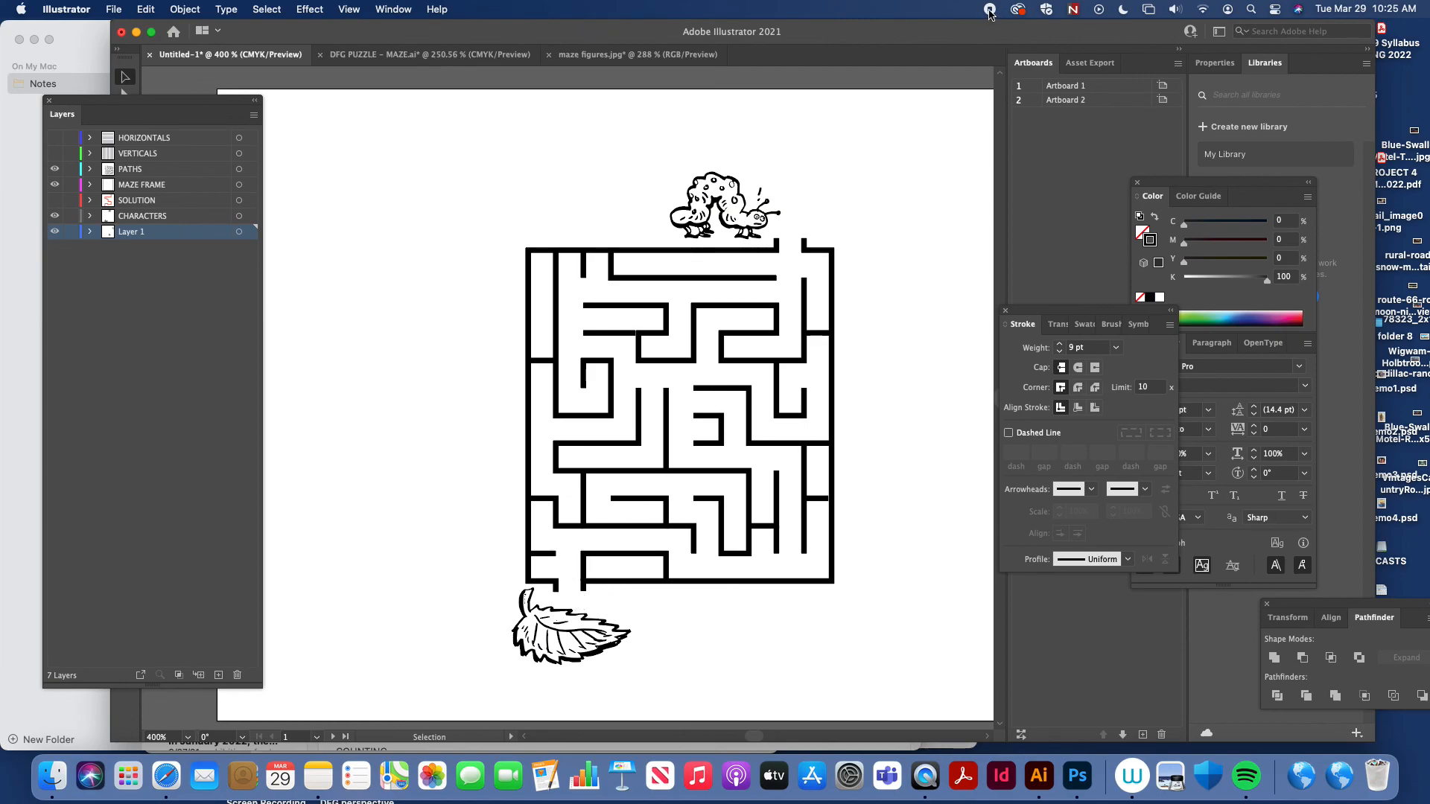